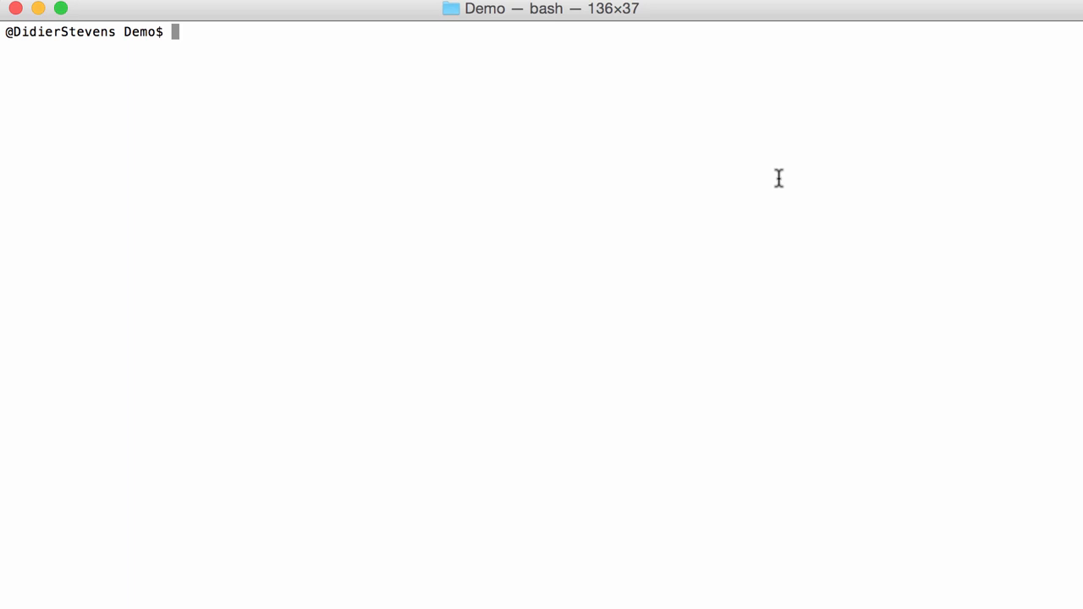
Step: Run pdfid.py -n on ex010.pdf, showing 3 objects, 3 streams and one /ObjStm
{"action": "type", "text": "./pdf"}
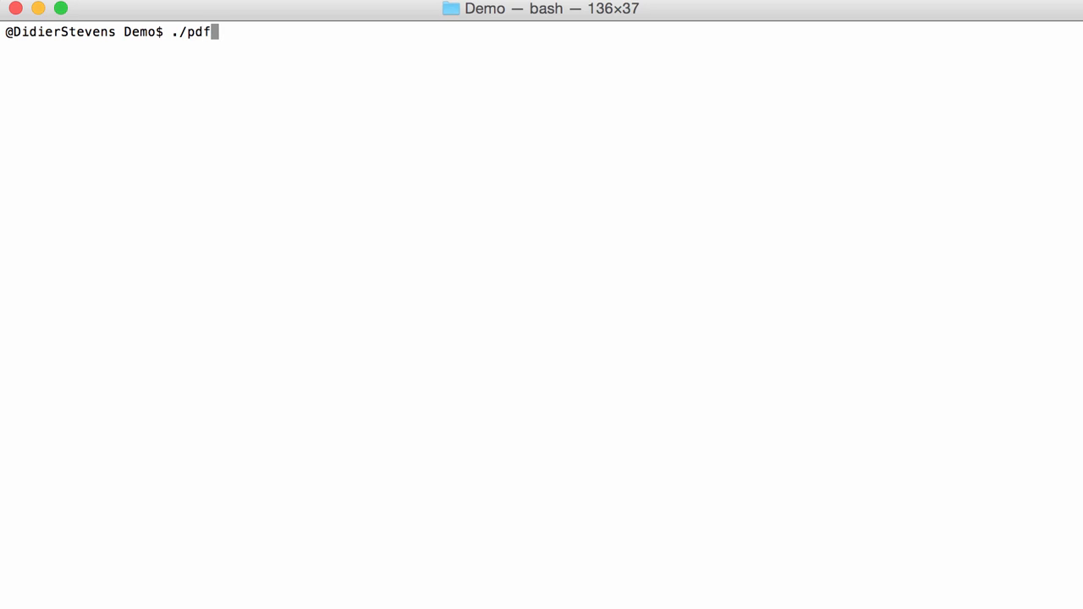
{"action": "type", "text": "id."}
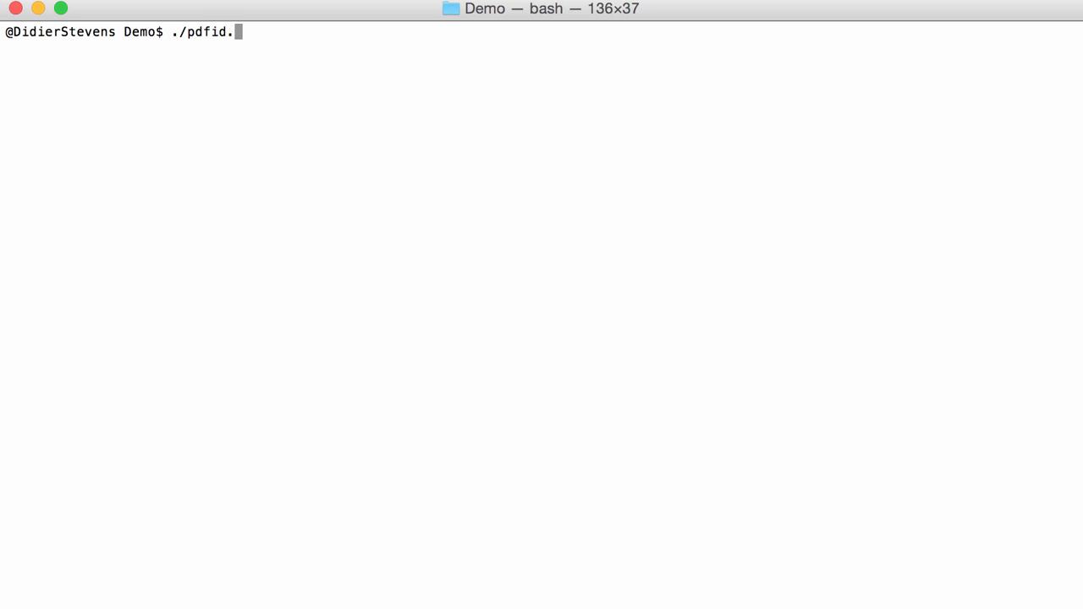
{"action": "type", "text": "py"}
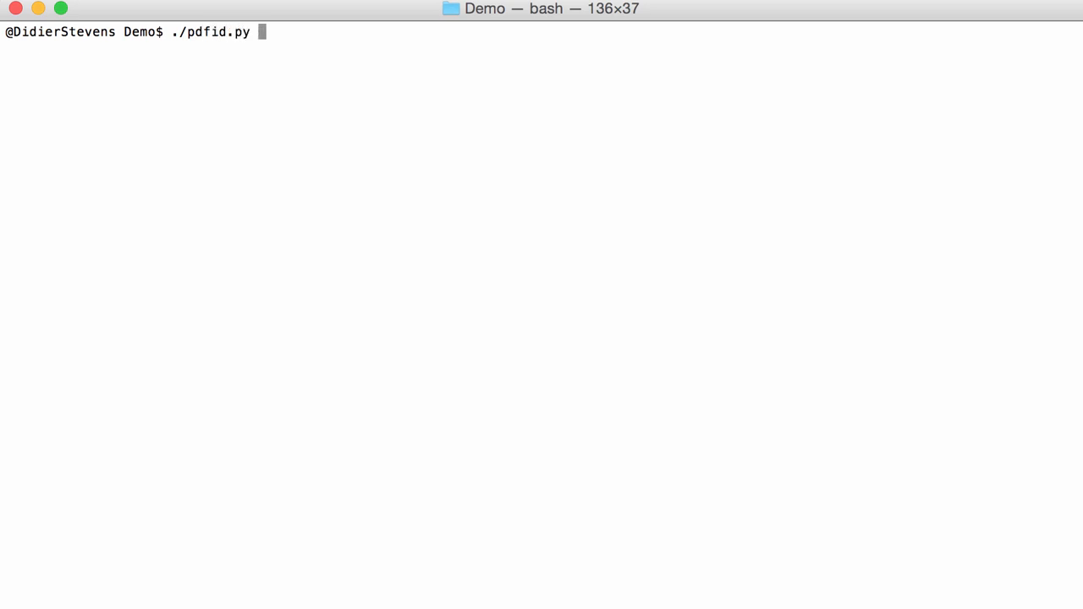
{"action": "type", "text": "-n"}
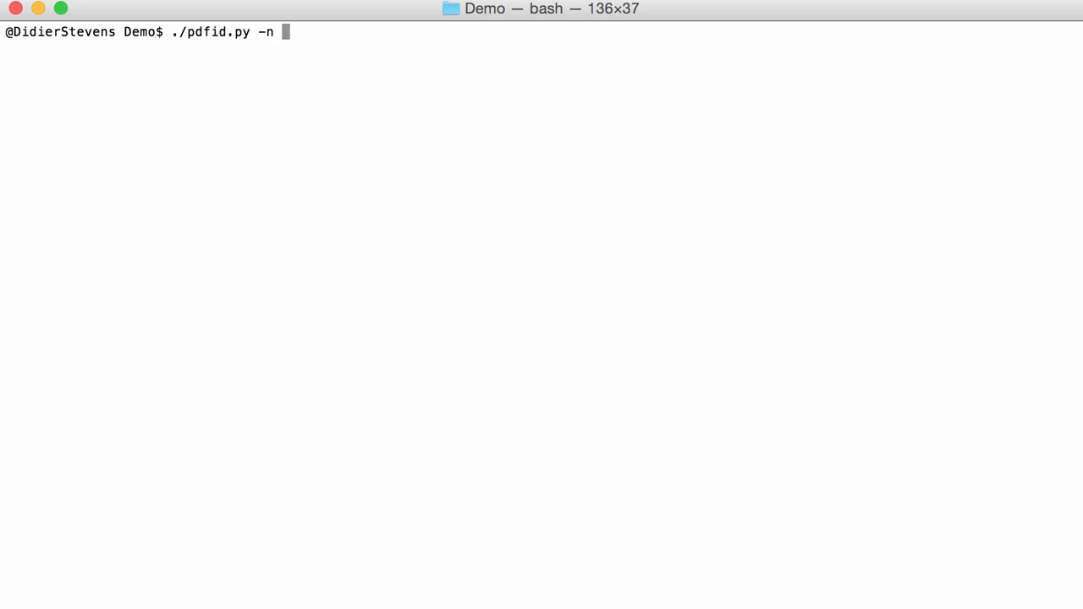
{"action": "key", "text": "Return"}
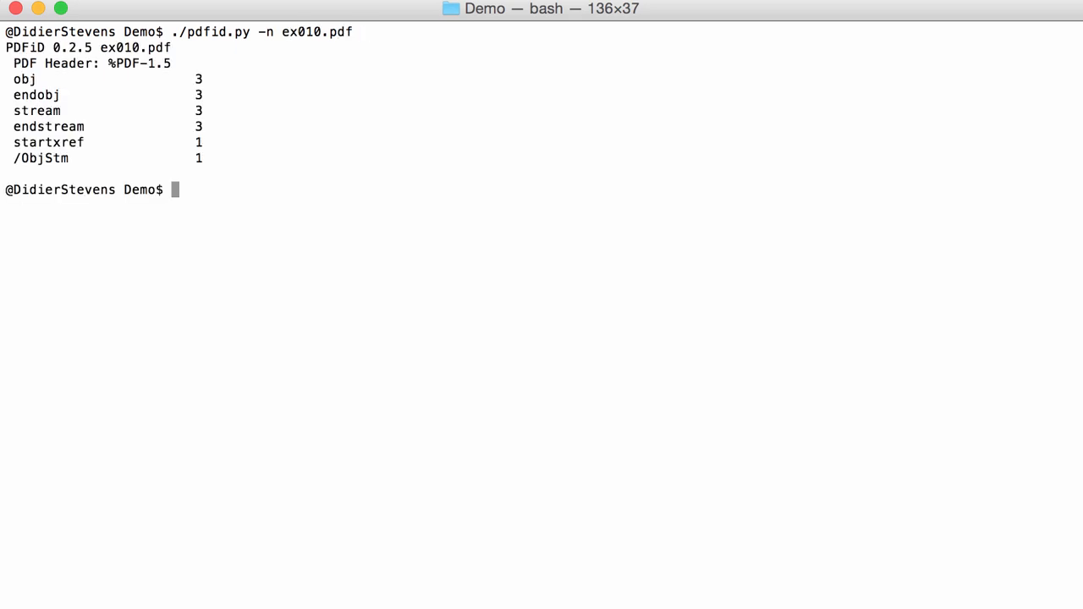
{"action": "mouse_move", "coordinate": [522, 82]}
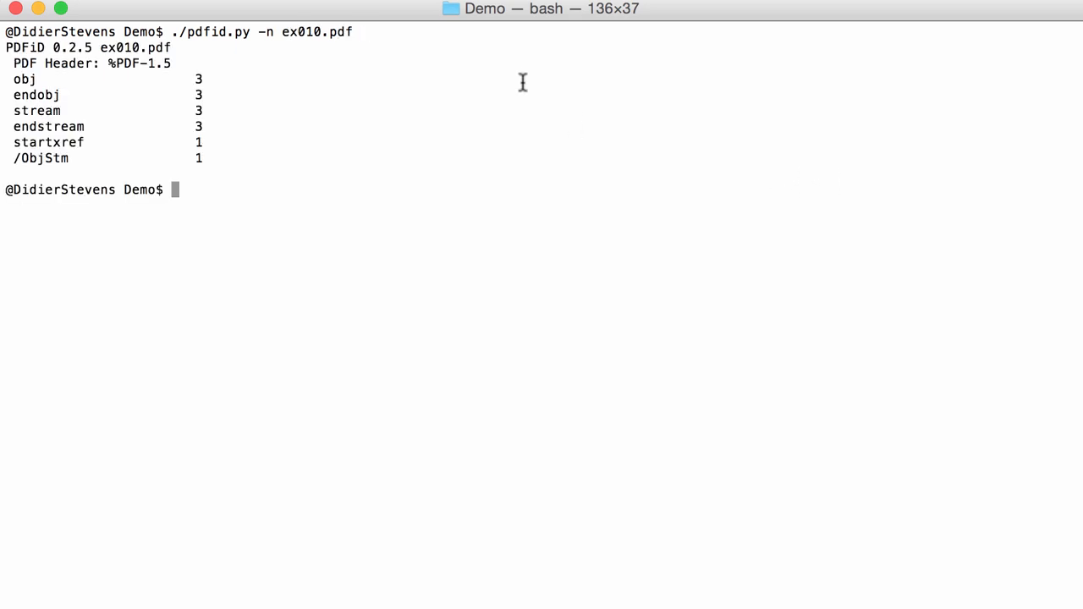
{"action": "mouse_move", "coordinate": [15, 158]}
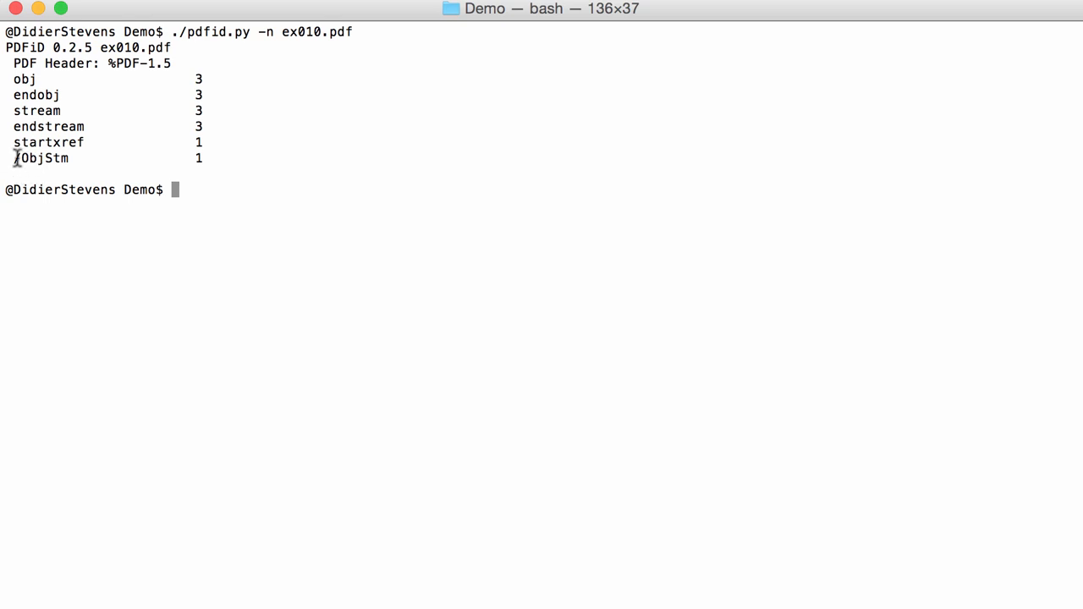
{"action": "mouse_move", "coordinate": [38, 169]}
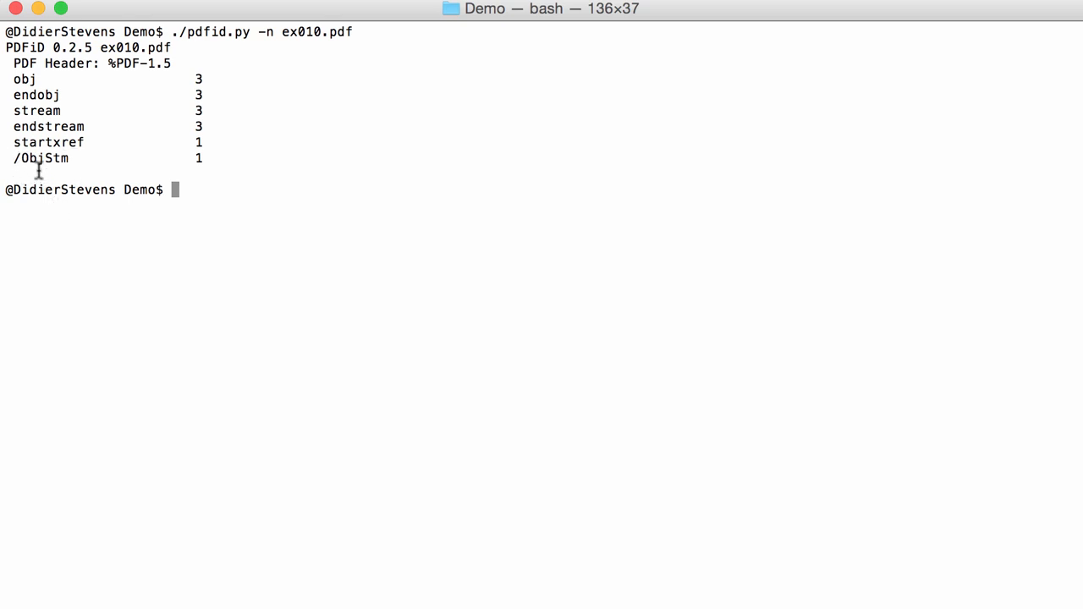
{"action": "mouse_move", "coordinate": [158, 214]}
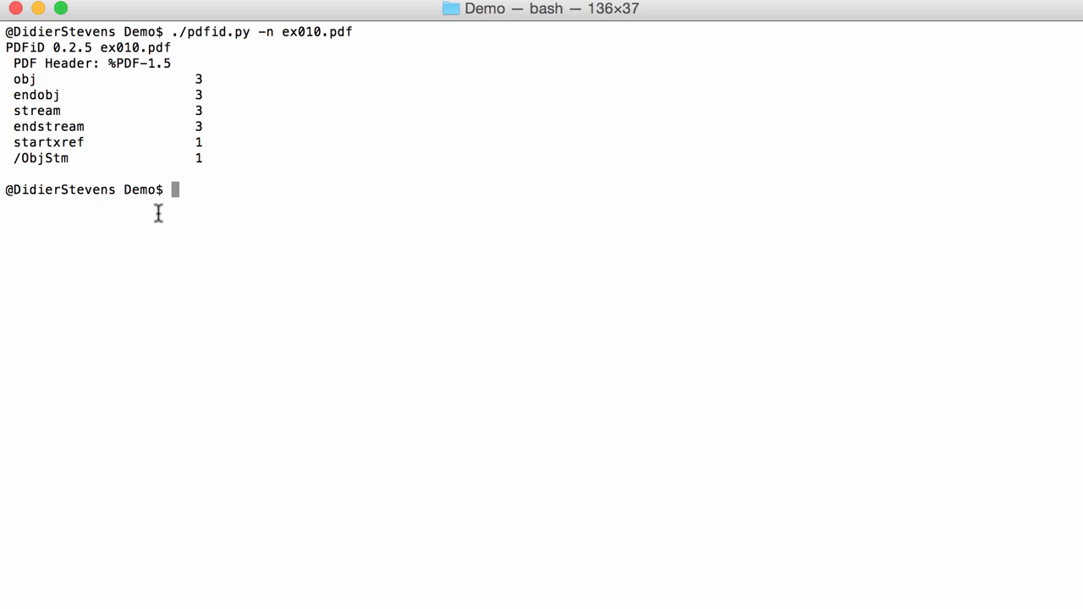
Step: Search ex010.pdf for objstm with pdf-parser, finding object 1 holding 6 objects
{"action": "type", "text": "./pdf"}
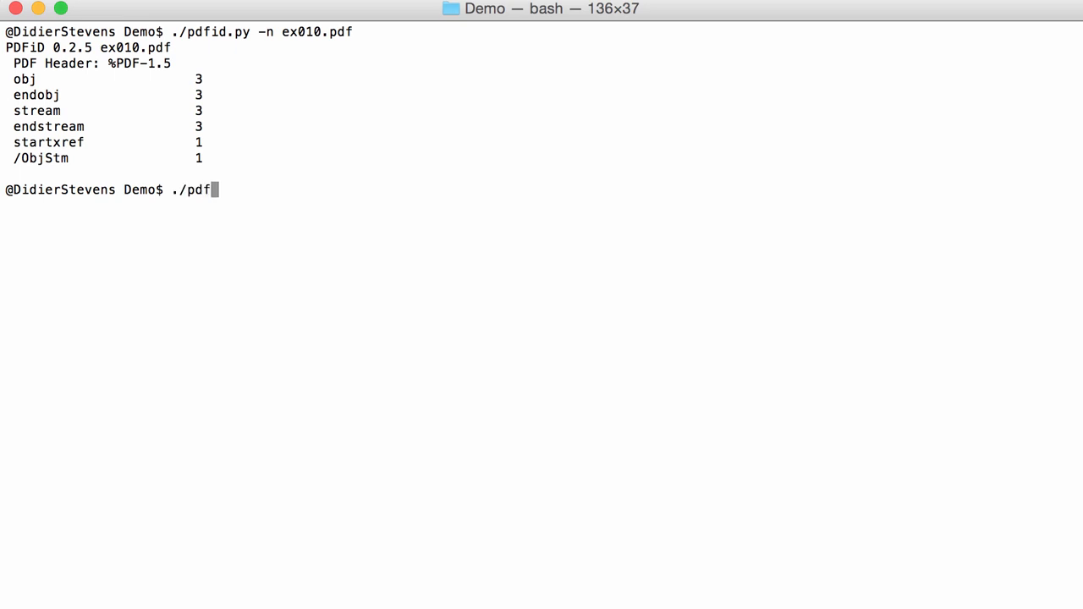
{"action": "type", "text": "-parser.py -"}
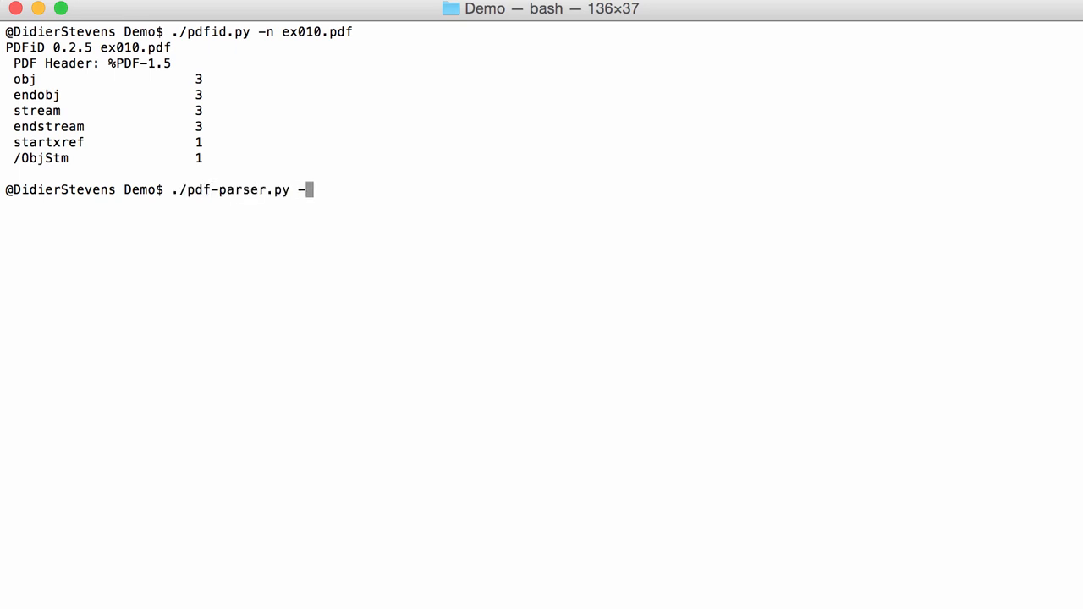
{"action": "type", "text": "s obj"}
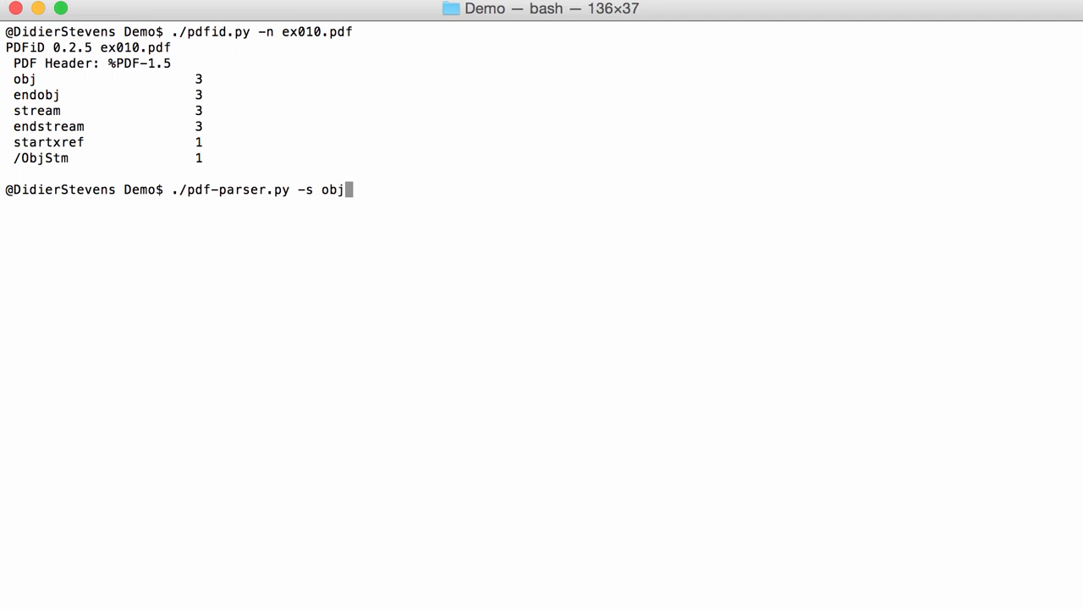
{"action": "type", "text": "stm ex010.pdf"}
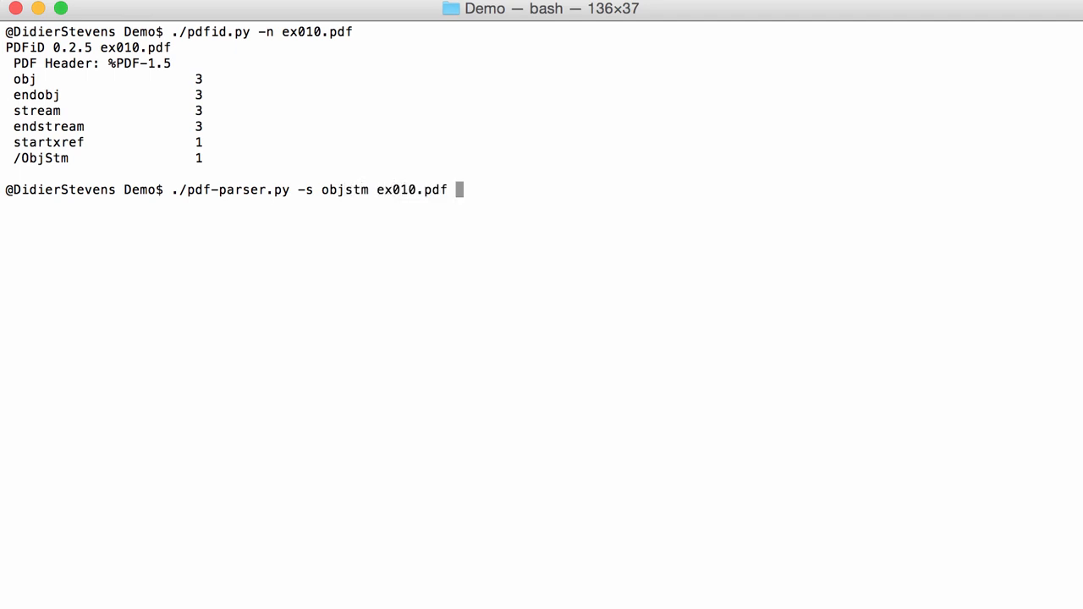
{"action": "key", "text": "Return"}
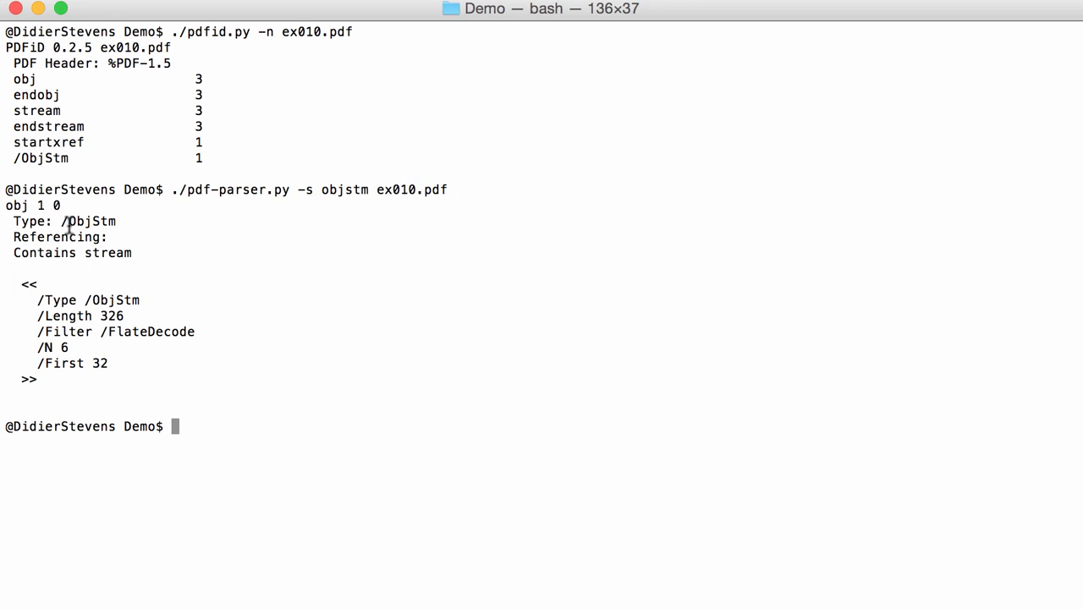
{"action": "mouse_move", "coordinate": [117, 258]}
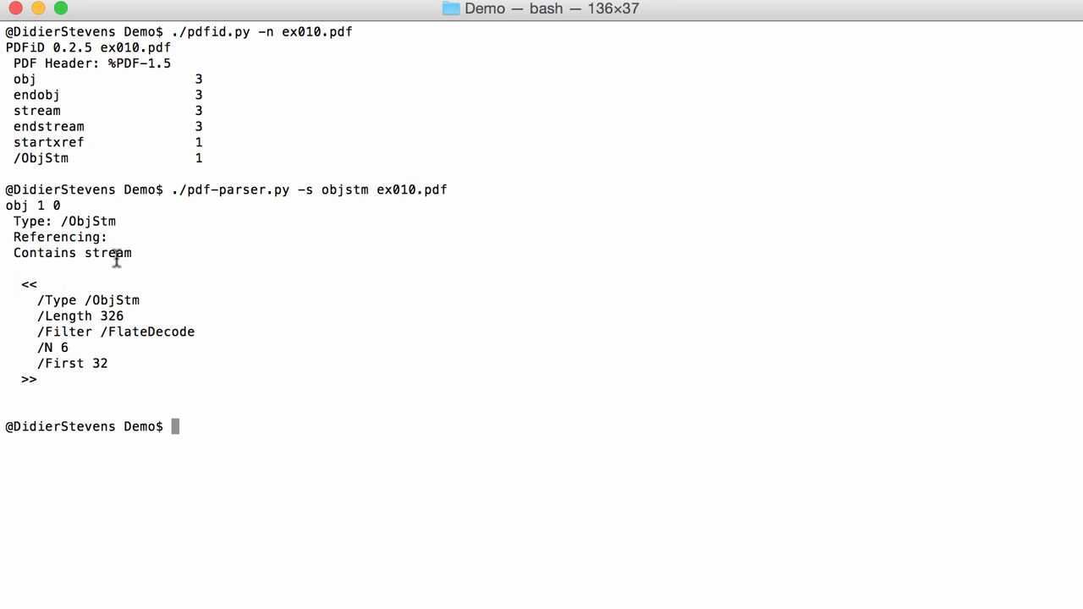
{"action": "mouse_move", "coordinate": [235, 333]}
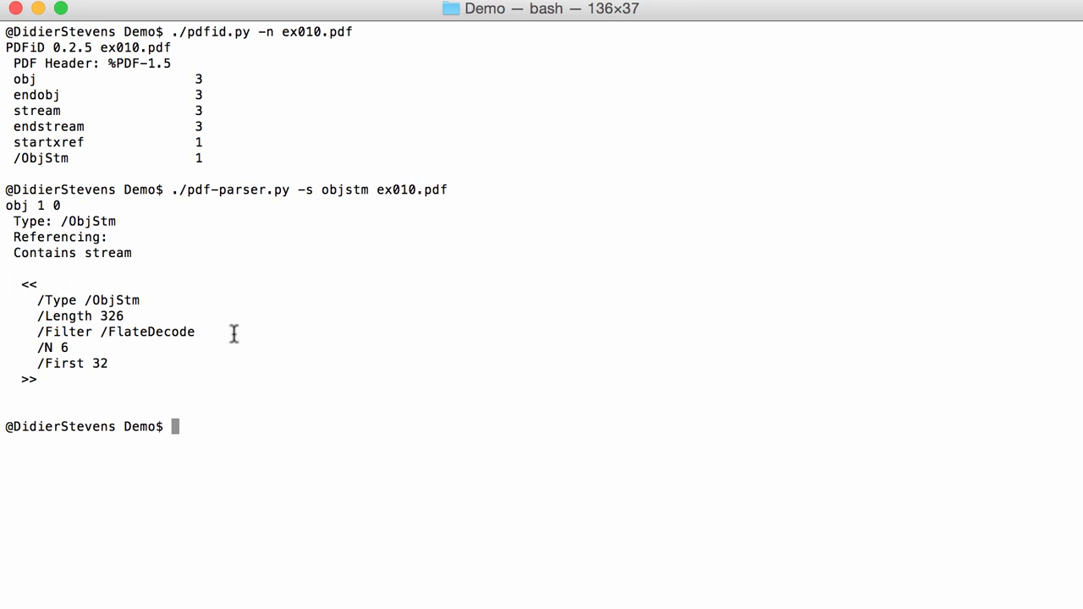
Step: Rerun the objstm search with -f to decompress the stream and show the JavaScript alert
{"action": "type", "text": "./pdf-parser.py -s objstm ex010.pdf"}
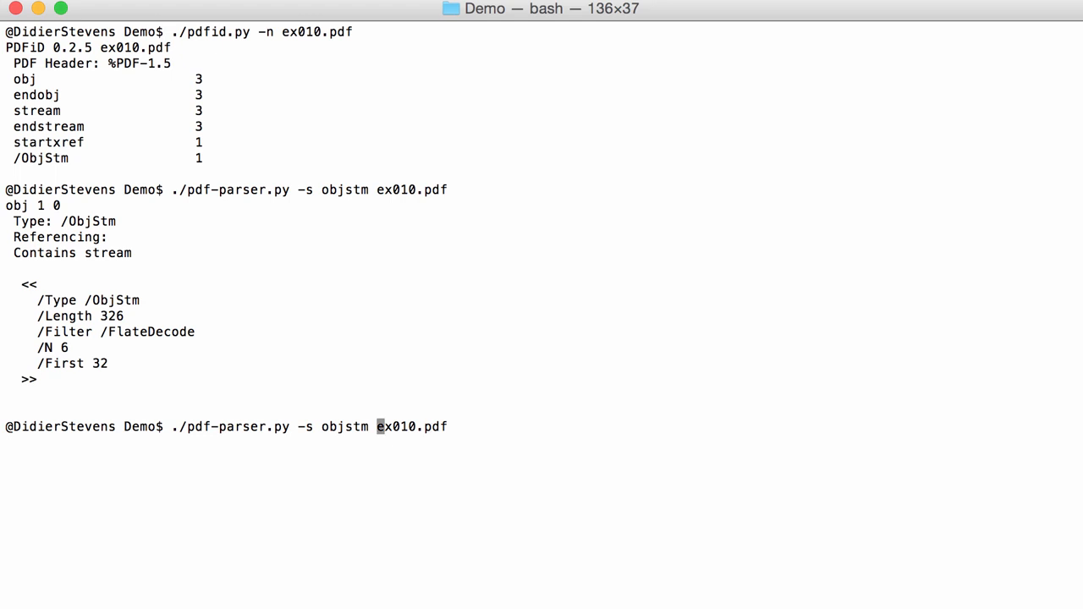
{"action": "type", "text": "-f"}
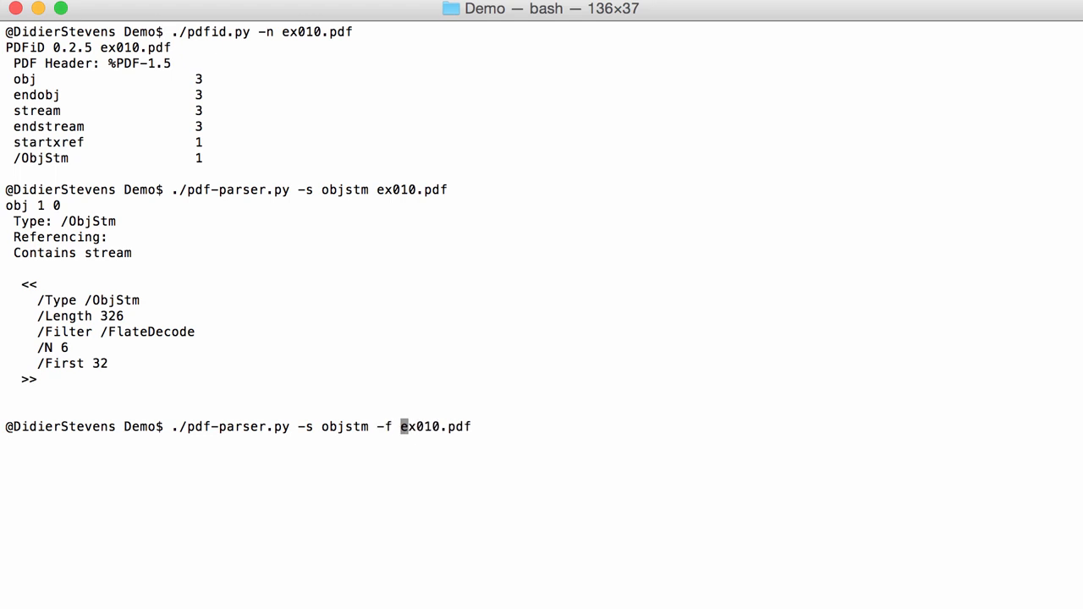
{"action": "key", "text": "Return"}
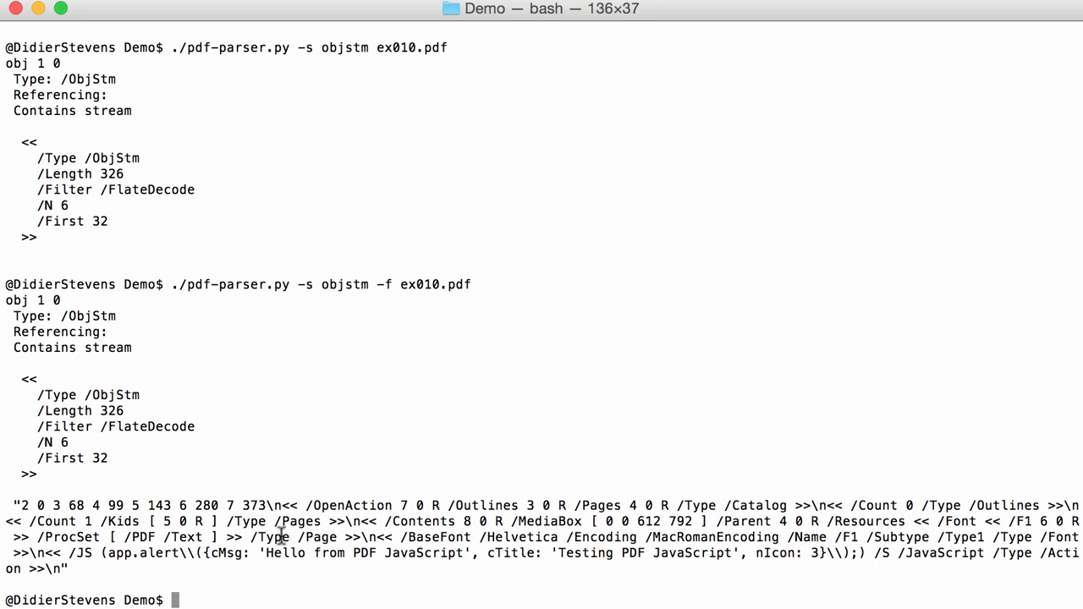
{"action": "mouse_move", "coordinate": [559, 499]}
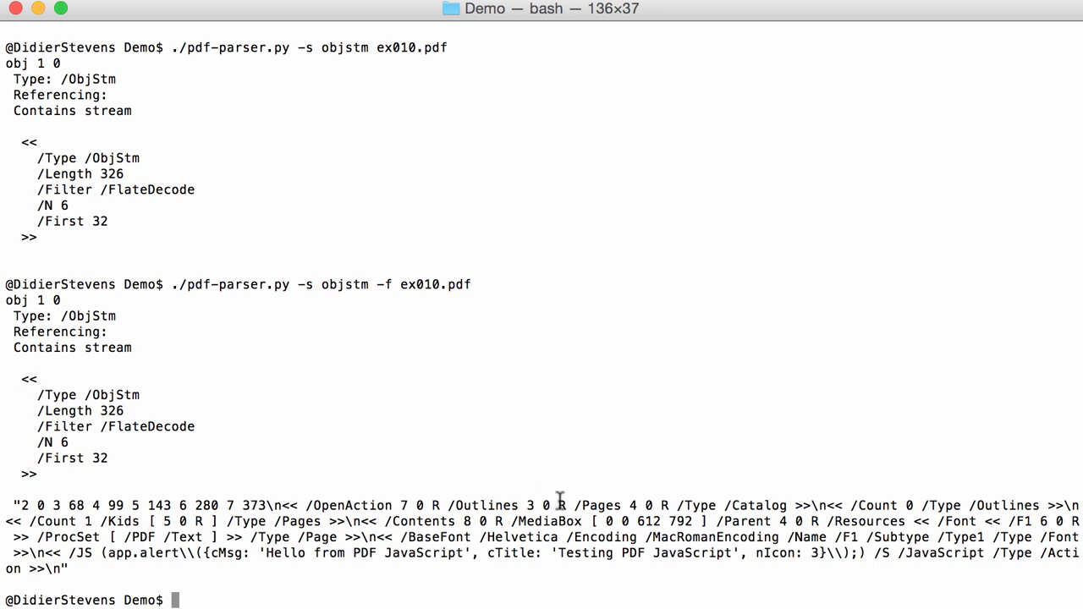
{"action": "mouse_move", "coordinate": [285, 498]}
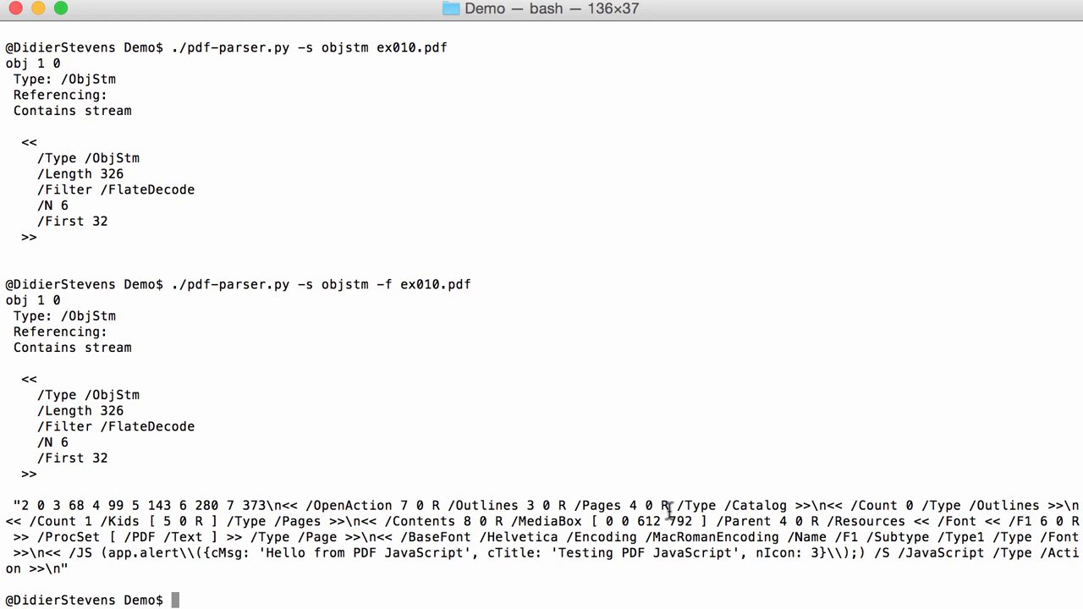
{"action": "mouse_move", "coordinate": [783, 512]}
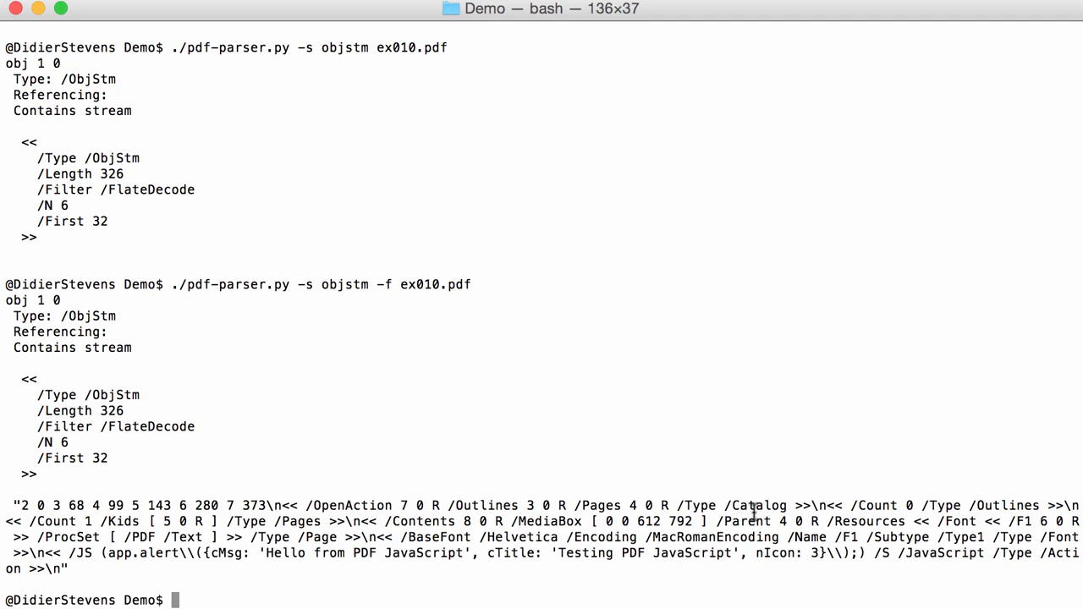
{"action": "mouse_move", "coordinate": [1053, 511]}
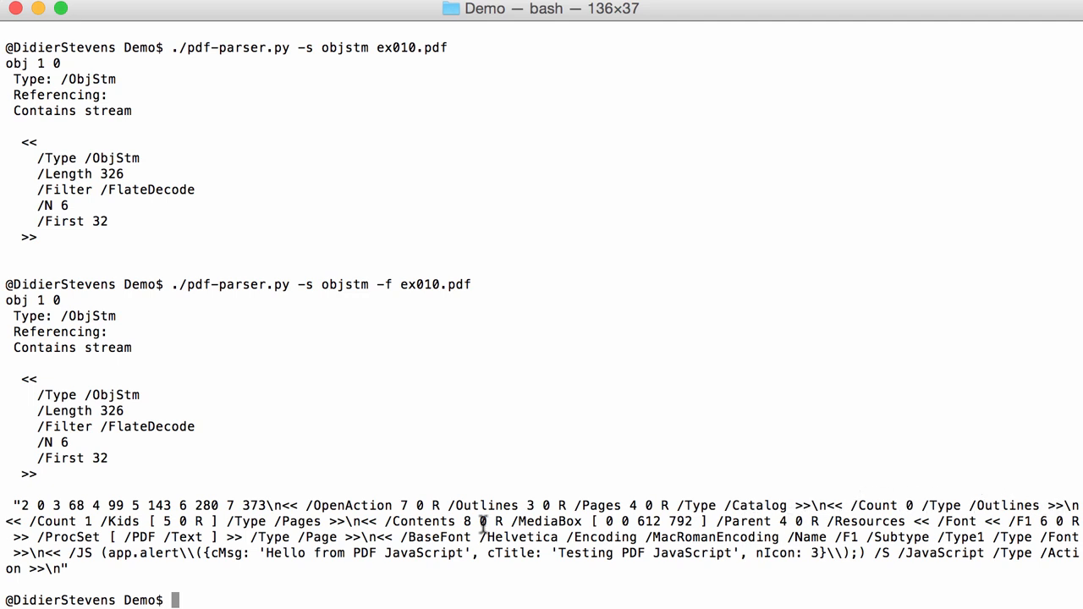
{"action": "mouse_move", "coordinate": [207, 495]}
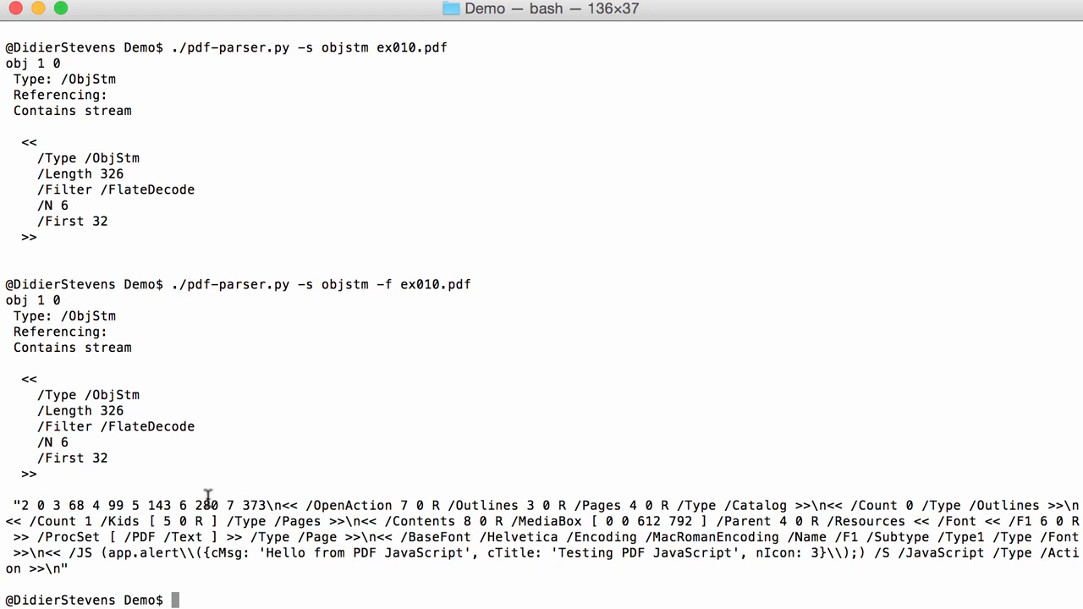
{"action": "mouse_move", "coordinate": [296, 505]}
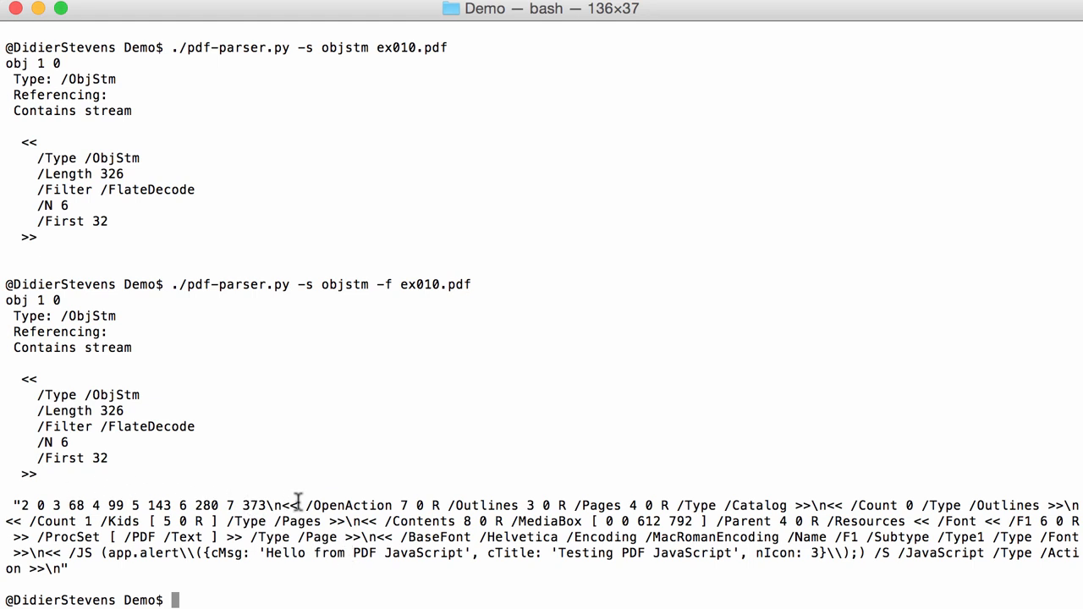
{"action": "mouse_move", "coordinate": [30, 508]}
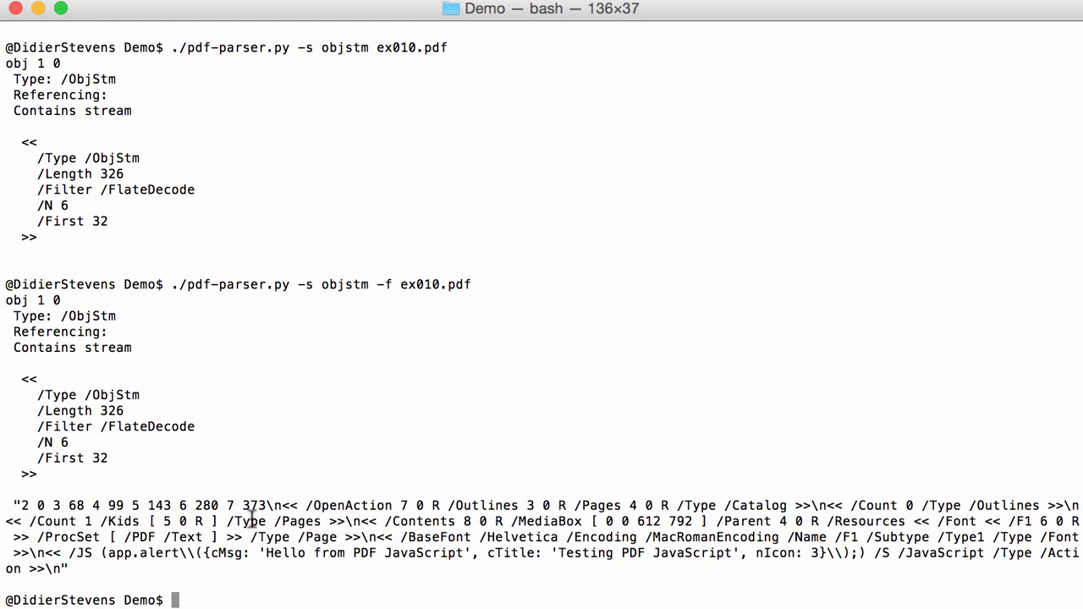
{"action": "mouse_move", "coordinate": [142, 529]}
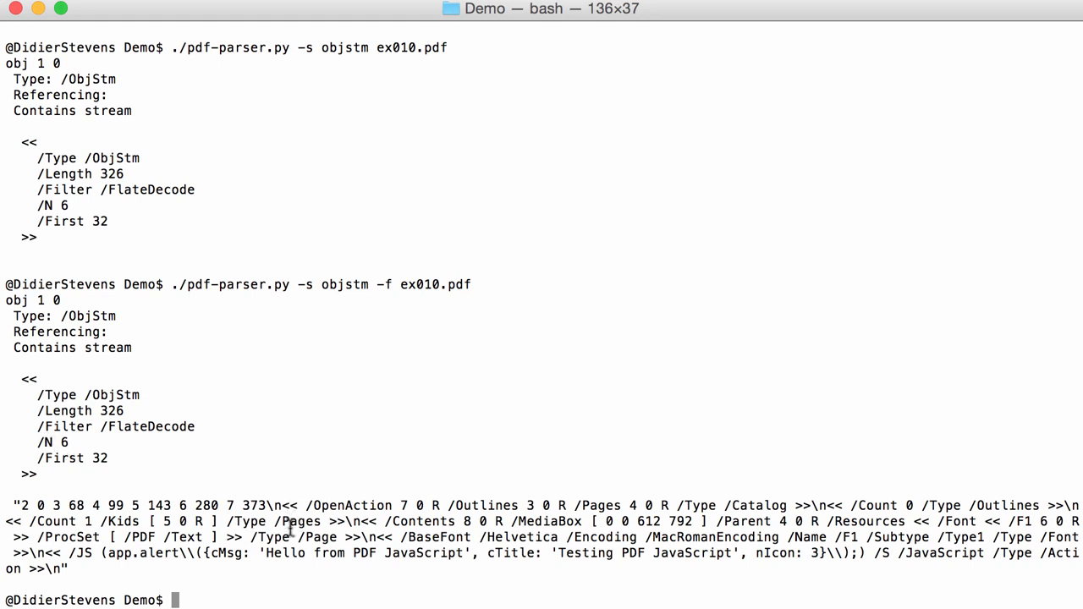
{"action": "mouse_move", "coordinate": [315, 570]}
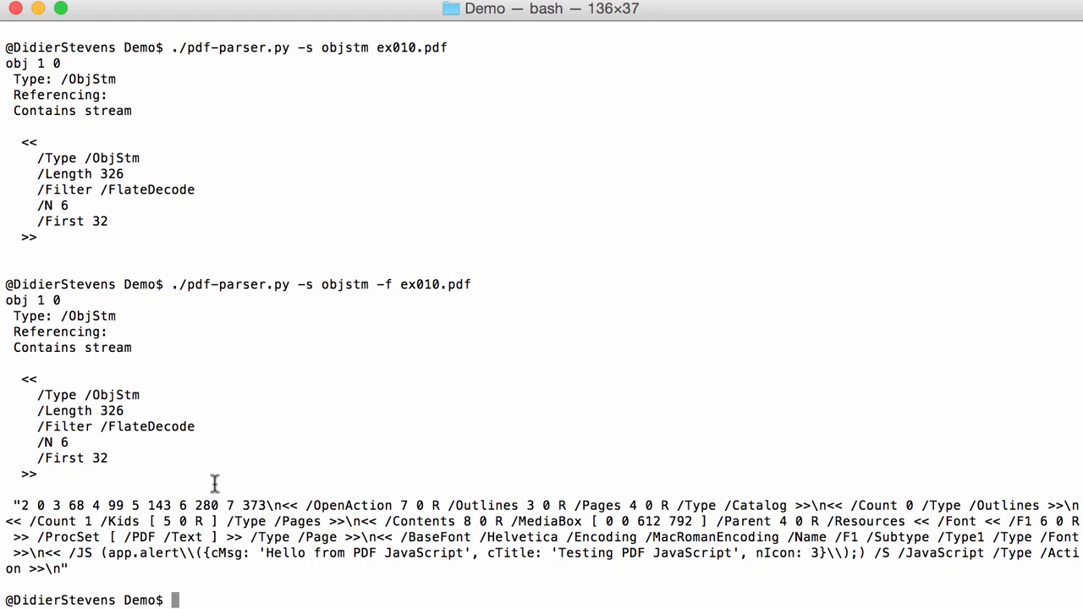
{"action": "mouse_move", "coordinate": [402, 574]}
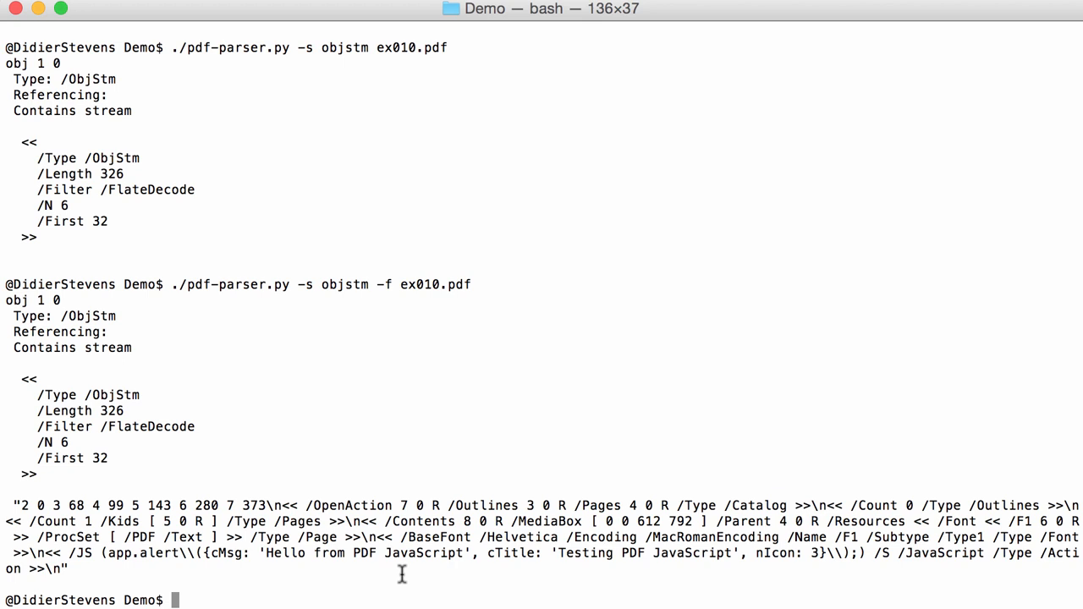
{"action": "type", "text": "clea"}
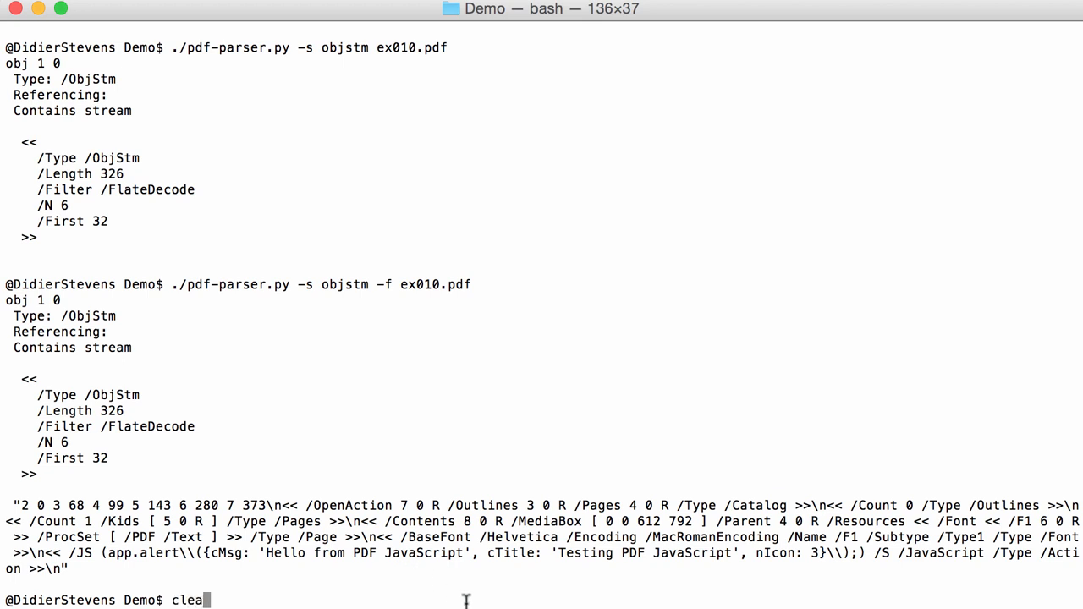
{"action": "mouse_move", "coordinate": [505, 589]}
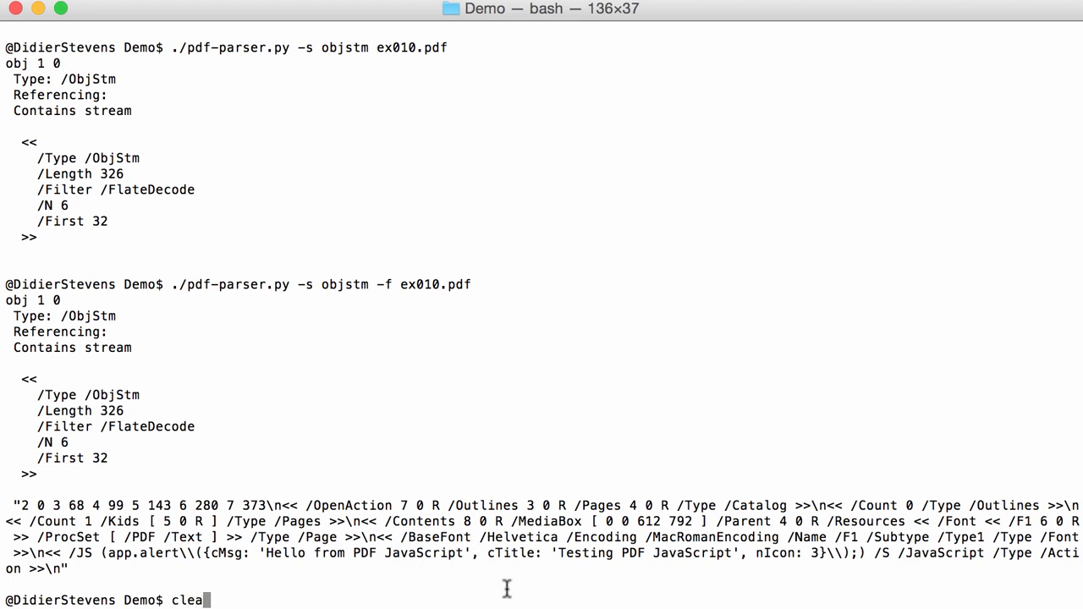
Step: Pipe the decompressed object stream into pdfid.py -n, then retry with -n -f
{"action": "key", "text": "Return"}
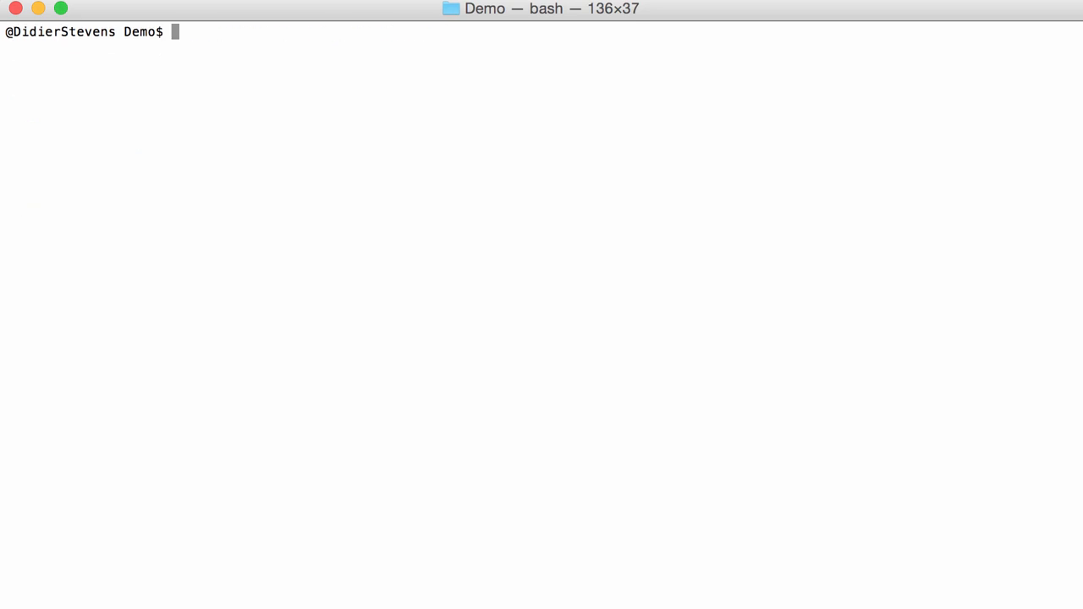
{"action": "type", "text": "./pdf-parser.py -s objstm -f ex010.pdf | ./"}
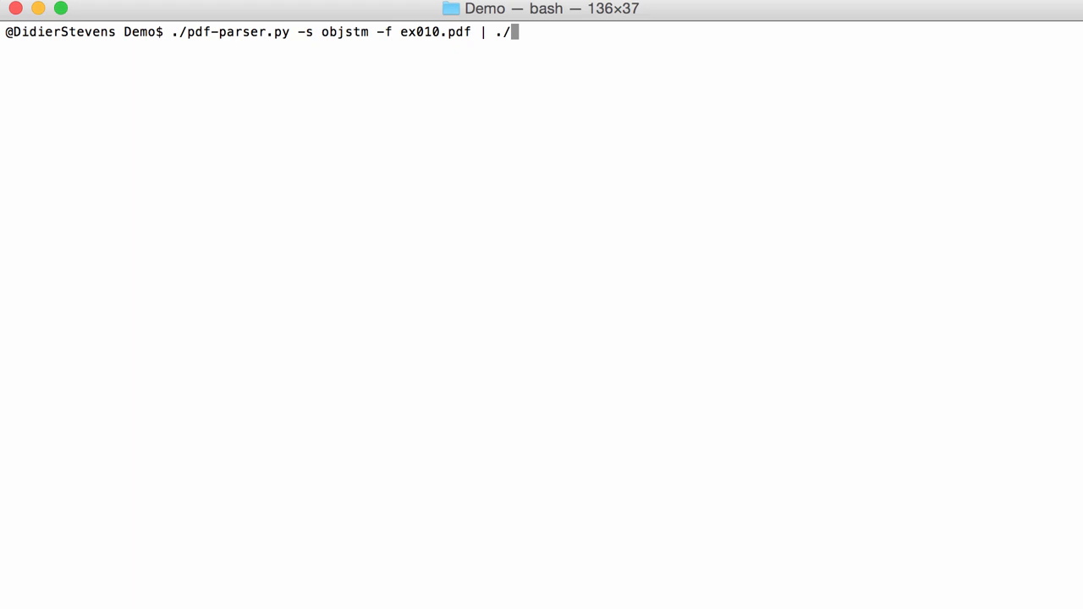
{"action": "type", "text": "pdf"}
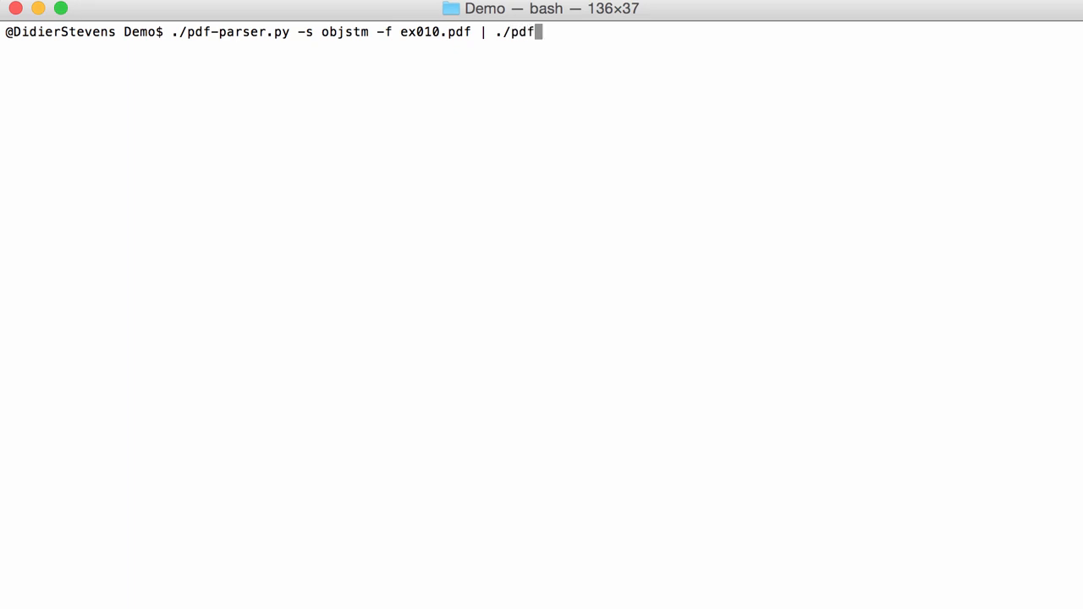
{"action": "type", "text": "id.py"}
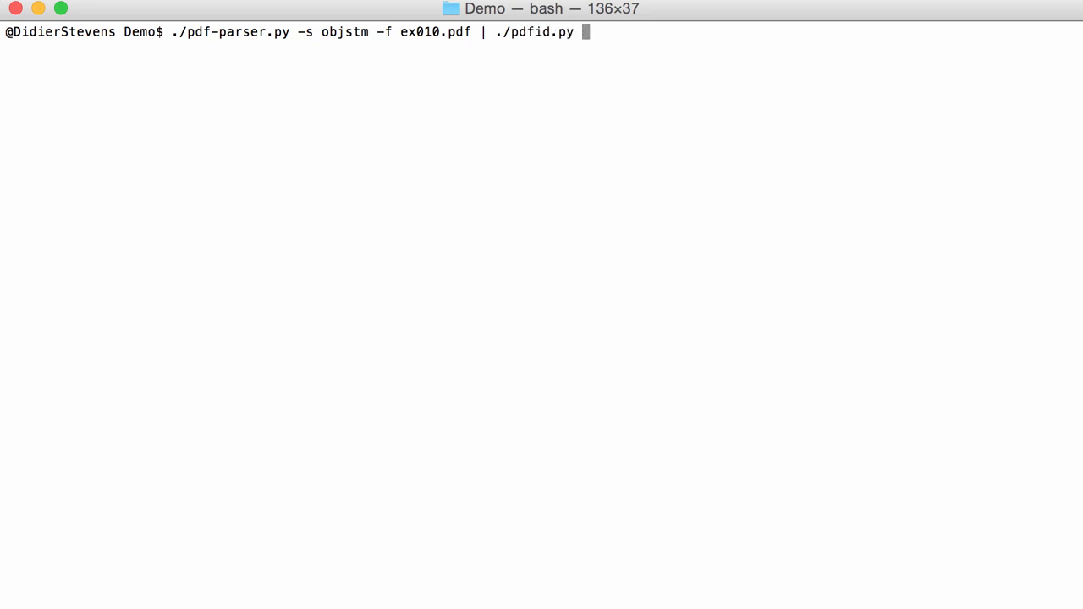
{"action": "type", "text": "-n"}
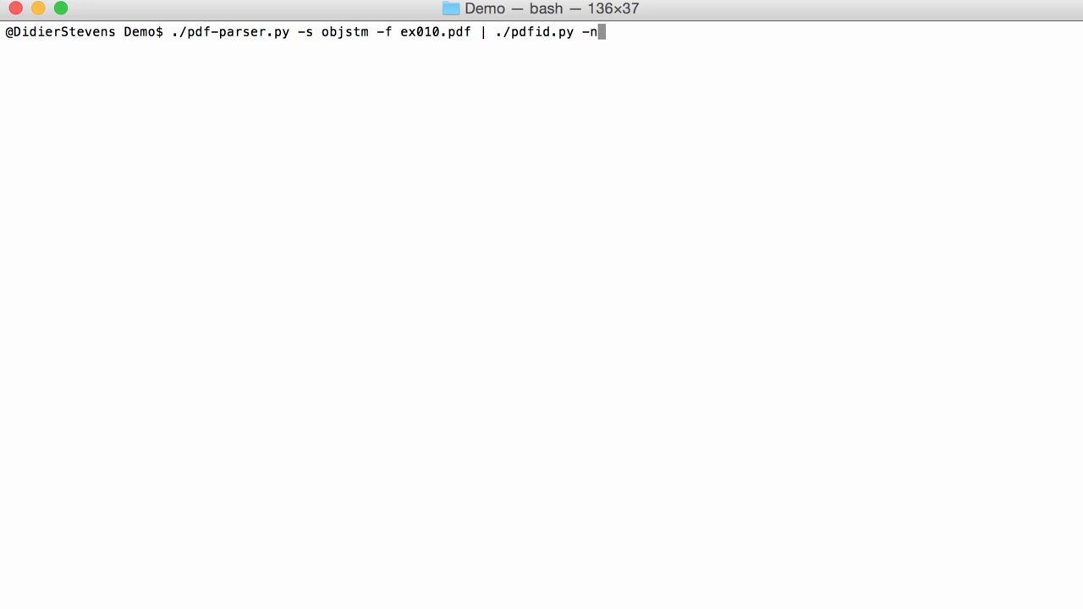
{"action": "key", "text": "Return"}
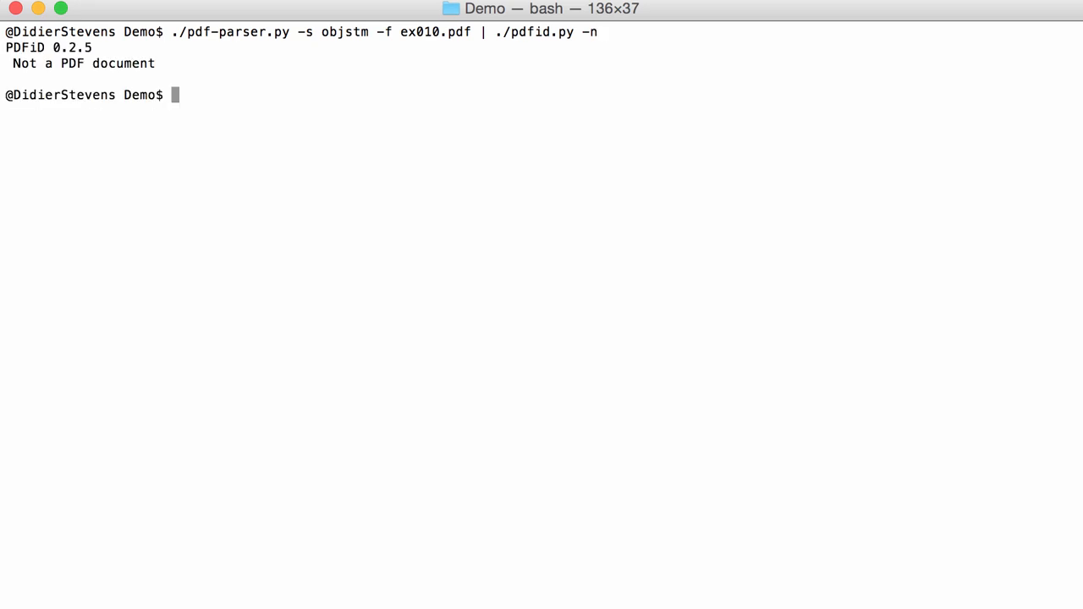
{"action": "type", "text": "./pdf-parser.py -s objstm -f ex010.pdf | ./pdfid.py -n -f"}
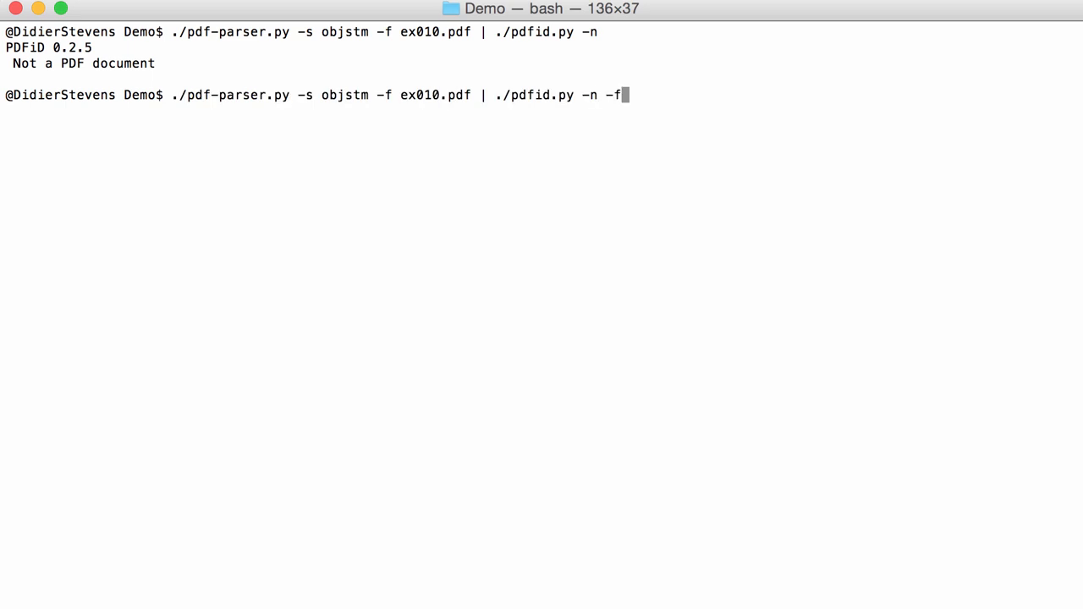
{"action": "key", "text": "Return"}
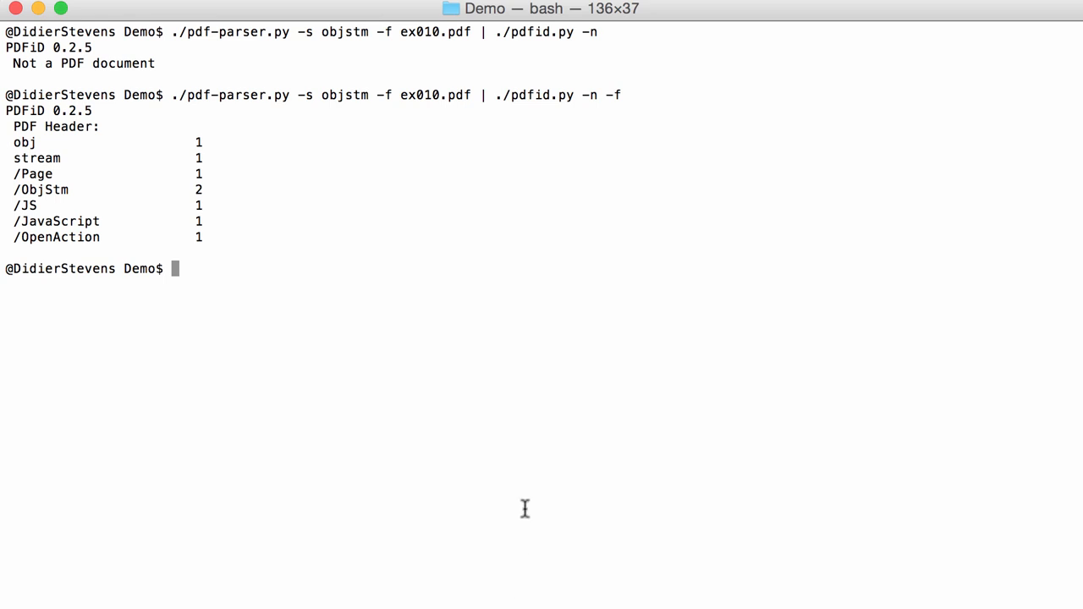
{"action": "mouse_move", "coordinate": [59, 221]}
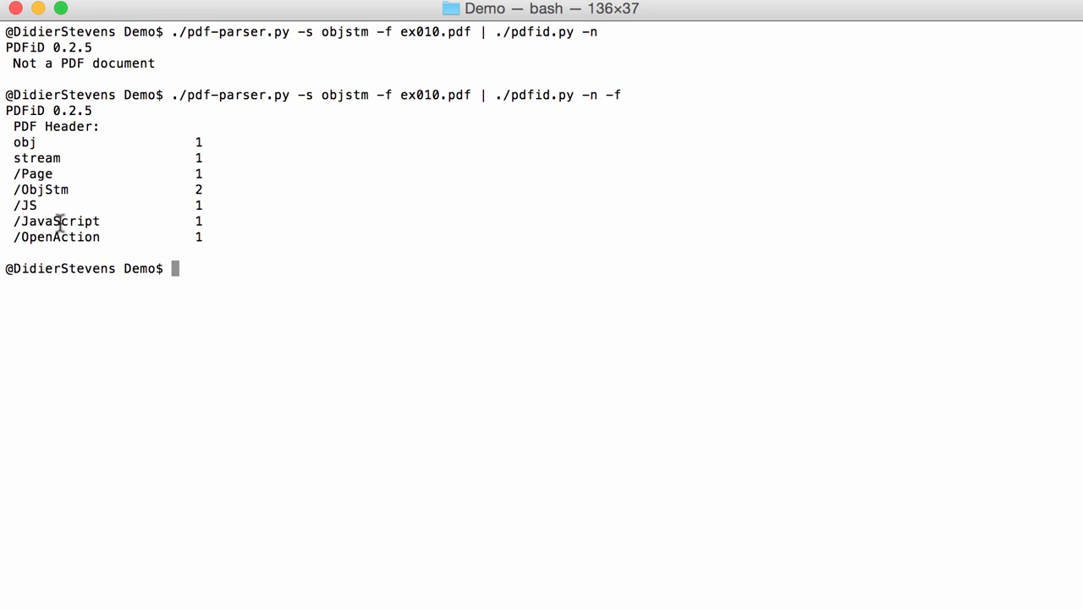
{"action": "mouse_move", "coordinate": [437, 259]}
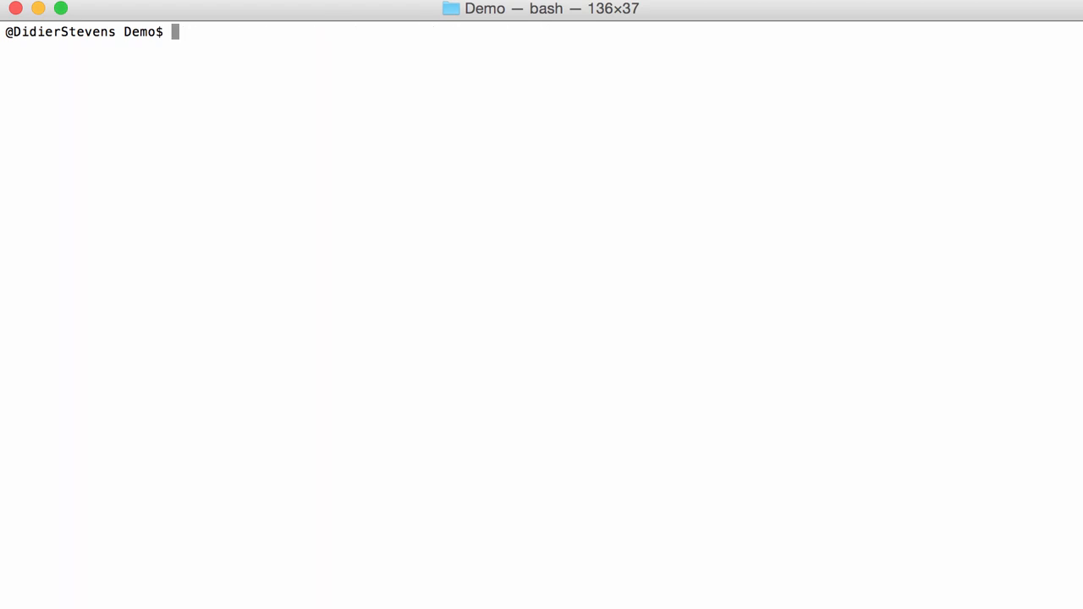
{"action": "type", "text": "./pdf"}
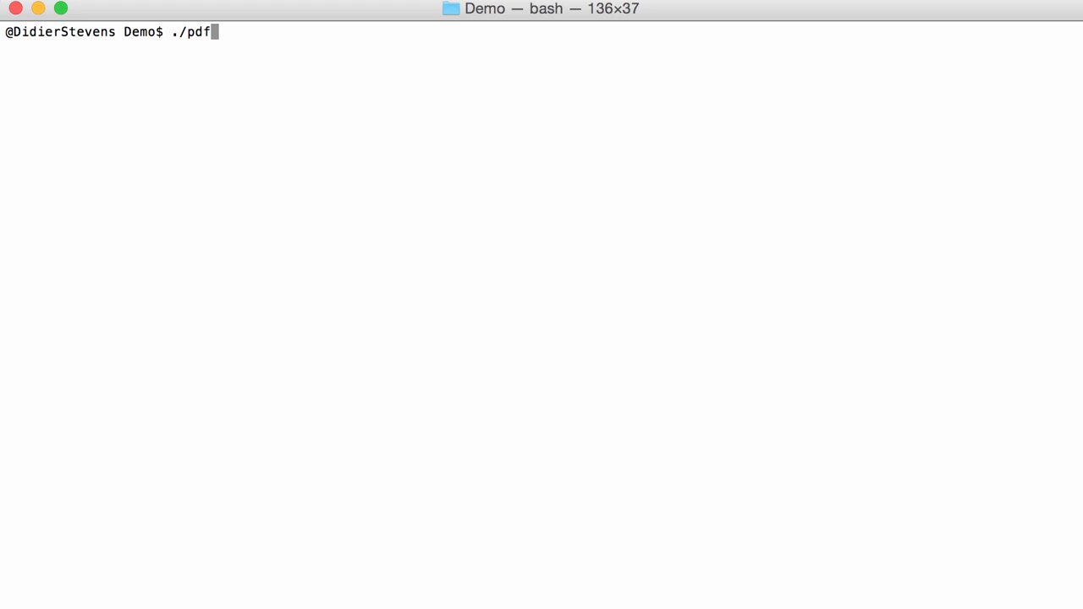
{"action": "type", "text": "-parser.py ex"}
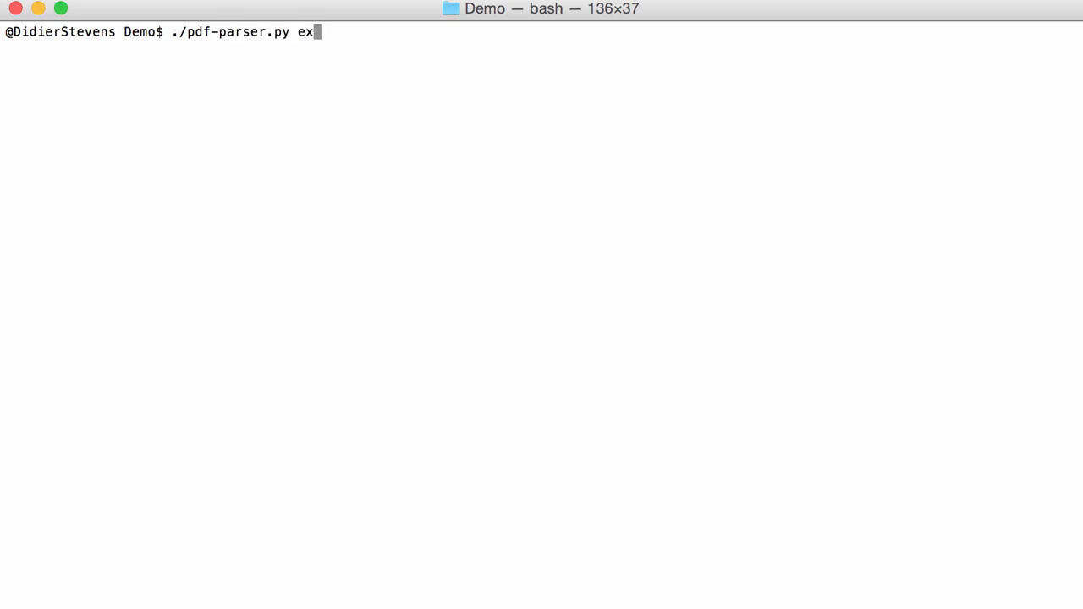
{"action": "key", "text": "Return"}
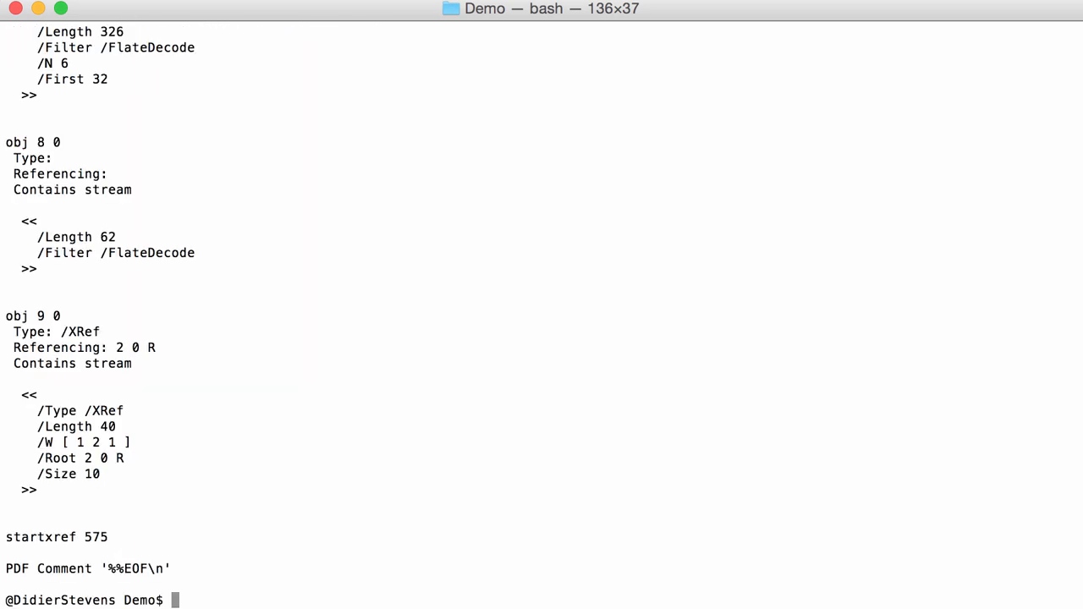
{"action": "mouse_move", "coordinate": [196, 252]}
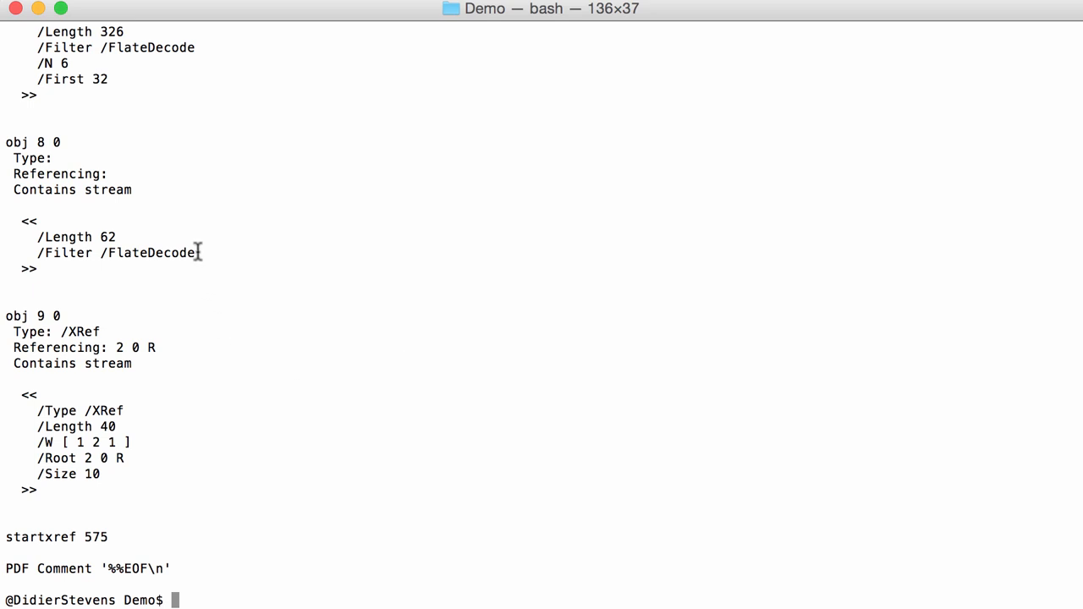
{"action": "scroll", "scroll_direction": "up", "scroll_amount": 3}
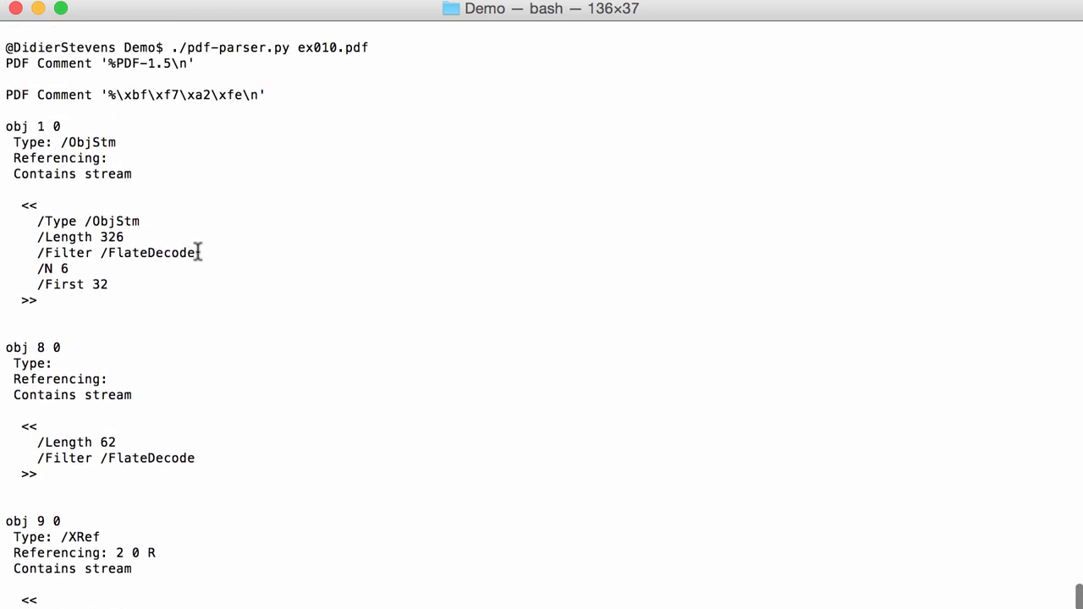
{"action": "scroll", "scroll_direction": "down", "scroll_amount": 3}
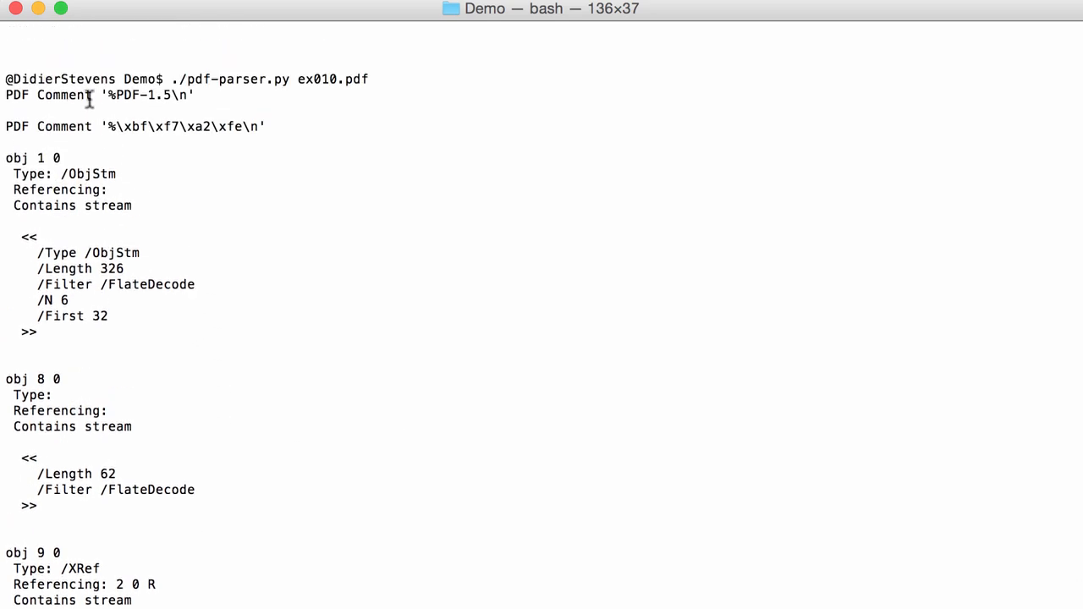
{"action": "mouse_move", "coordinate": [203, 144]}
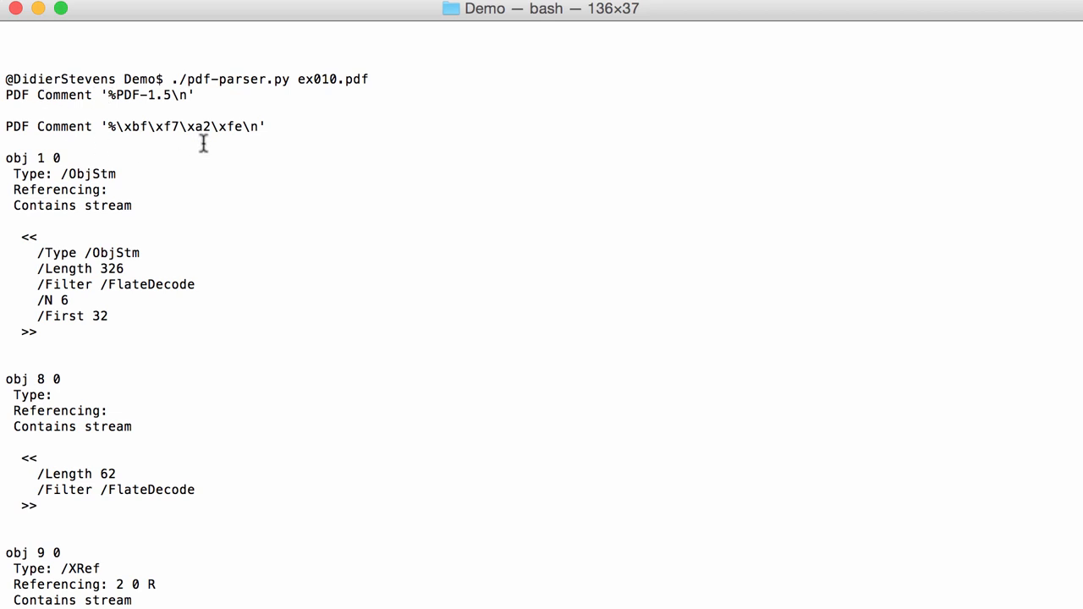
{"action": "mouse_move", "coordinate": [44, 161]}
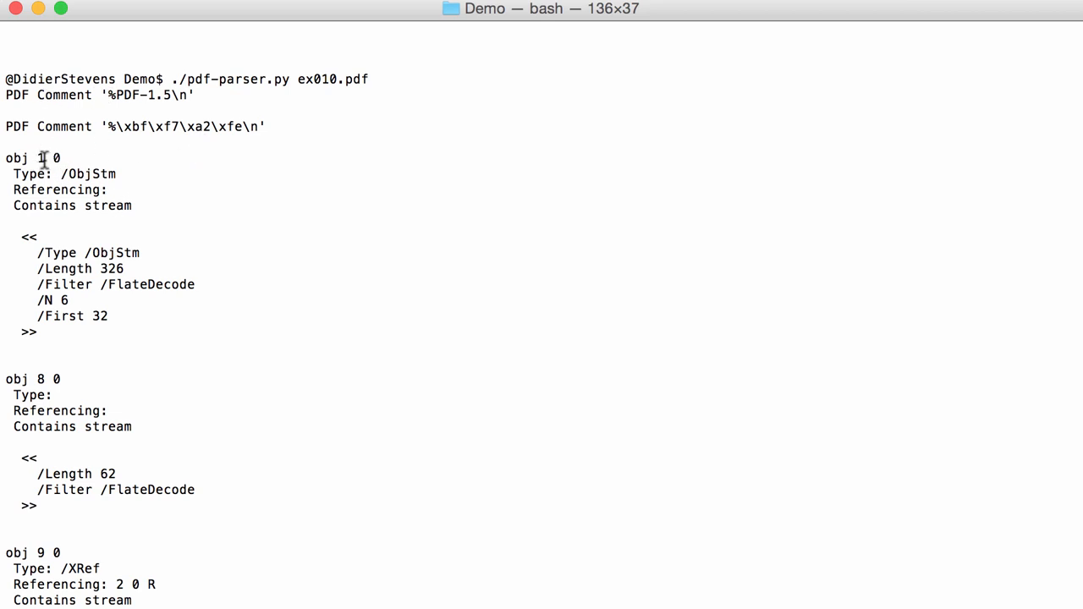
{"action": "scroll", "scroll_direction": "down", "scroll_amount": 3}
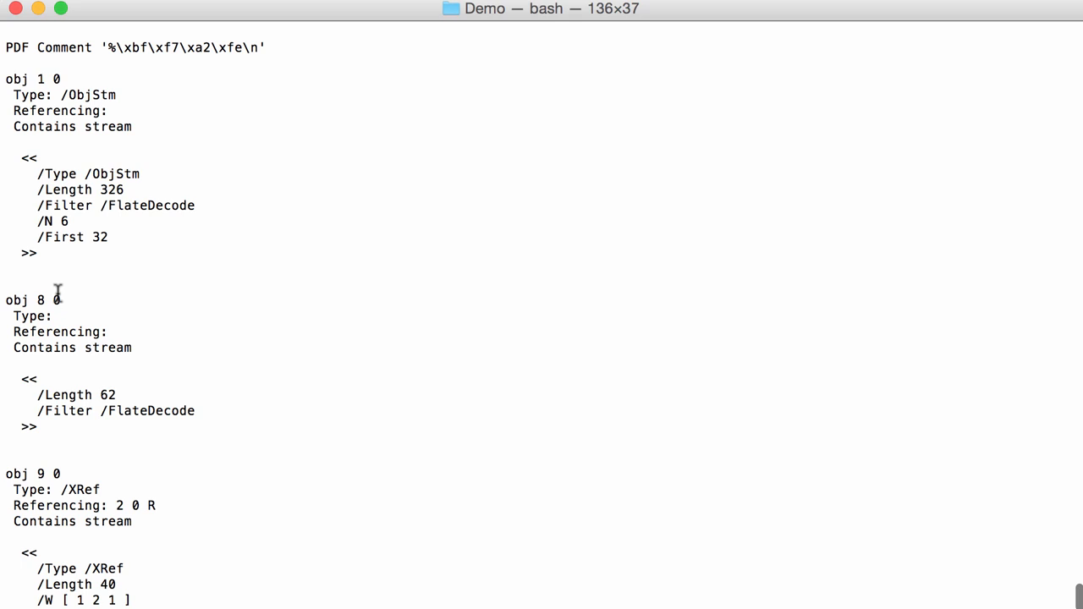
{"action": "scroll", "scroll_direction": "down", "scroll_amount": 3}
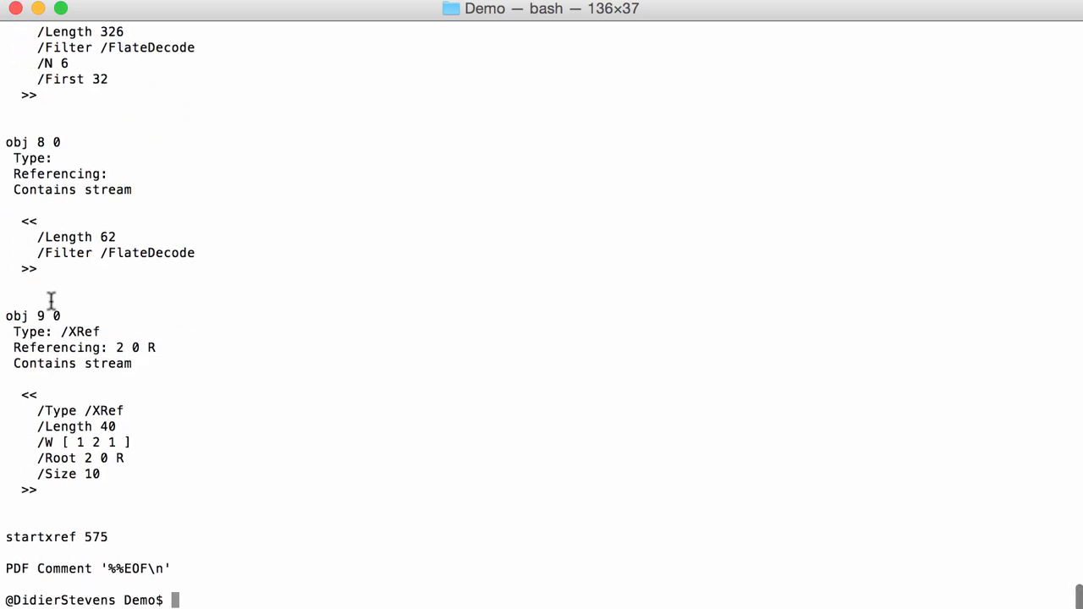
{"action": "scroll", "scroll_direction": "up", "scroll_amount": 3}
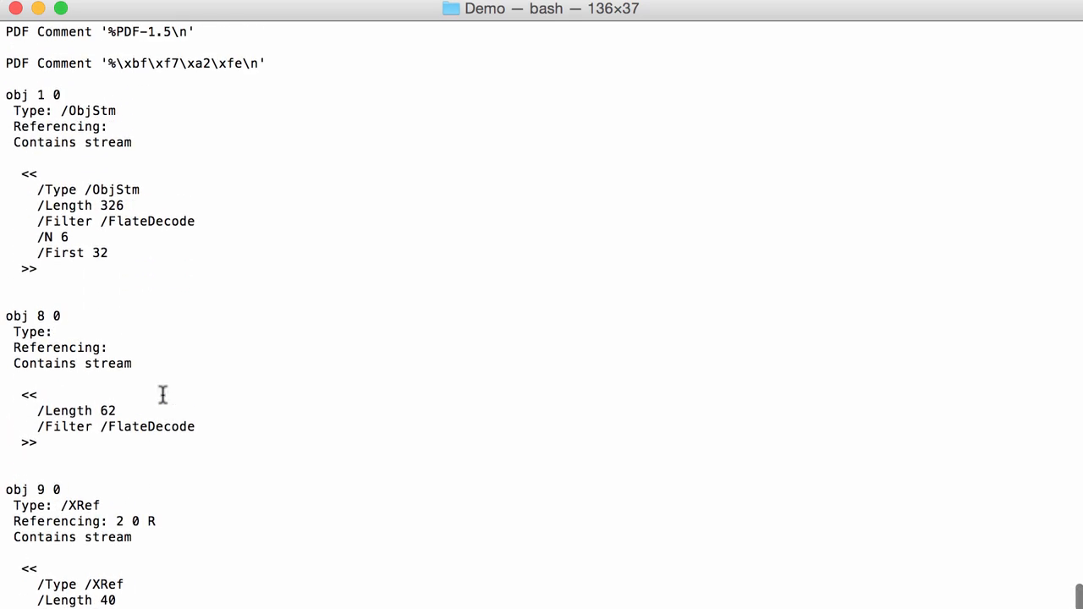
{"action": "mouse_move", "coordinate": [148, 247]}
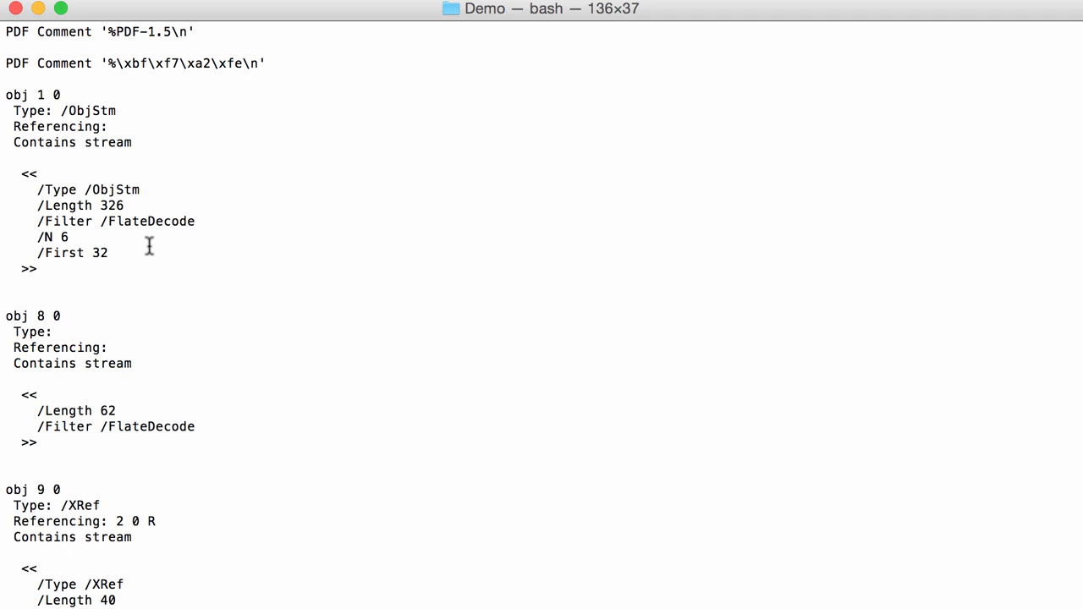
{"action": "scroll", "scroll_direction": "down", "scroll_amount": 3}
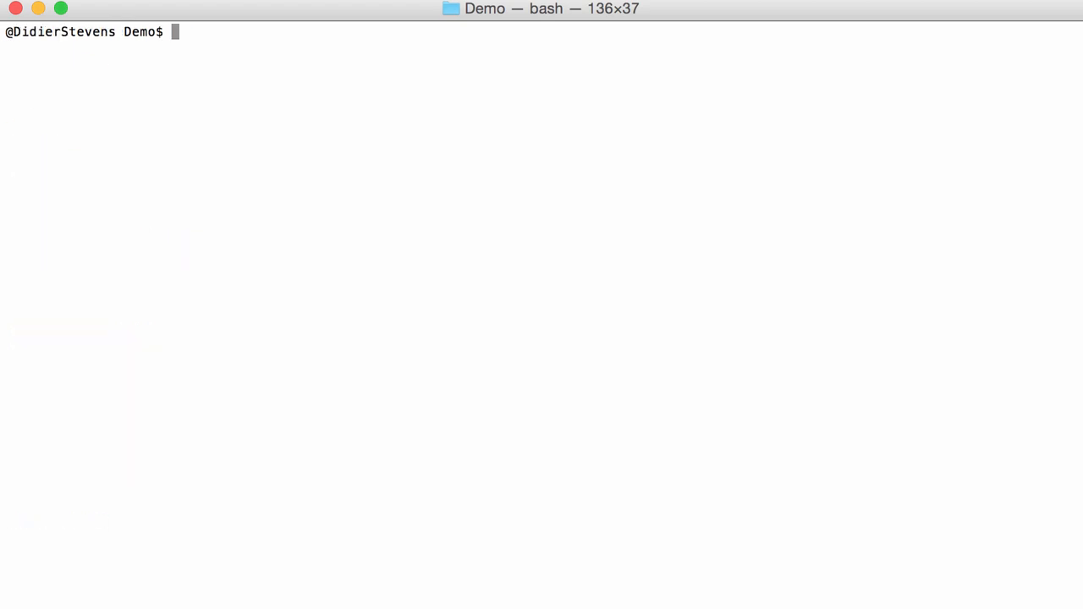
Step: Run pdf-parser -O on ex010.pdf and scroll through the objects to object 7's /JS action
{"action": "type", "text": "./pdf-parser.py ex010.pdf"}
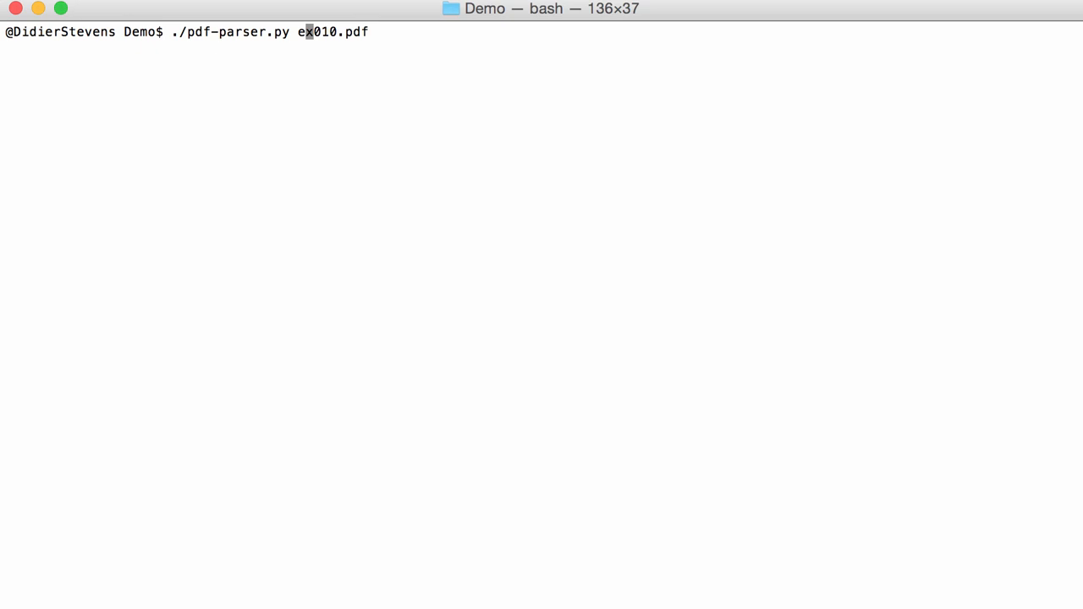
{"action": "type", "text": "-O"}
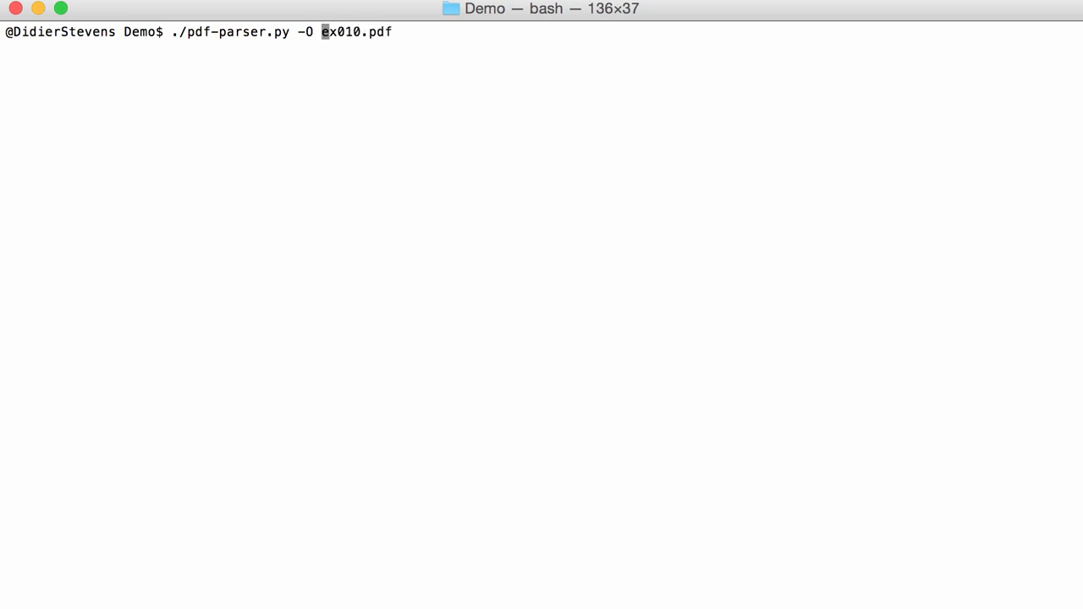
{"action": "key", "text": "Return"}
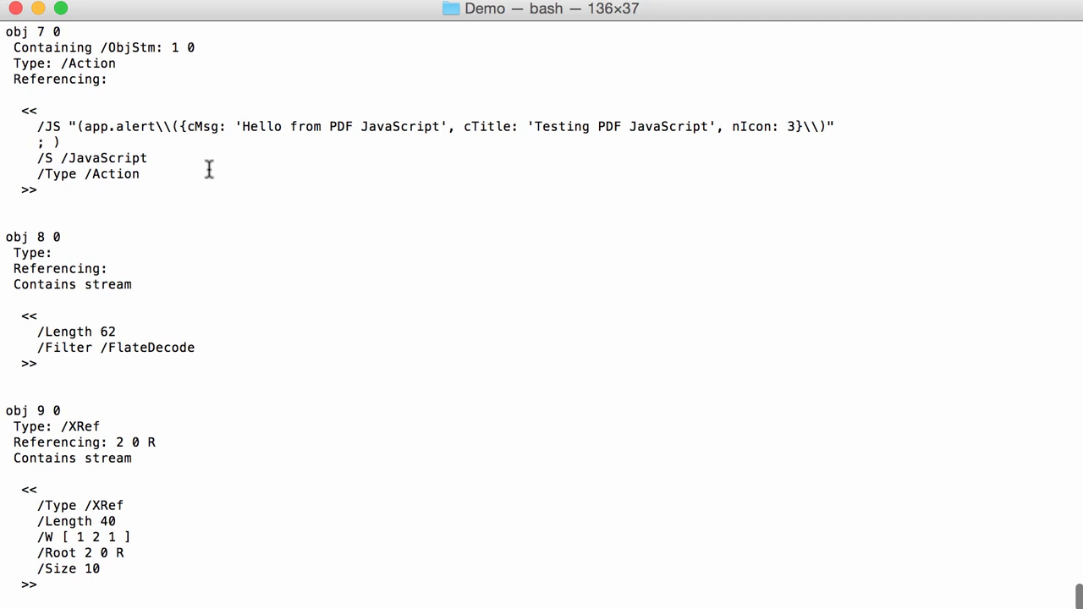
{"action": "scroll", "scroll_direction": "up", "scroll_amount": 3}
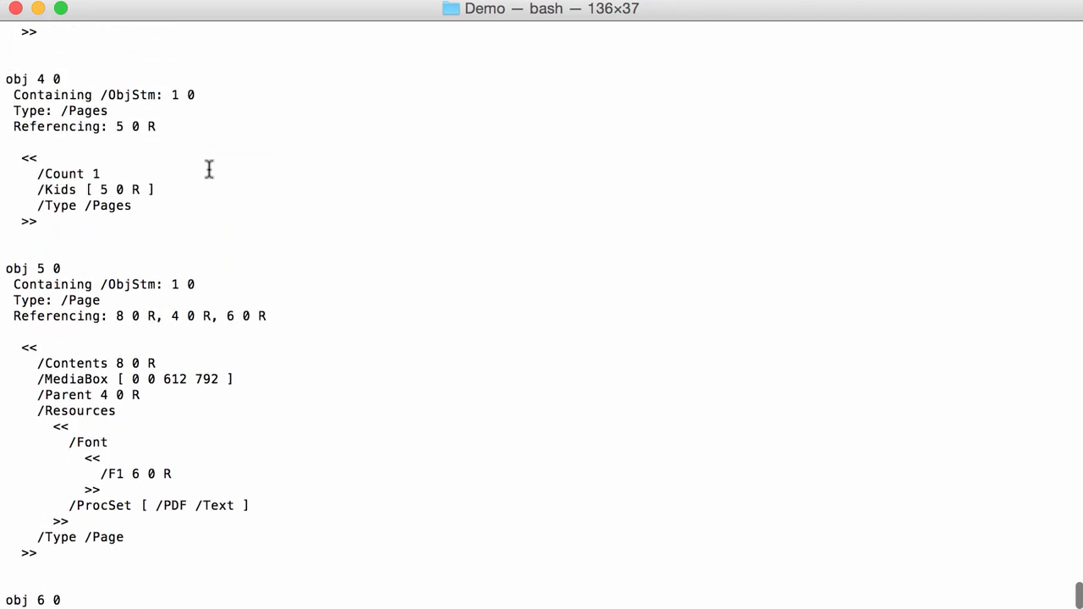
{"action": "scroll", "scroll_direction": "up", "scroll_amount": 3}
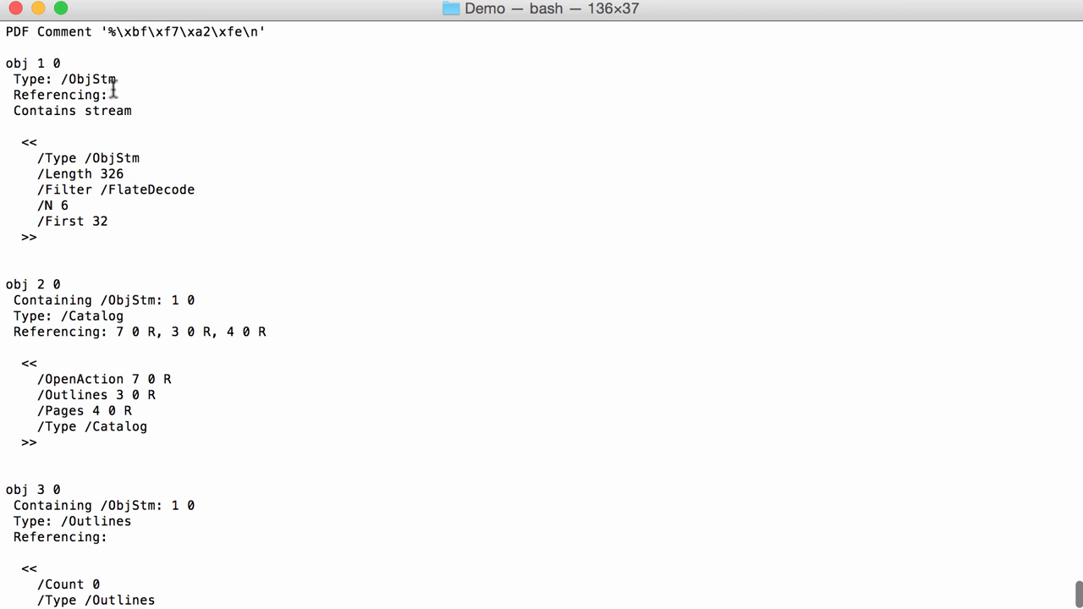
{"action": "mouse_move", "coordinate": [106, 249]}
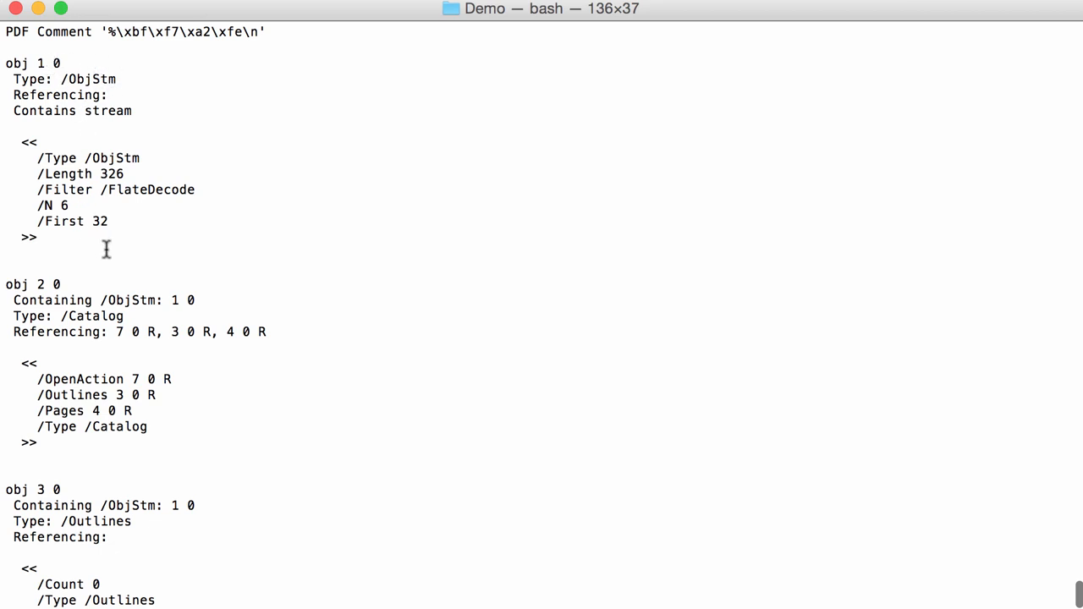
{"action": "mouse_move", "coordinate": [48, 290]}
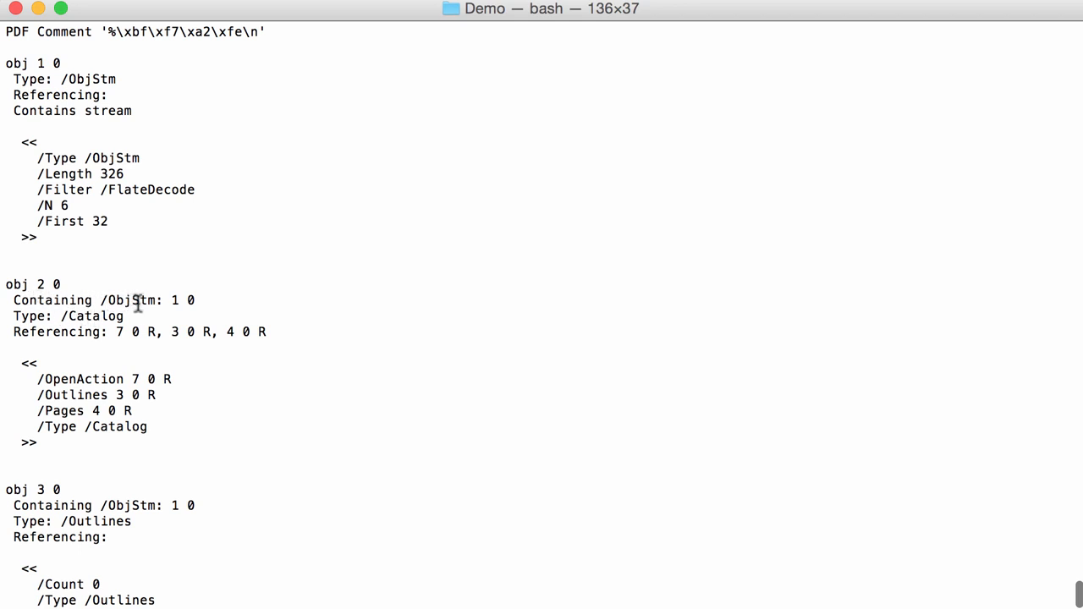
{"action": "mouse_move", "coordinate": [74, 288]}
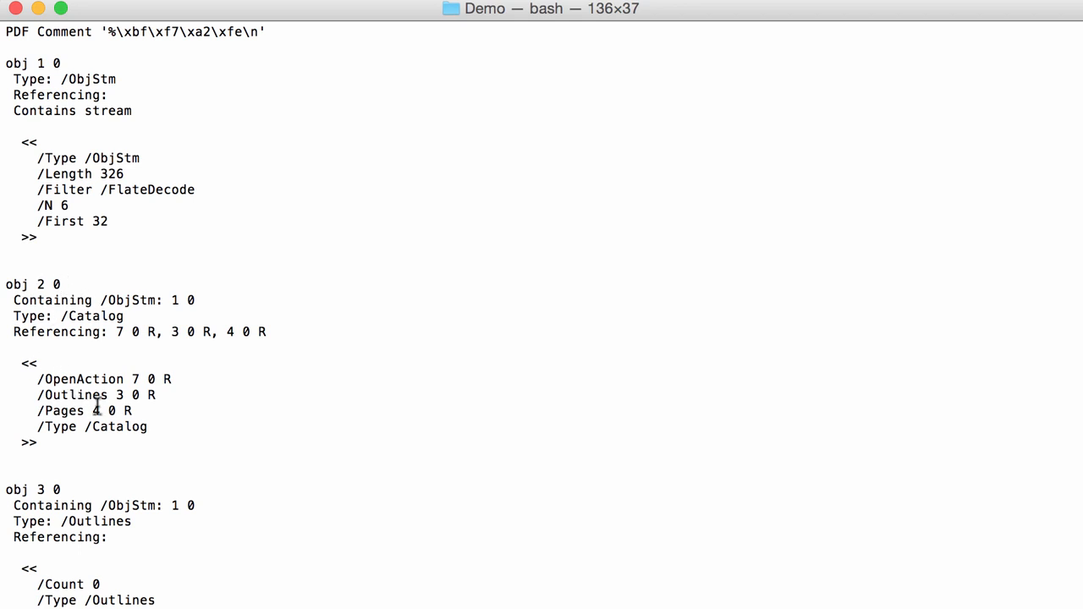
{"action": "mouse_move", "coordinate": [127, 298]}
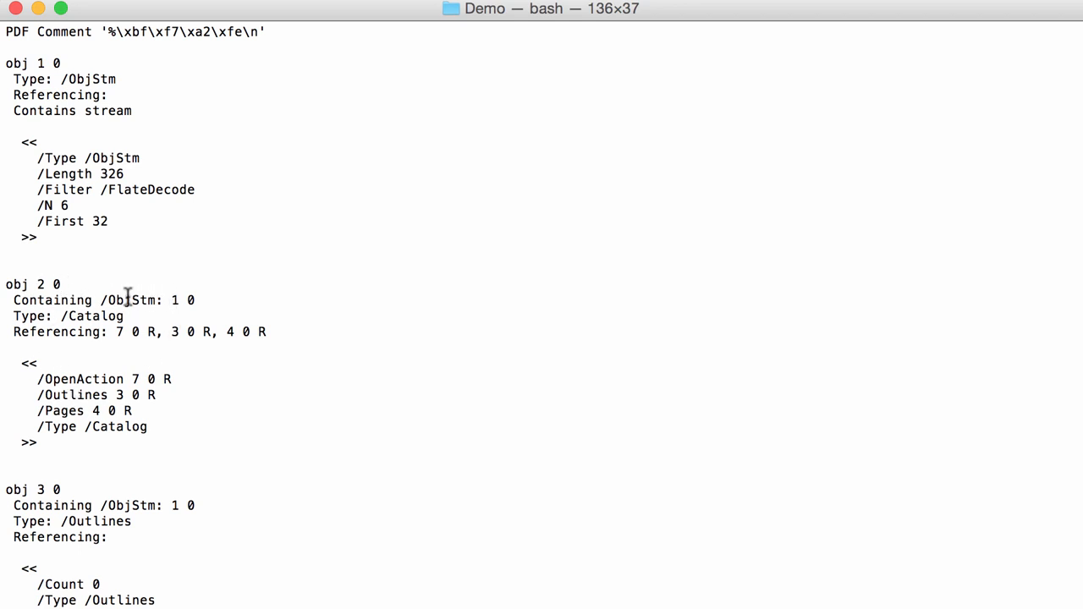
{"action": "scroll", "scroll_direction": "down", "scroll_amount": 3}
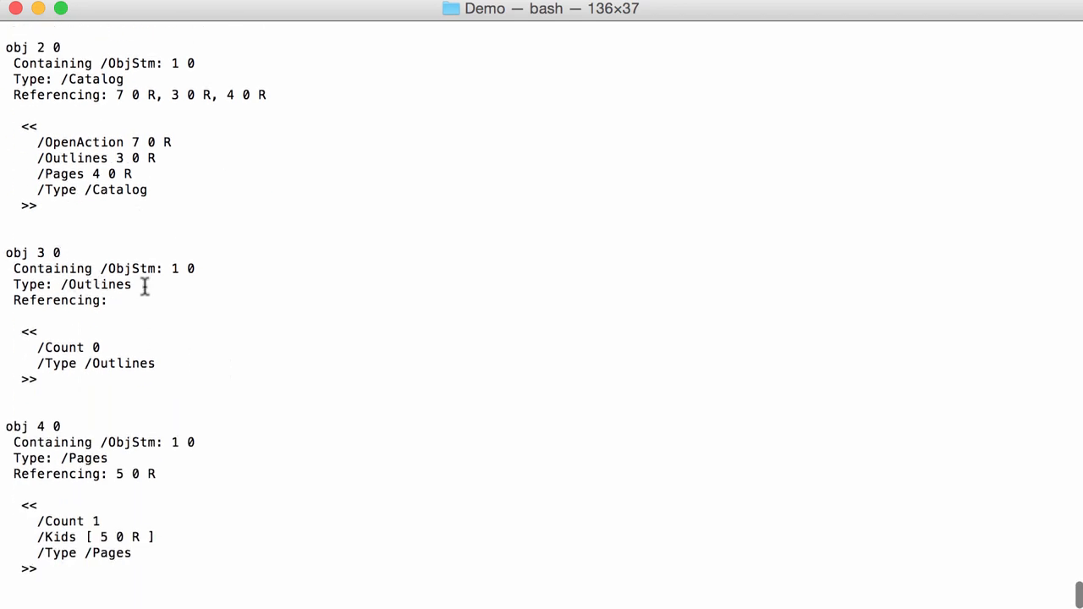
{"action": "scroll", "scroll_direction": "down", "scroll_amount": 3}
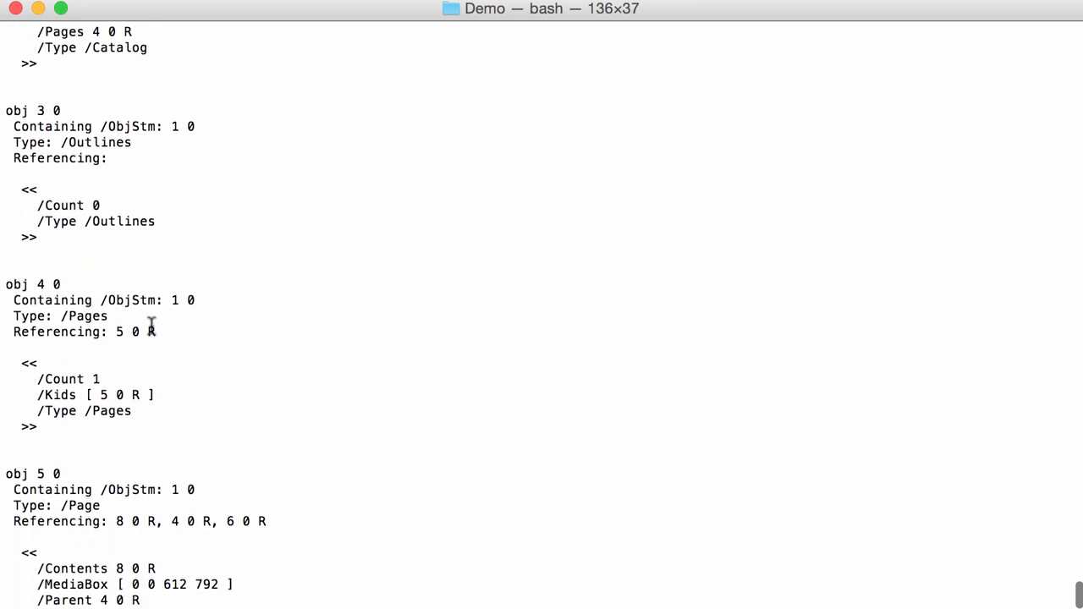
{"action": "scroll", "scroll_direction": "down", "scroll_amount": 3}
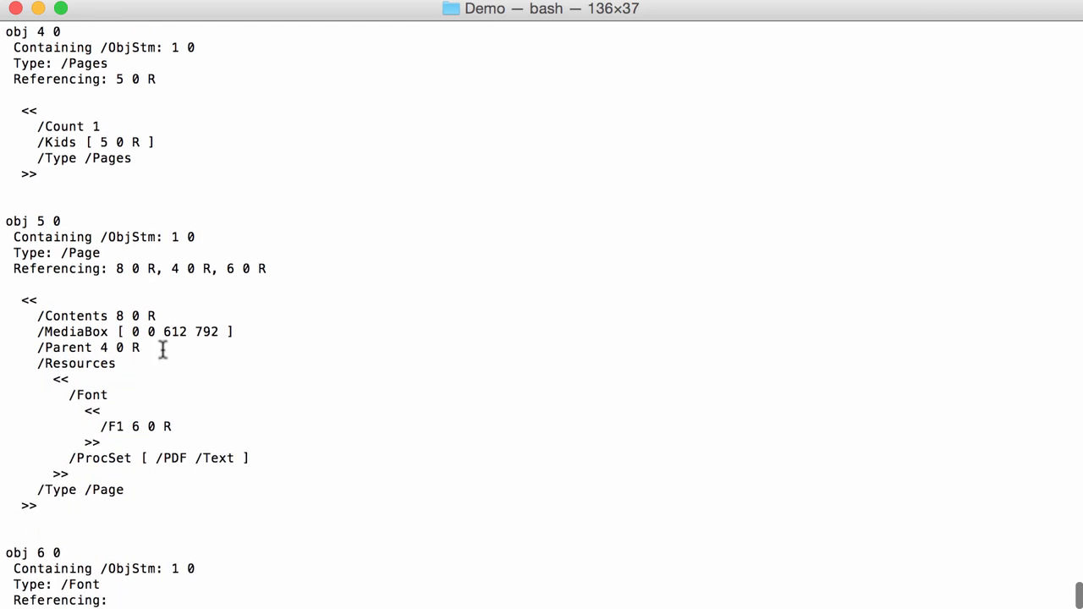
{"action": "scroll", "scroll_direction": "down", "scroll_amount": 3}
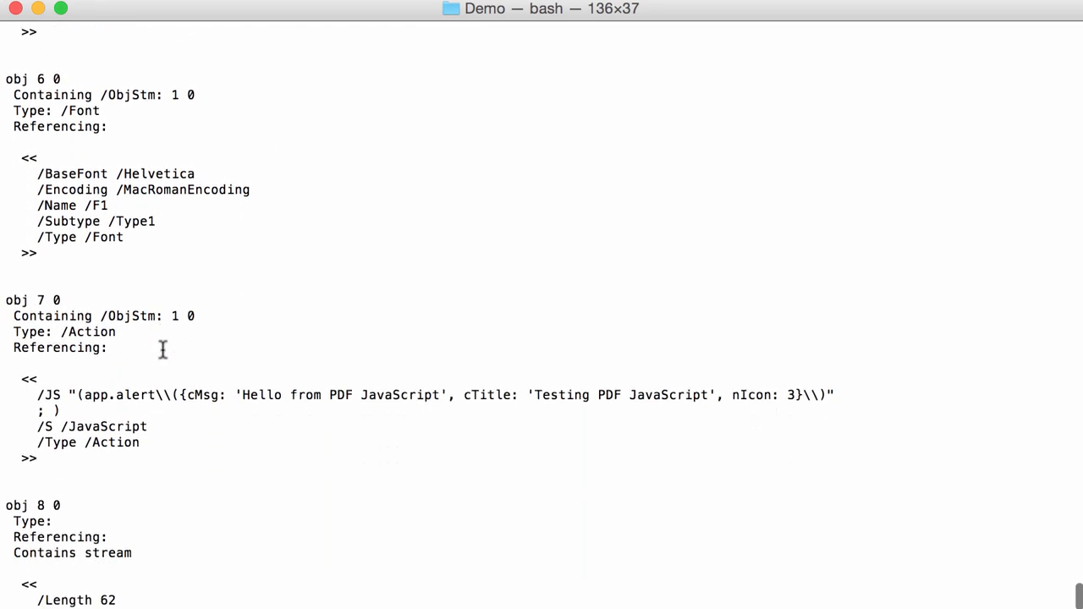
{"action": "scroll", "scroll_direction": "down", "scroll_amount": 3}
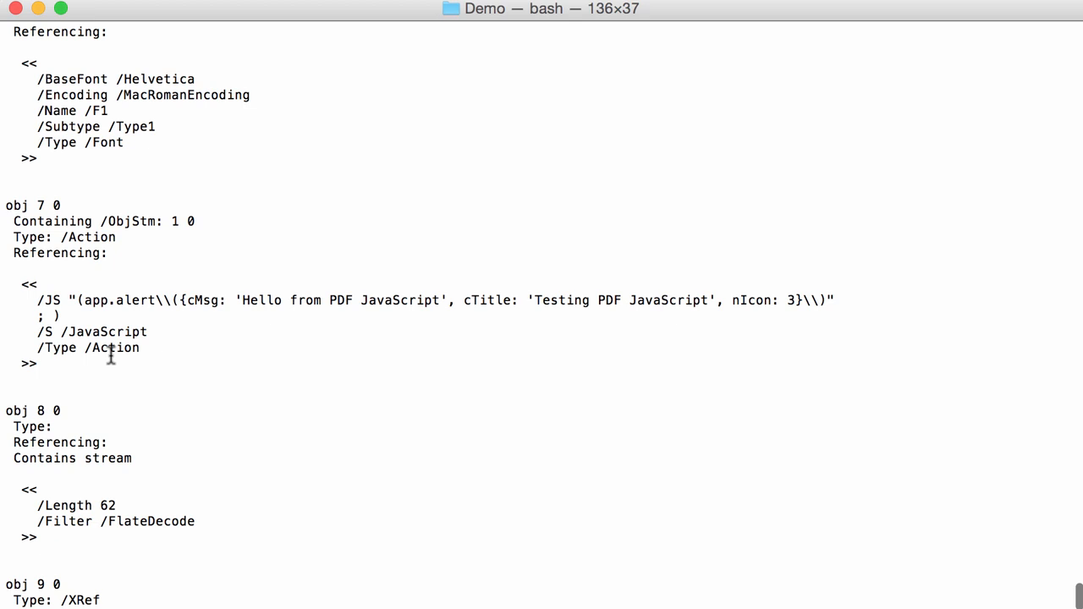
{"action": "scroll", "scroll_direction": "down", "scroll_amount": 3}
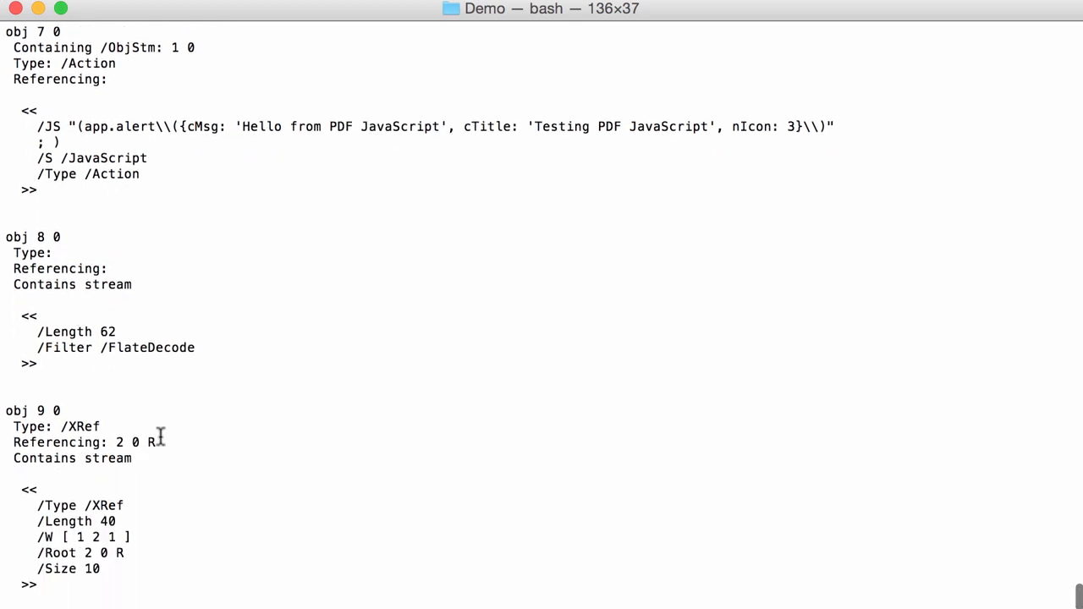
{"action": "scroll", "scroll_direction": "down", "scroll_amount": 3}
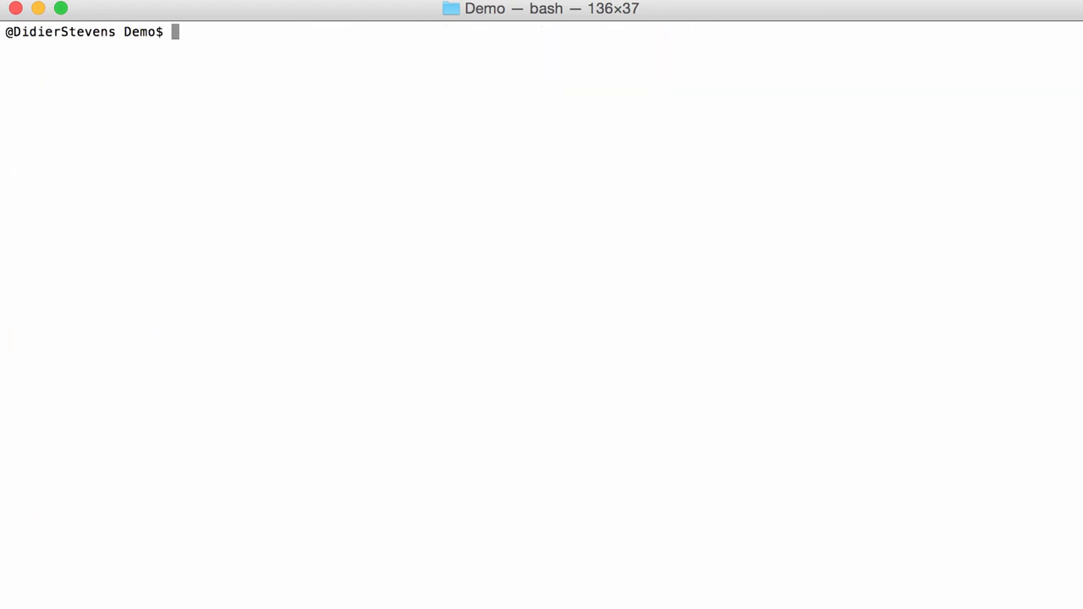
Step: Run pdf-parser -a on ex010.pdf, showing 3 objects, one /ObjStm and one /XRef
{"action": "type", "text": "./pdf-p"}
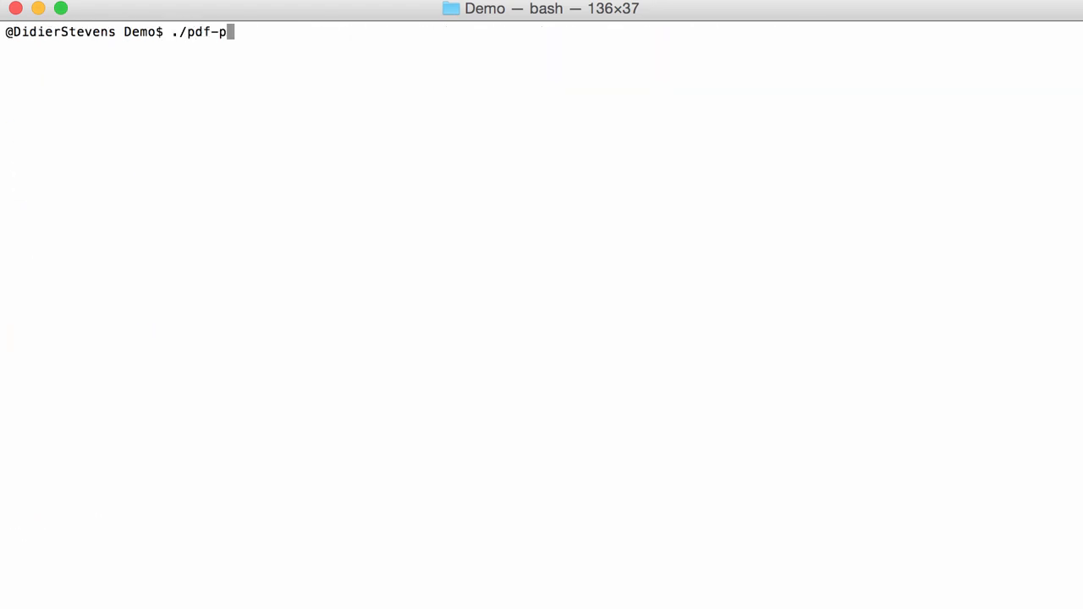
{"action": "type", "text": "arser.py -a"}
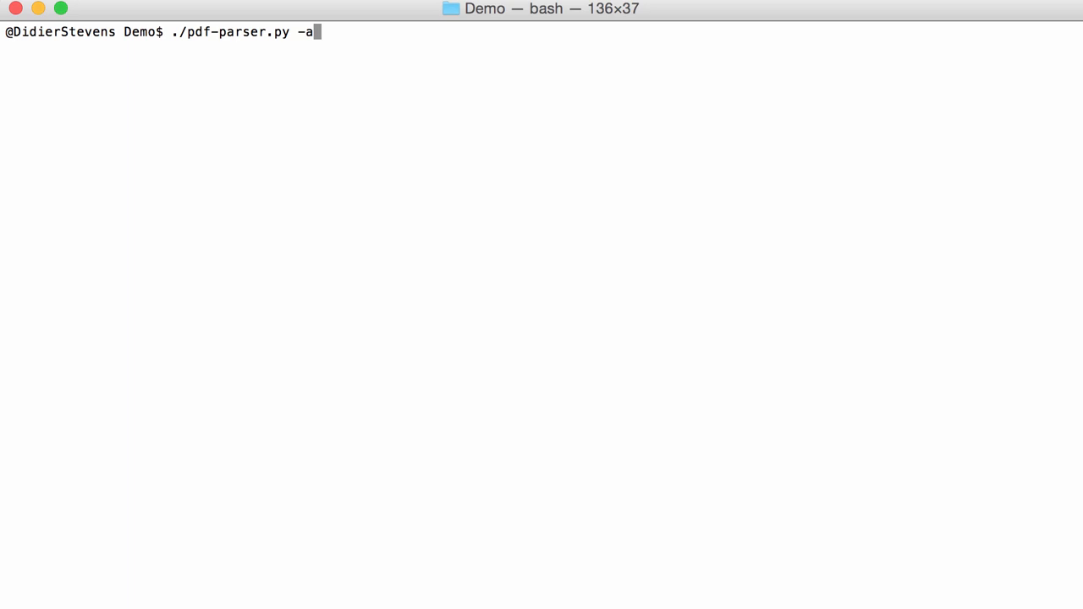
{"action": "type", "text": "ex010.pdf"}
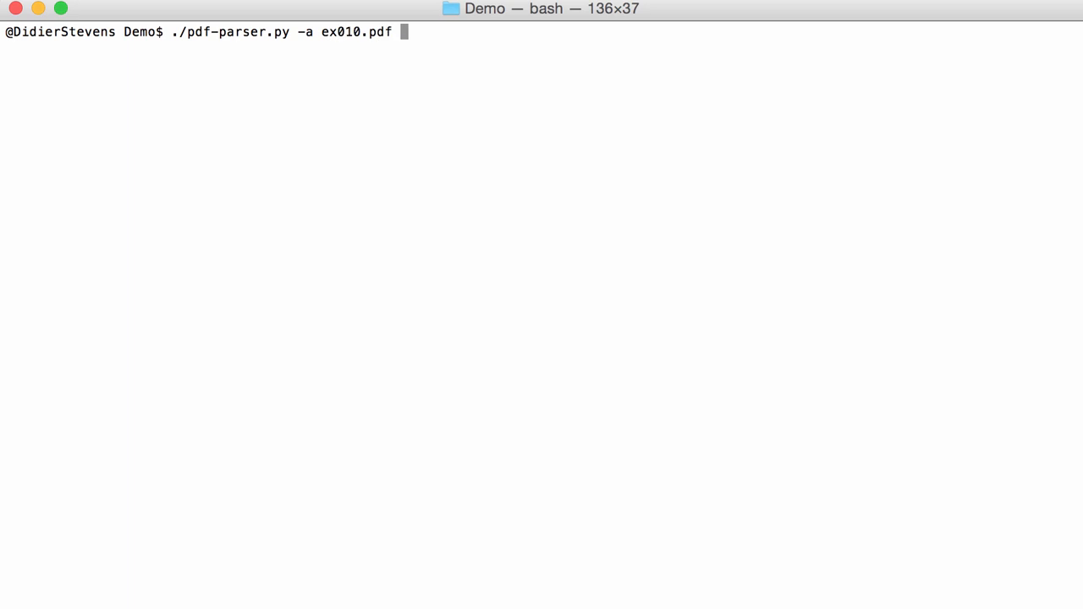
{"action": "key", "text": "Return"}
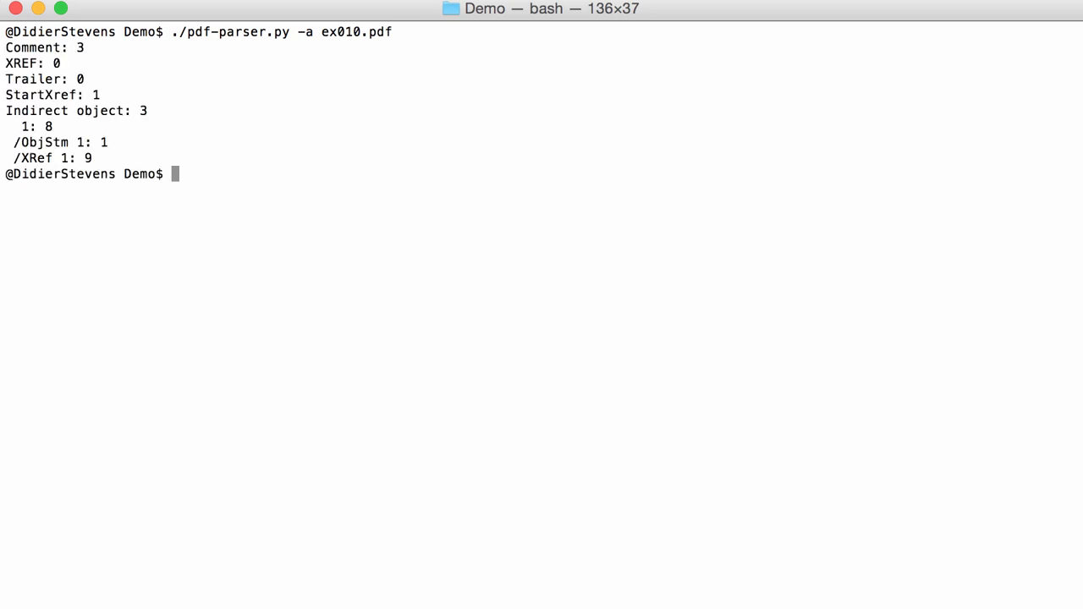
{"action": "mouse_move", "coordinate": [129, 128]}
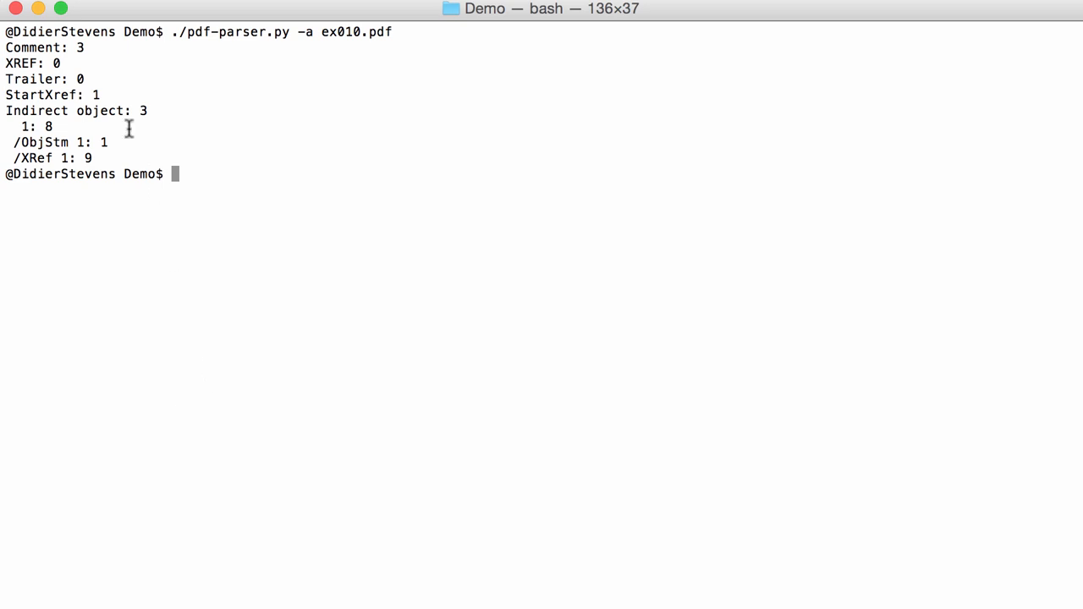
{"action": "mouse_move", "coordinate": [59, 120]}
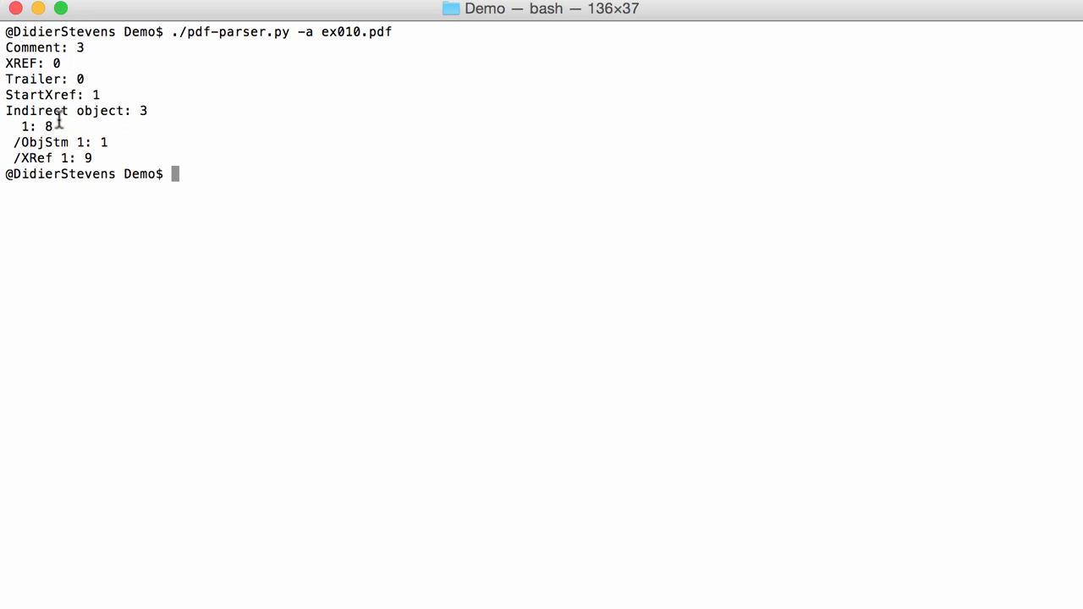
{"action": "mouse_move", "coordinate": [97, 100]}
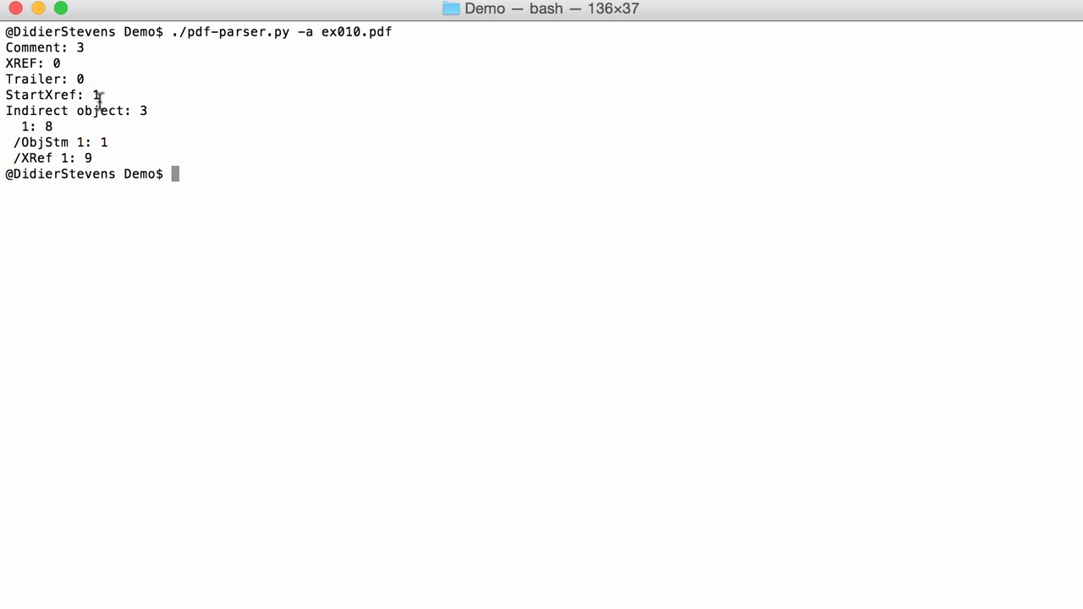
{"action": "mouse_move", "coordinate": [154, 111]}
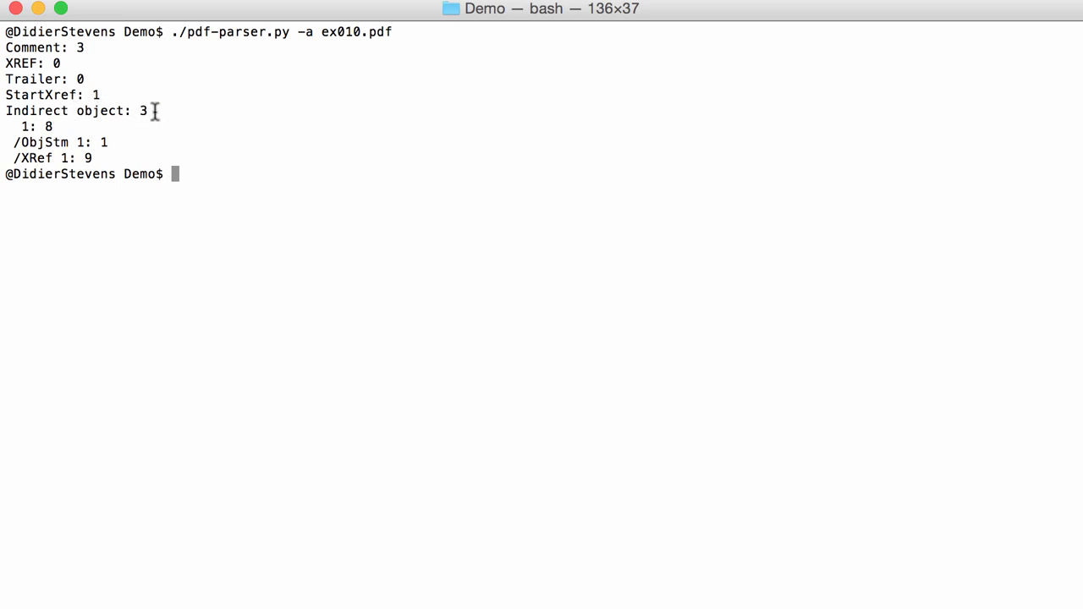
{"action": "mouse_move", "coordinate": [48, 125]}
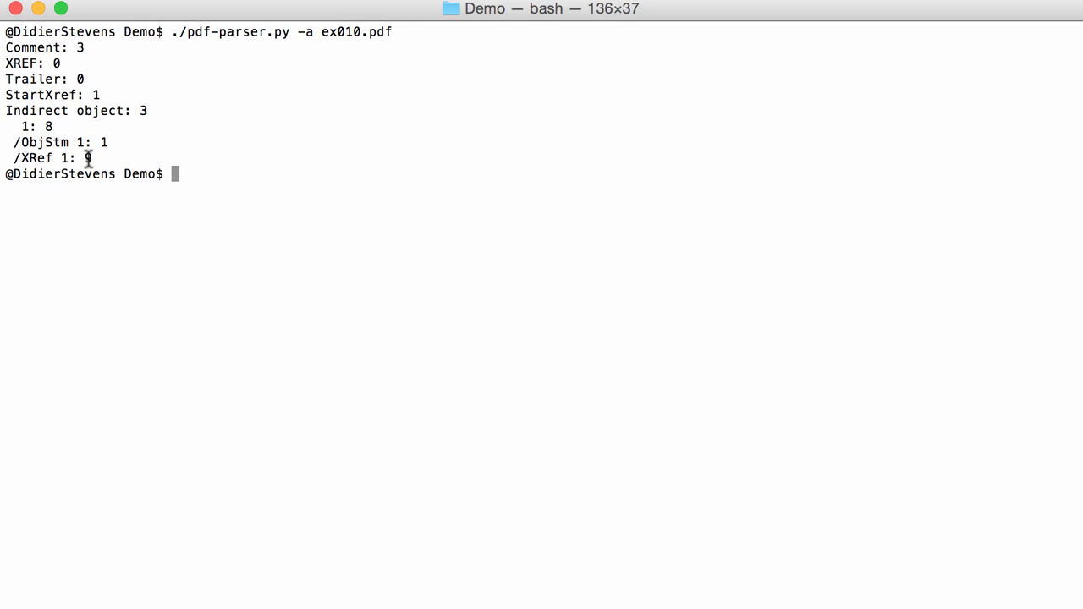
{"action": "type", "text": "cle"}
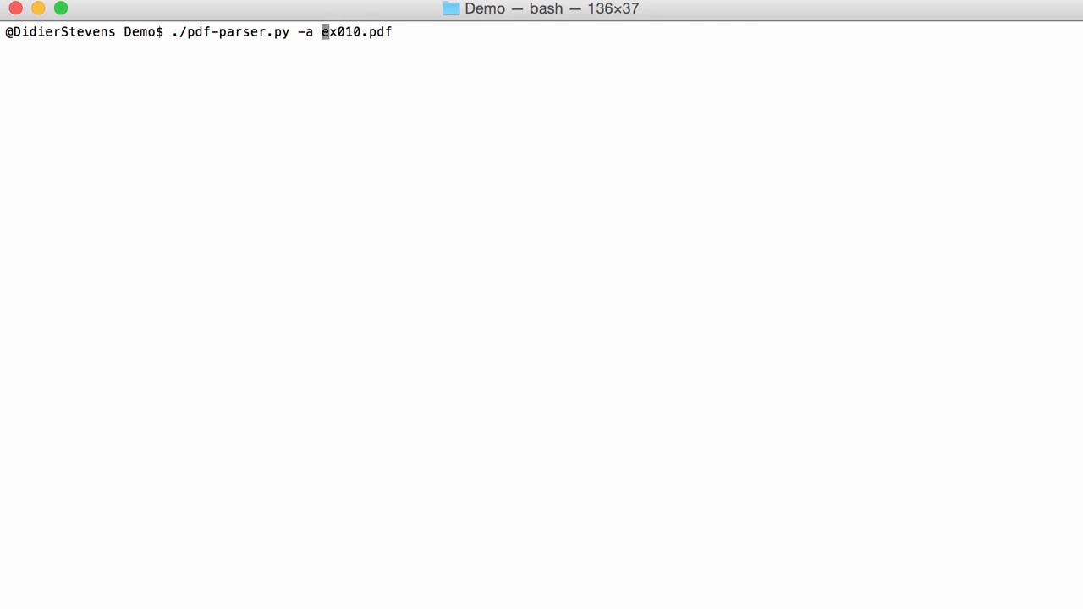
{"action": "type", "text": "-O"}
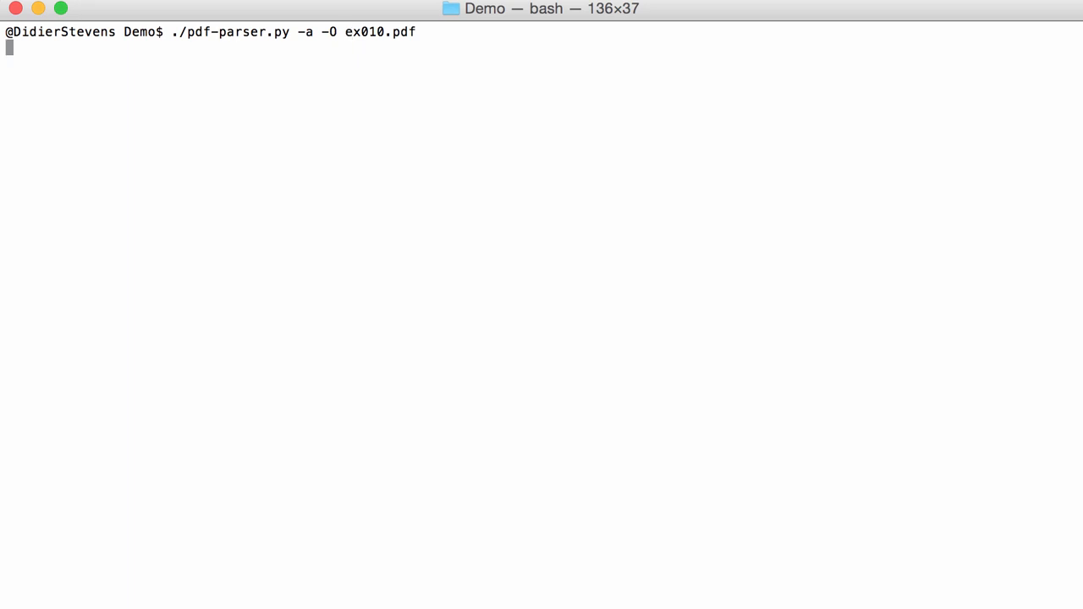
{"action": "key", "text": "Return"}
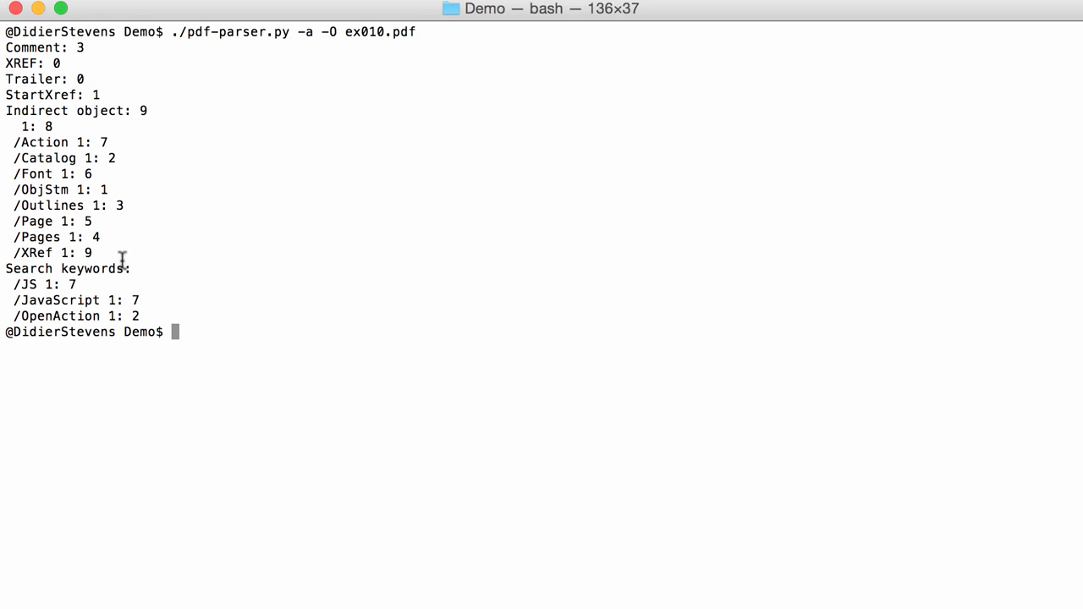
{"action": "mouse_move", "coordinate": [111, 281]}
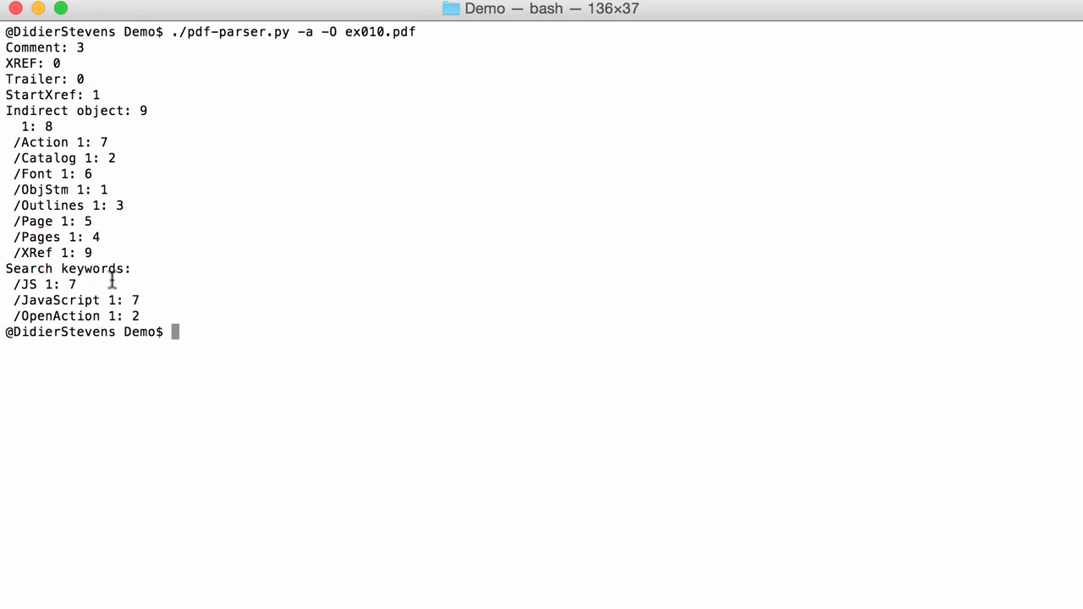
{"action": "mouse_move", "coordinate": [27, 283]}
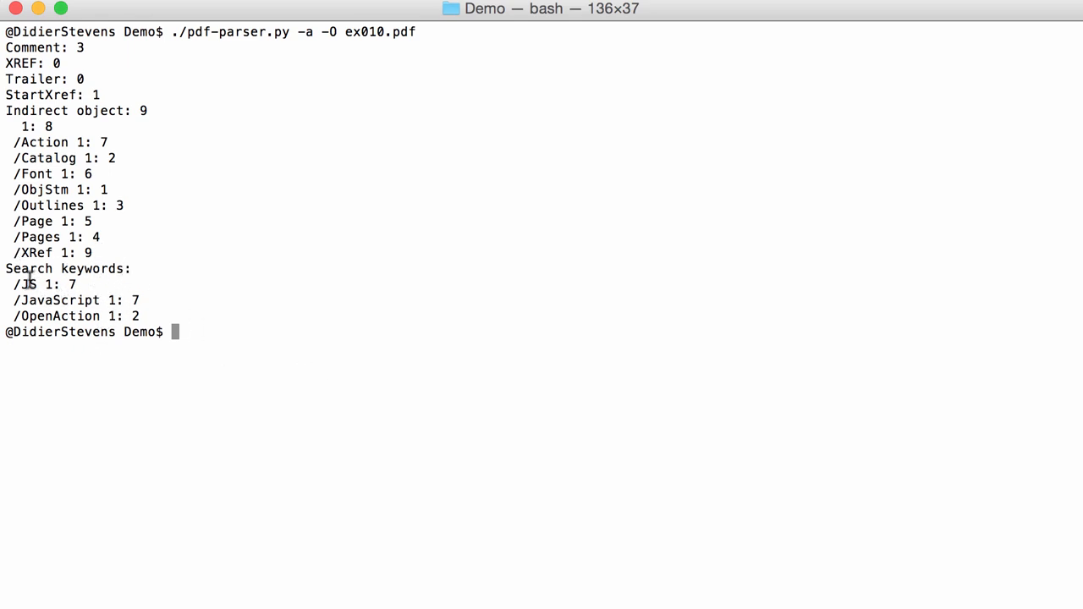
{"action": "mouse_move", "coordinate": [74, 315]}
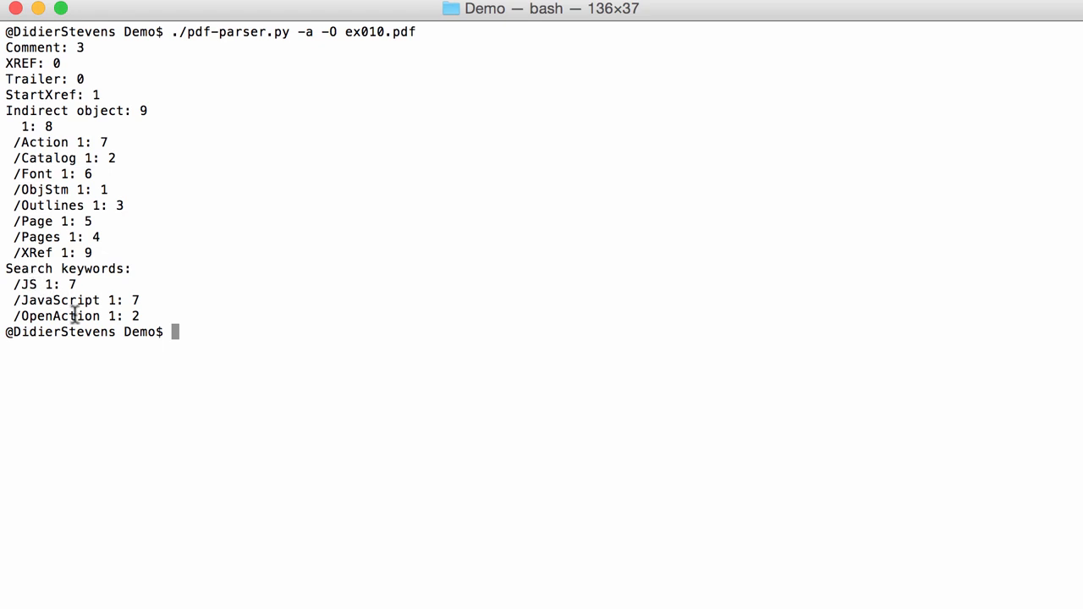
{"action": "mouse_move", "coordinate": [34, 300]}
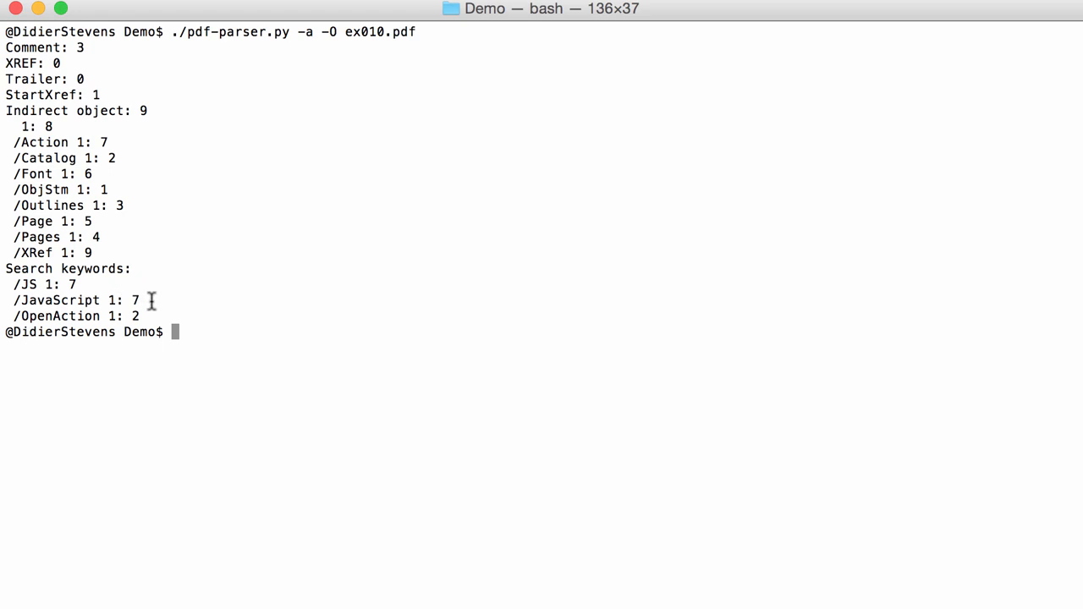
{"action": "mouse_move", "coordinate": [313, 42]}
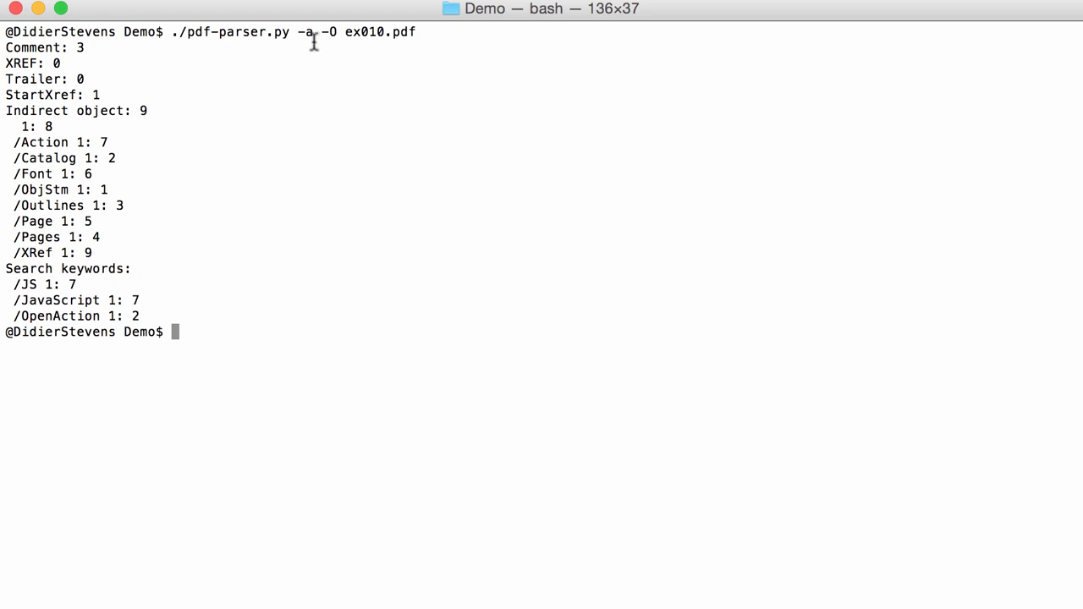
{"action": "mouse_move", "coordinate": [347, 28]}
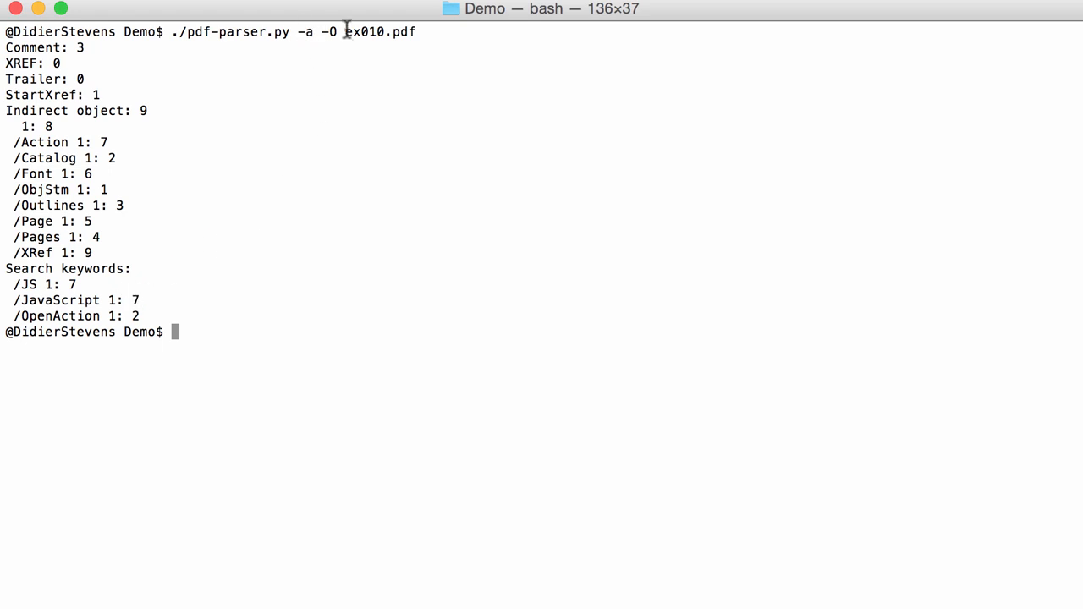
{"action": "mouse_move", "coordinate": [335, 39]}
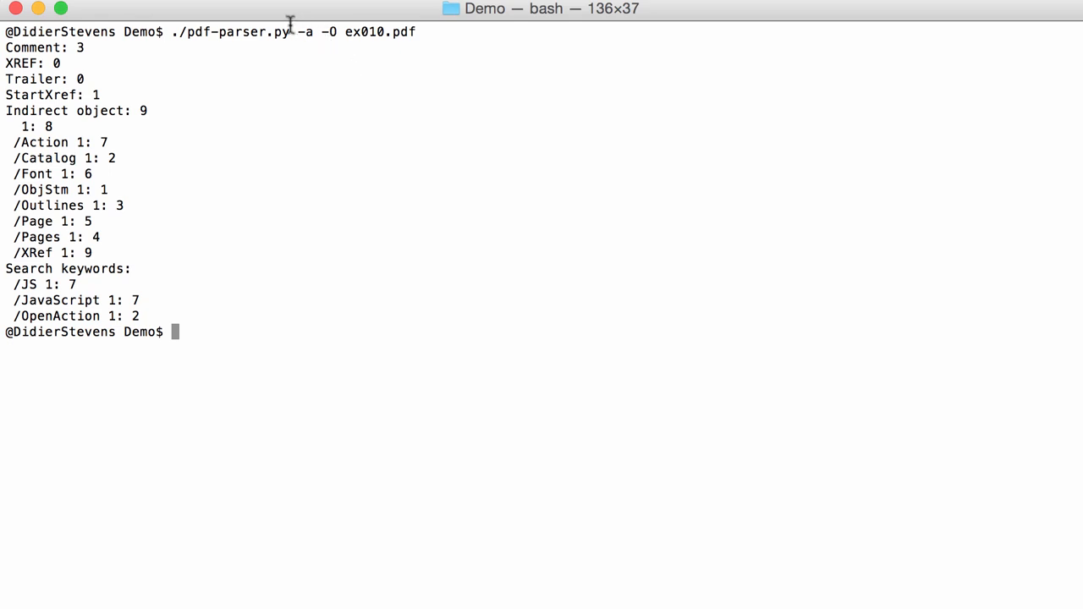
{"action": "mouse_move", "coordinate": [91, 248]}
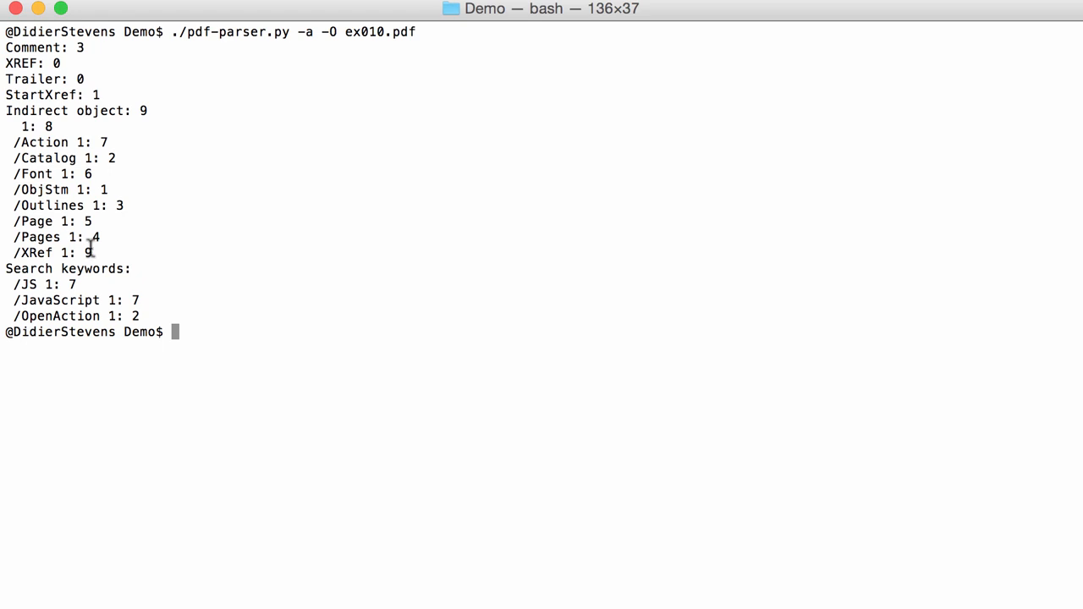
{"action": "mouse_move", "coordinate": [295, 356]}
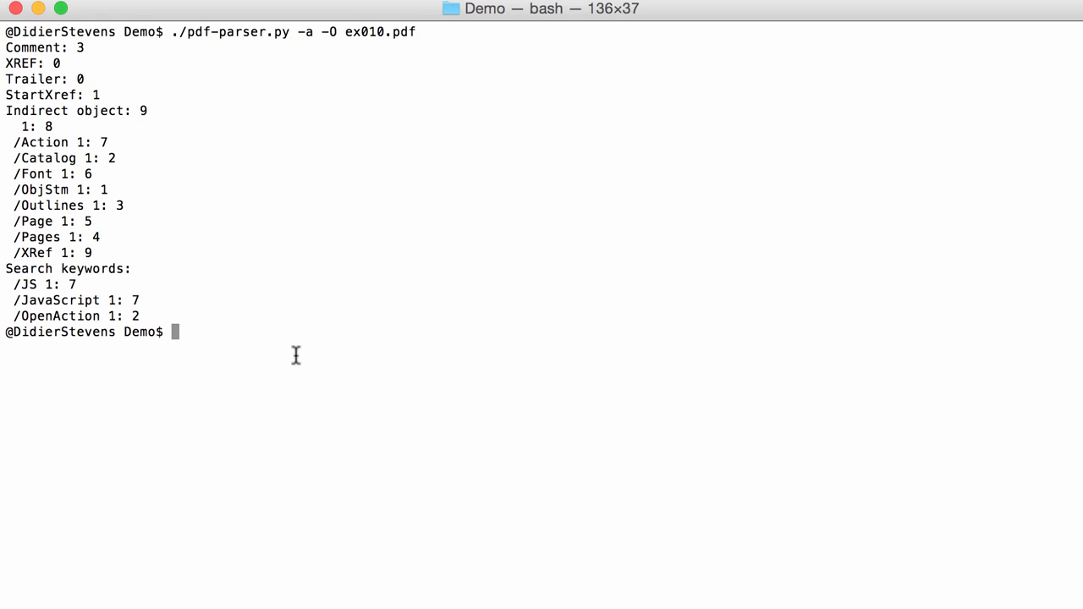
{"action": "mouse_move", "coordinate": [81, 307]}
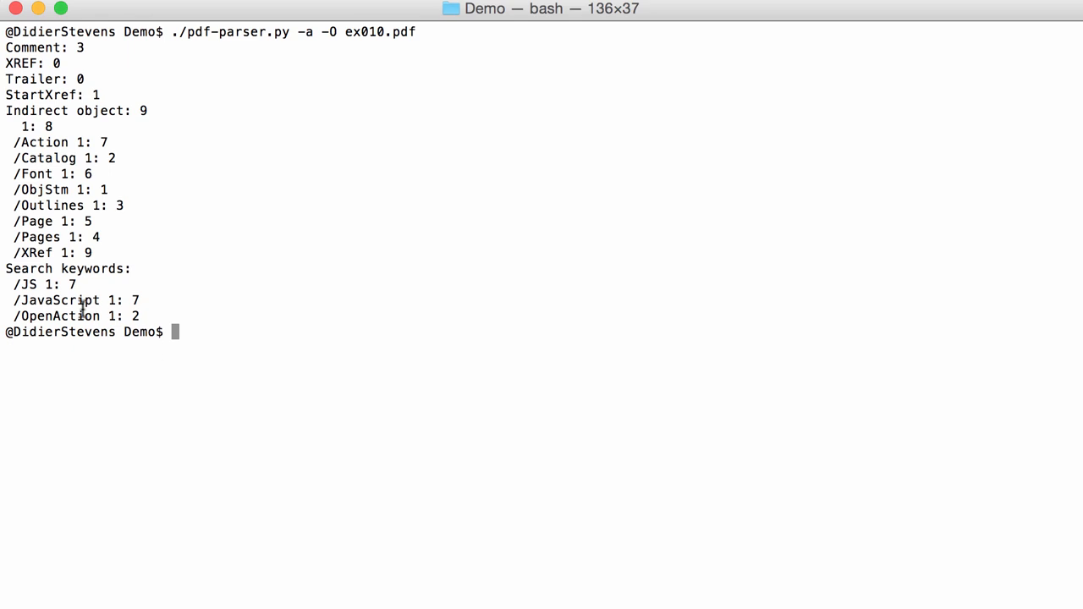
{"action": "mouse_move", "coordinate": [77, 324]}
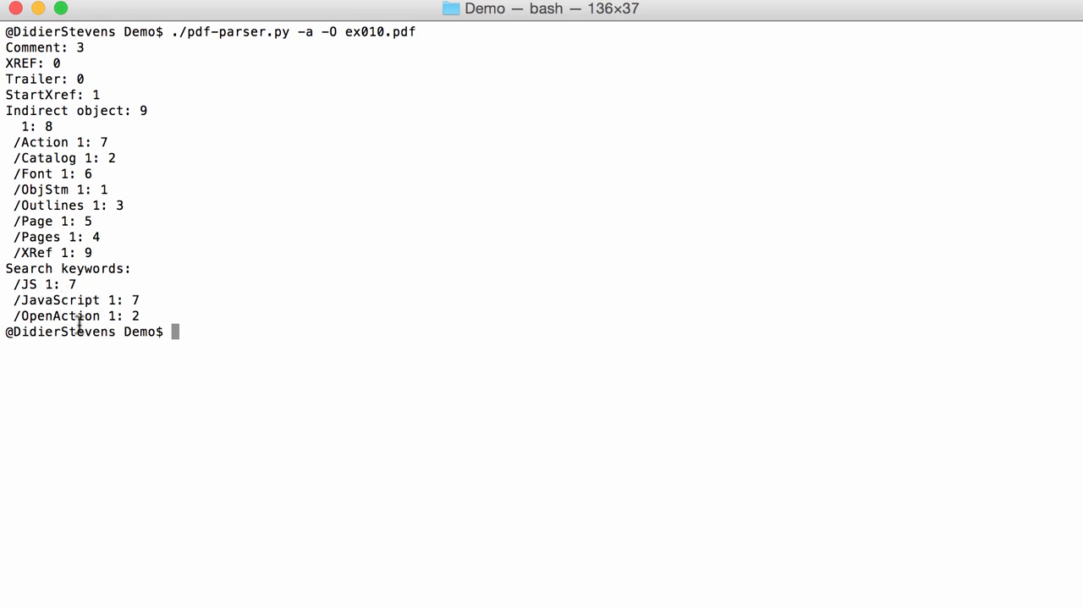
{"action": "mouse_move", "coordinate": [129, 296]}
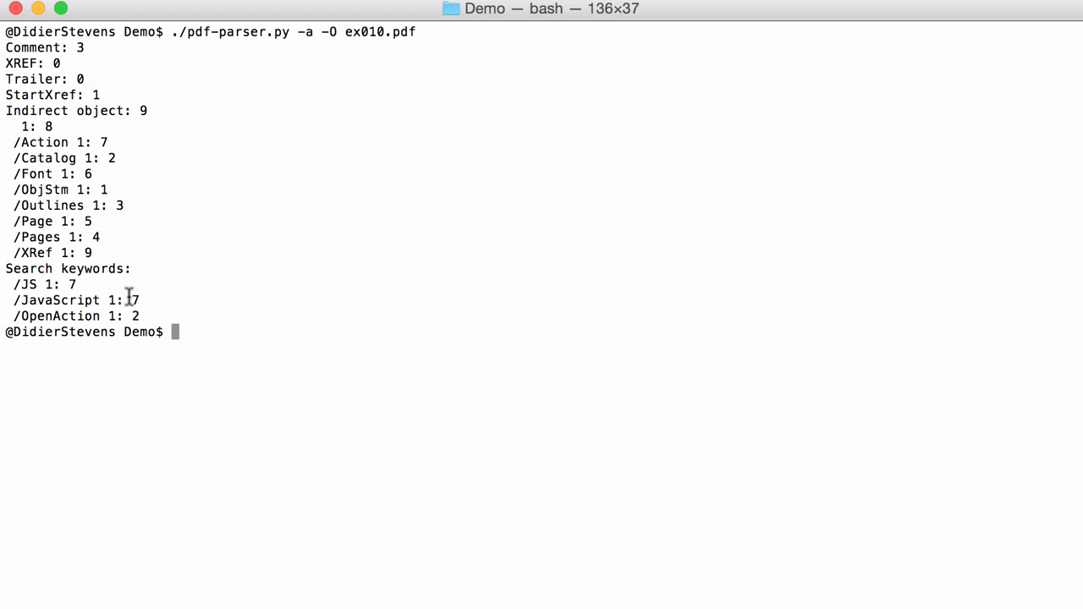
{"action": "mouse_move", "coordinate": [138, 322]}
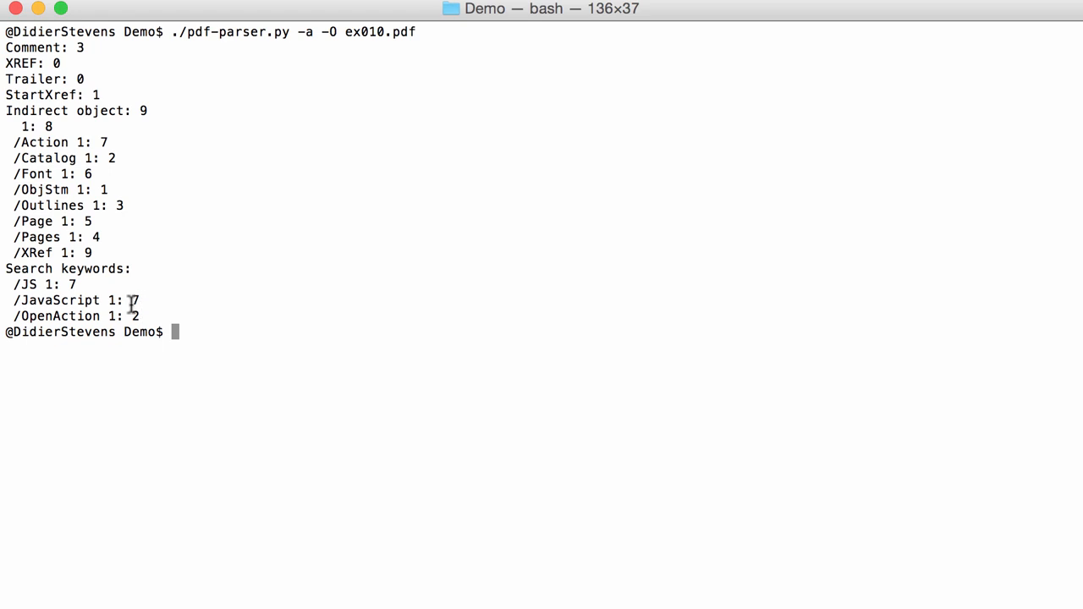
{"action": "mouse_move", "coordinate": [302, 311]}
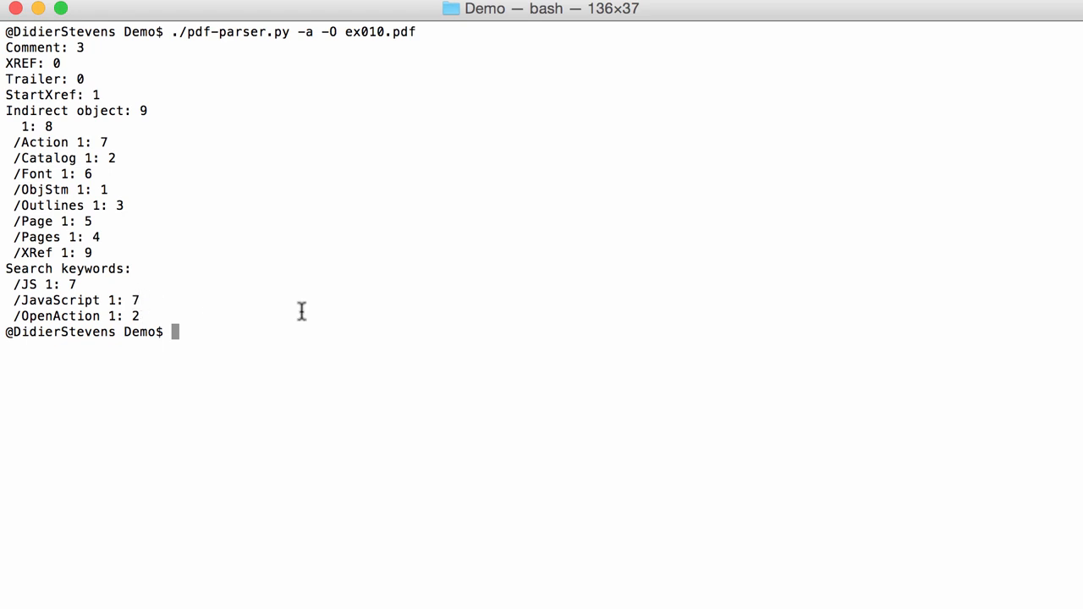
Step: Run pdf-parser -o 7 -O on ex010.pdf to display object 7's JavaScript alert, then clear
{"action": "type", "text": "./"}
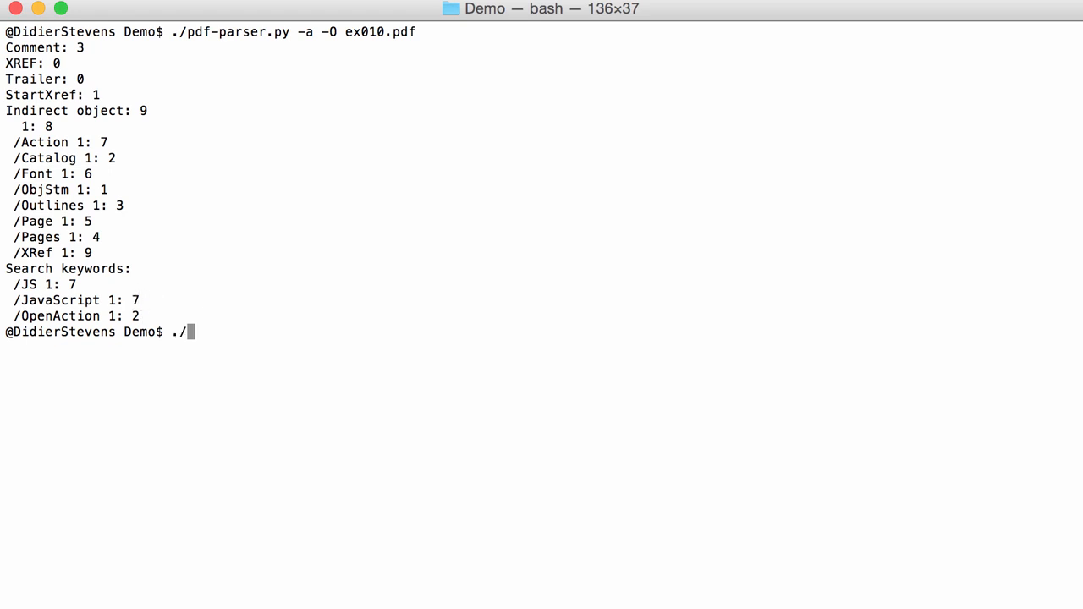
{"action": "key", "text": "ctrl+l"}
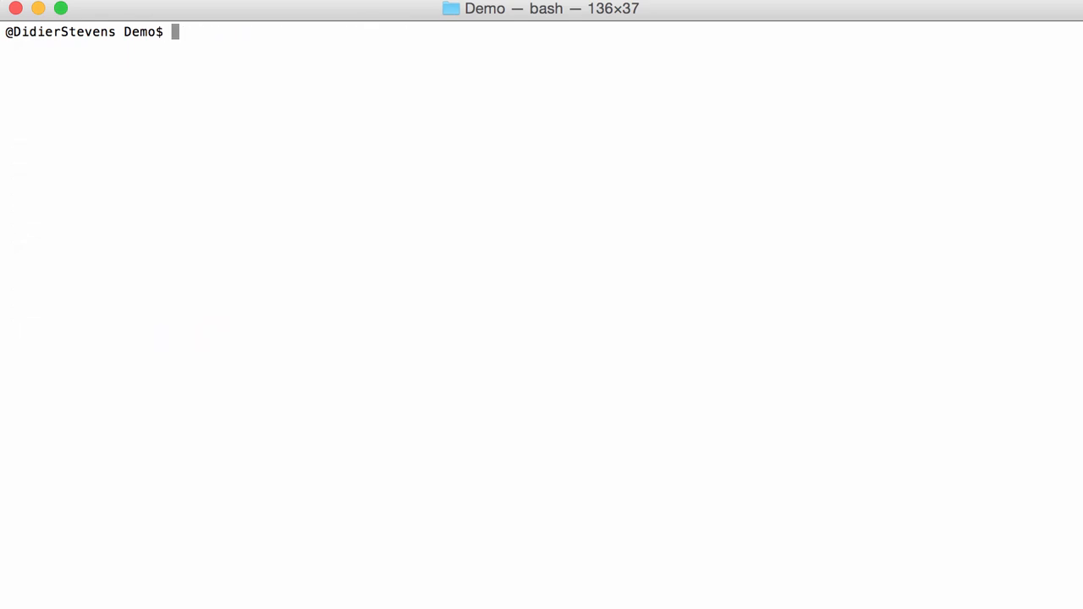
{"action": "type", "text": "./pdf"}
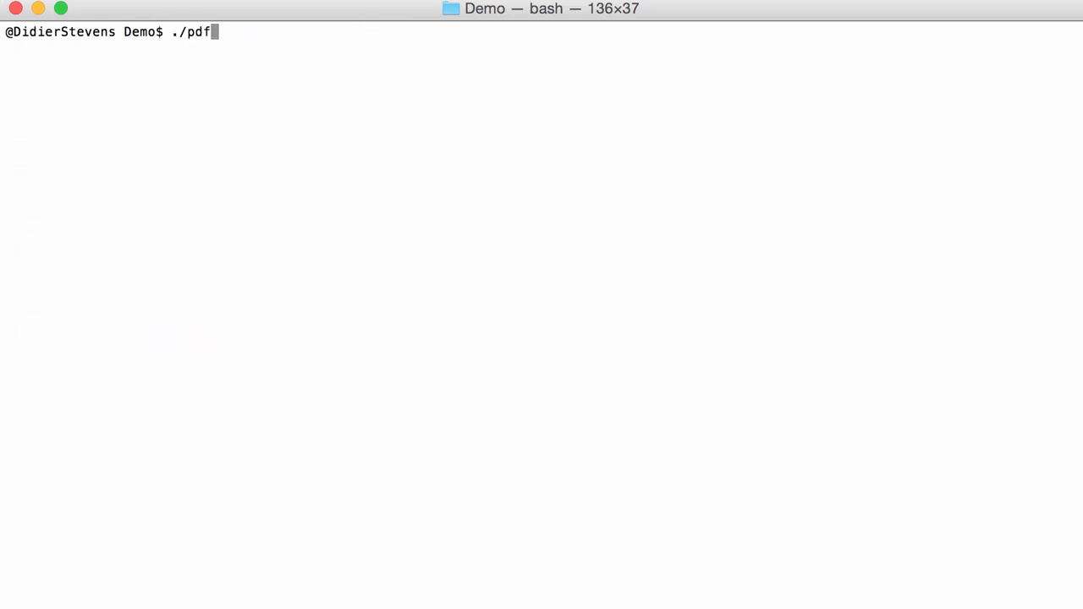
{"action": "type", "text": "-parser.py -o"}
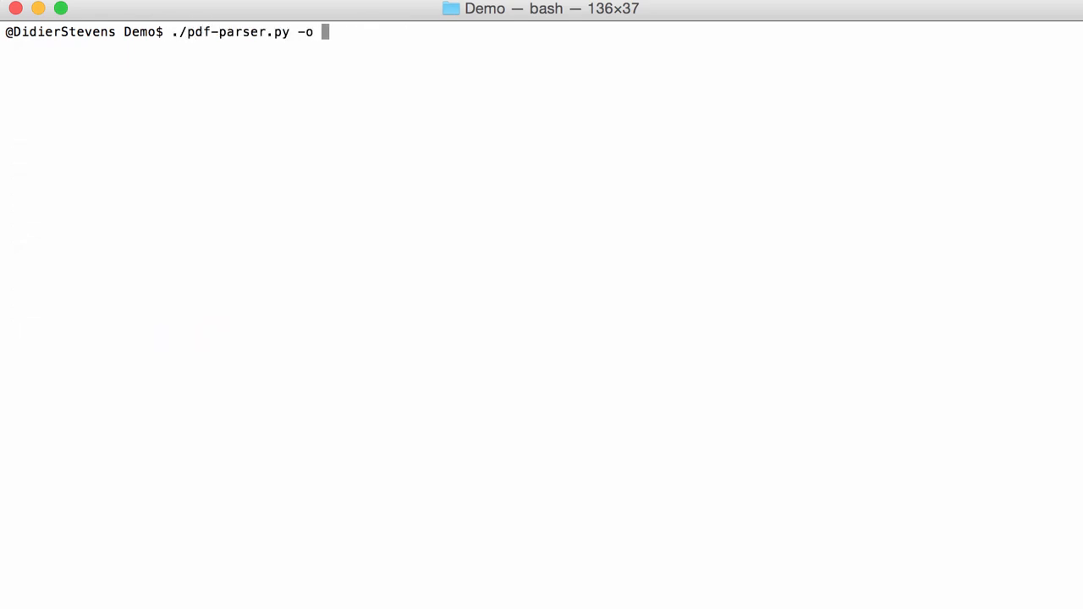
{"action": "type", "text": "7 -"}
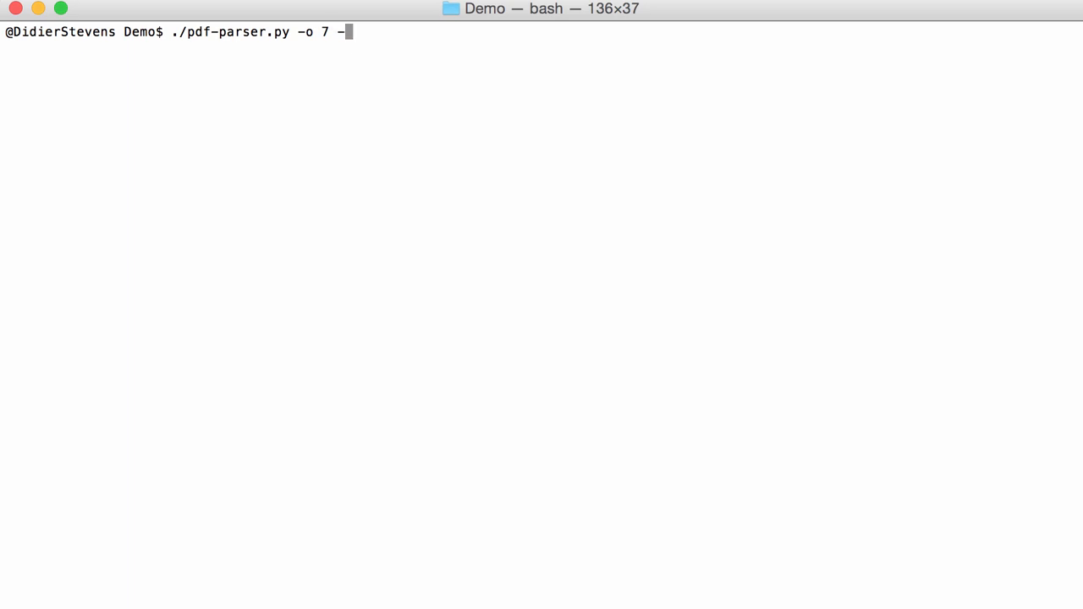
{"action": "type", "text": "O"}
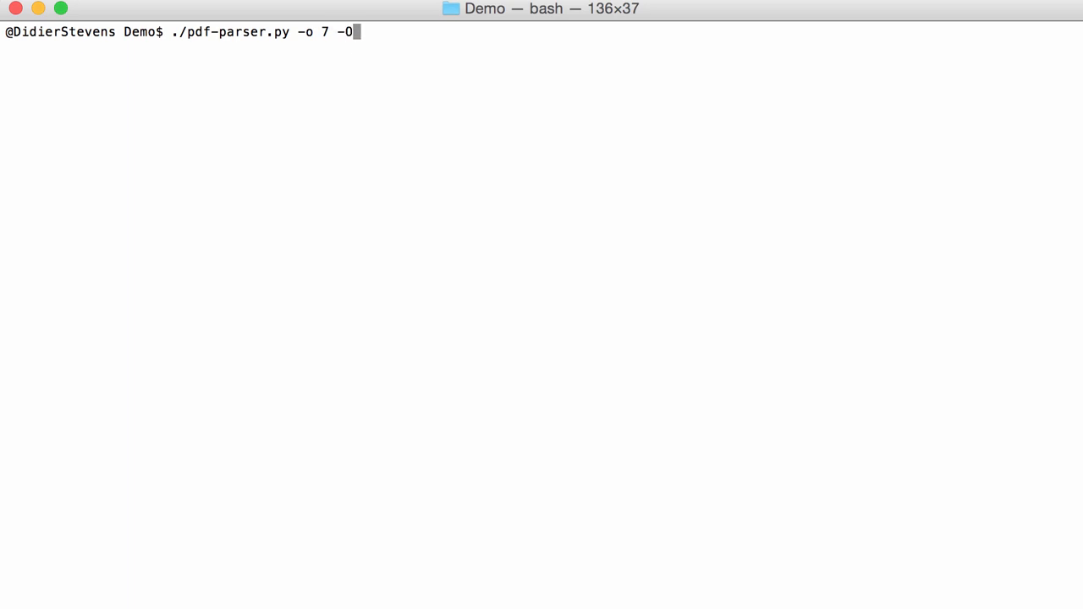
{"action": "type", "text": "ex010.pdf"}
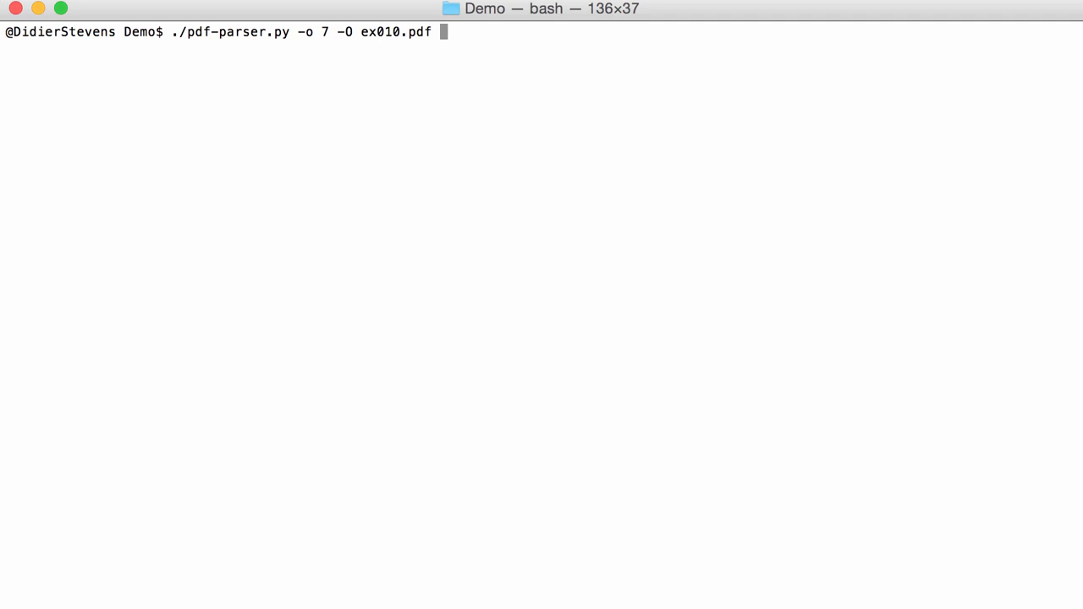
{"action": "key", "text": "Return"}
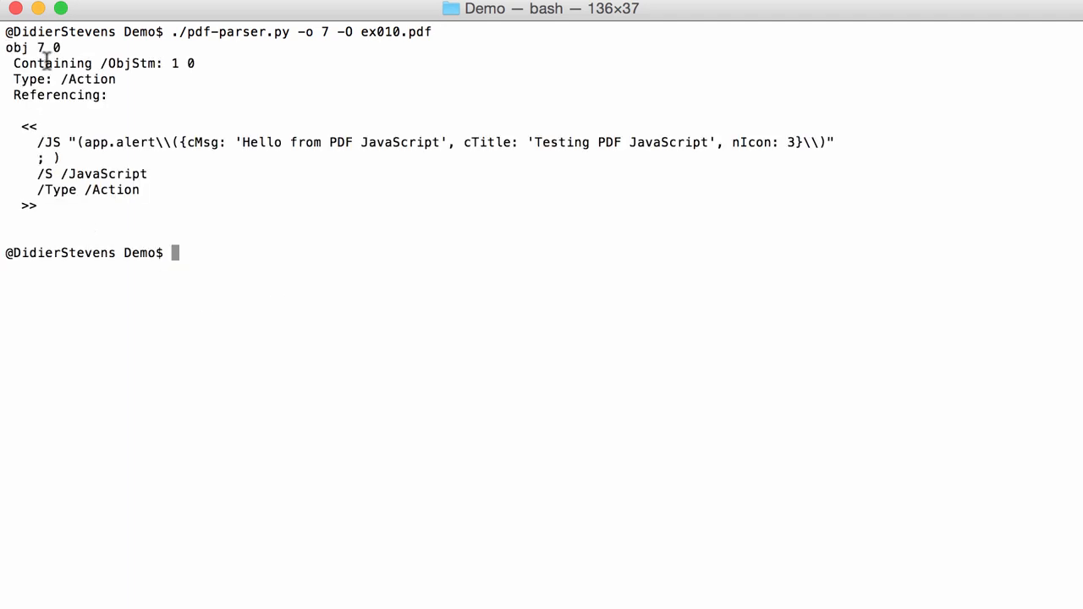
{"action": "mouse_move", "coordinate": [413, 276]}
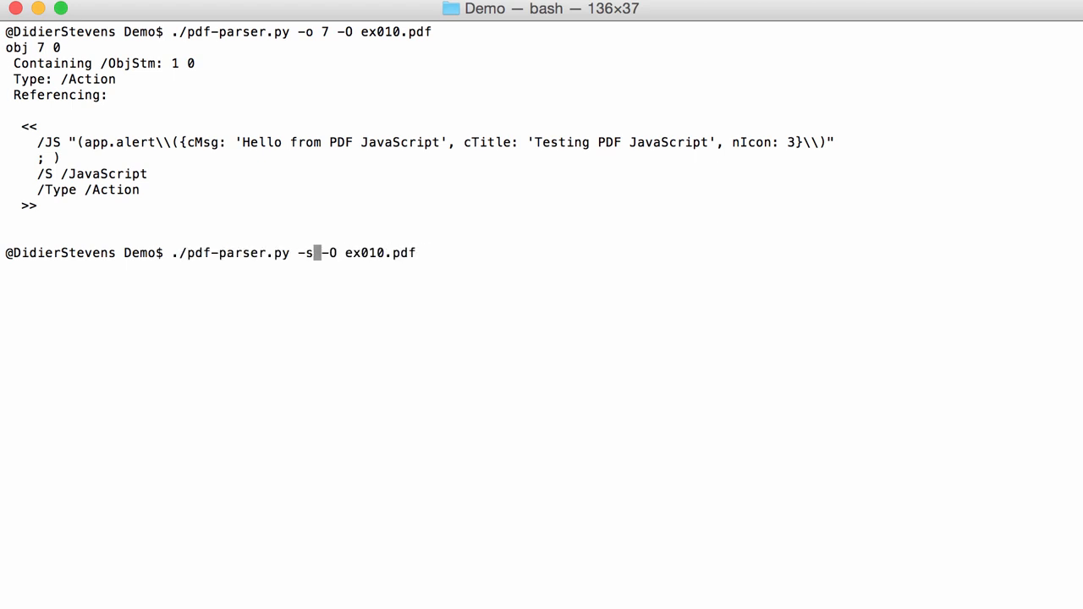
{"action": "type", "text": "javas"}
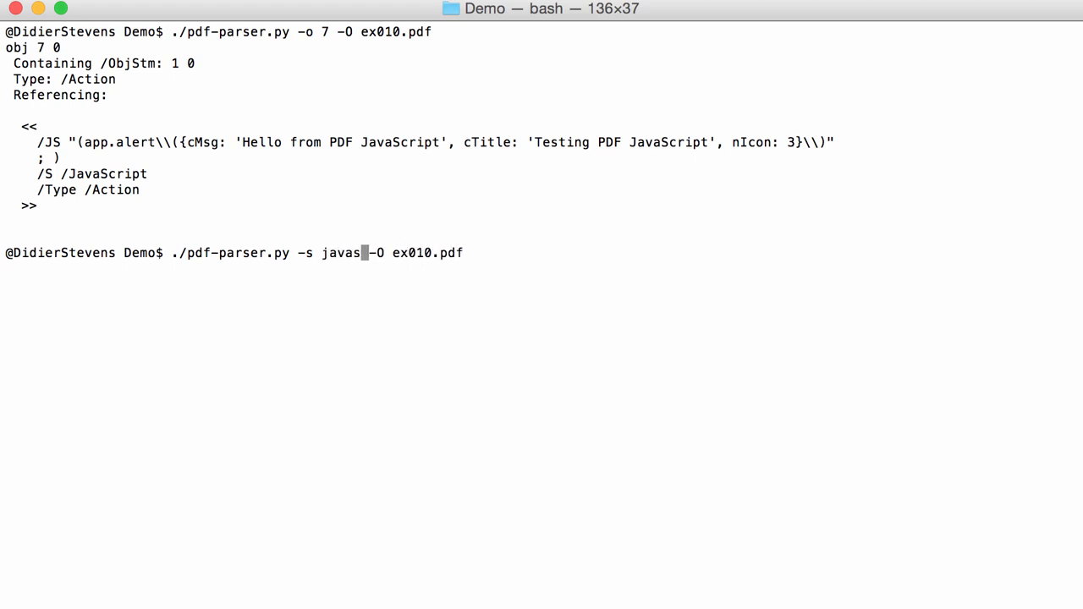
{"action": "key", "text": "Return"}
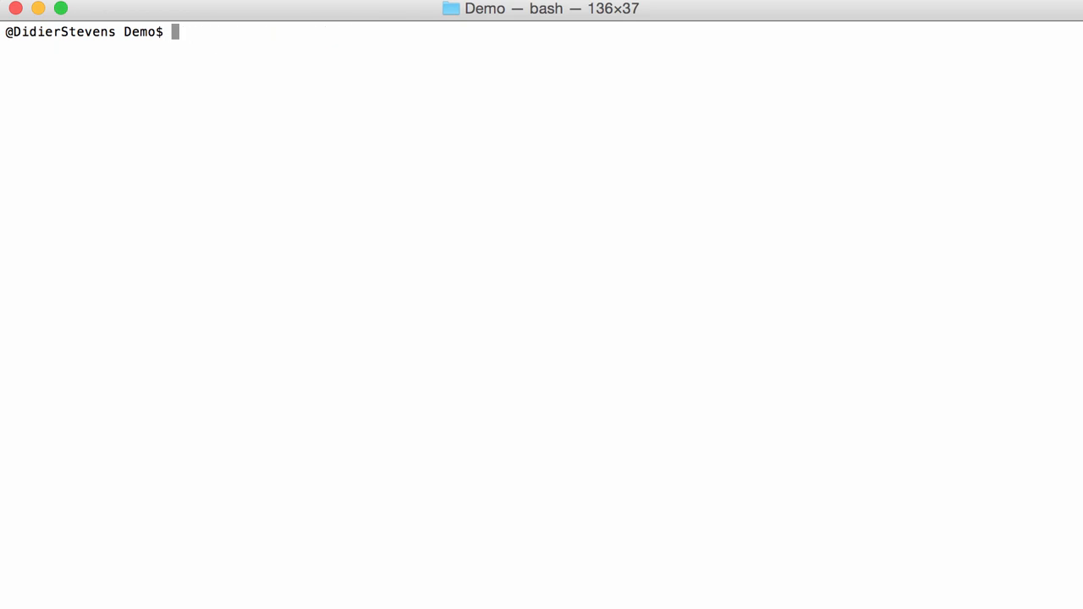
Step: Query ex010.pdf with pdf-parser -s javascript and -o 7 without -O; both return nothing
{"action": "type", "text": "./pdf-parser.py -s javascript -O ex010.pdf"}
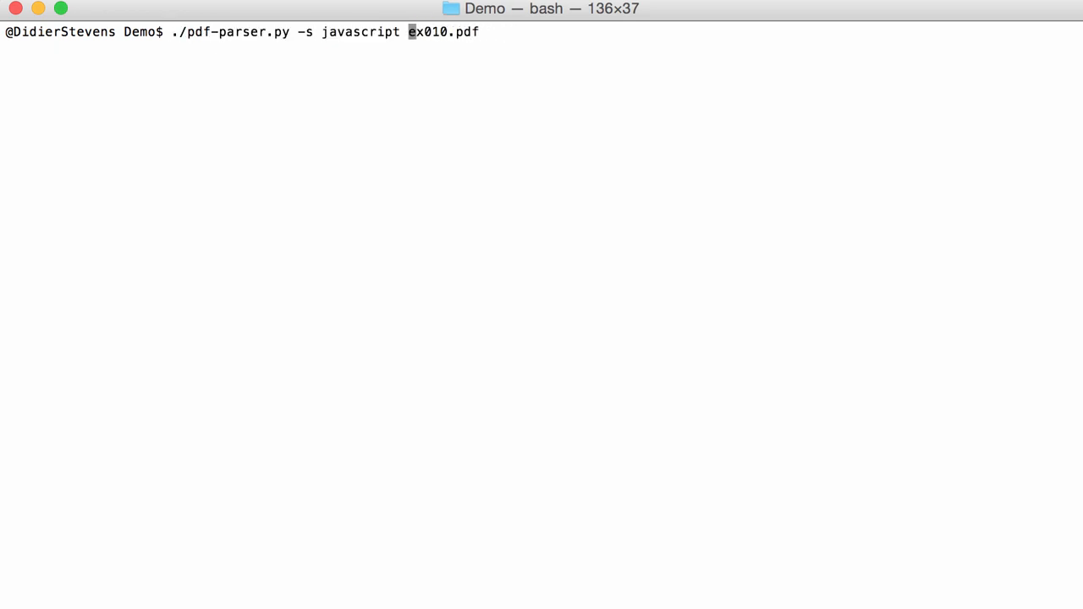
{"action": "key", "text": "Return"}
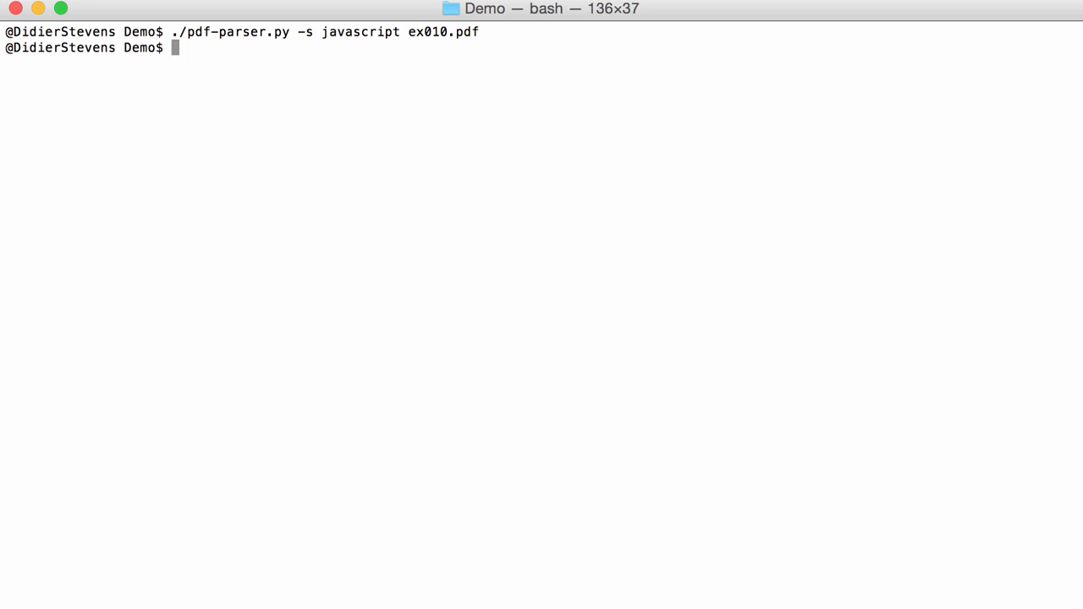
{"action": "type", "text": "./pdf-parser.py -s javascript -O ex010.pdf"}
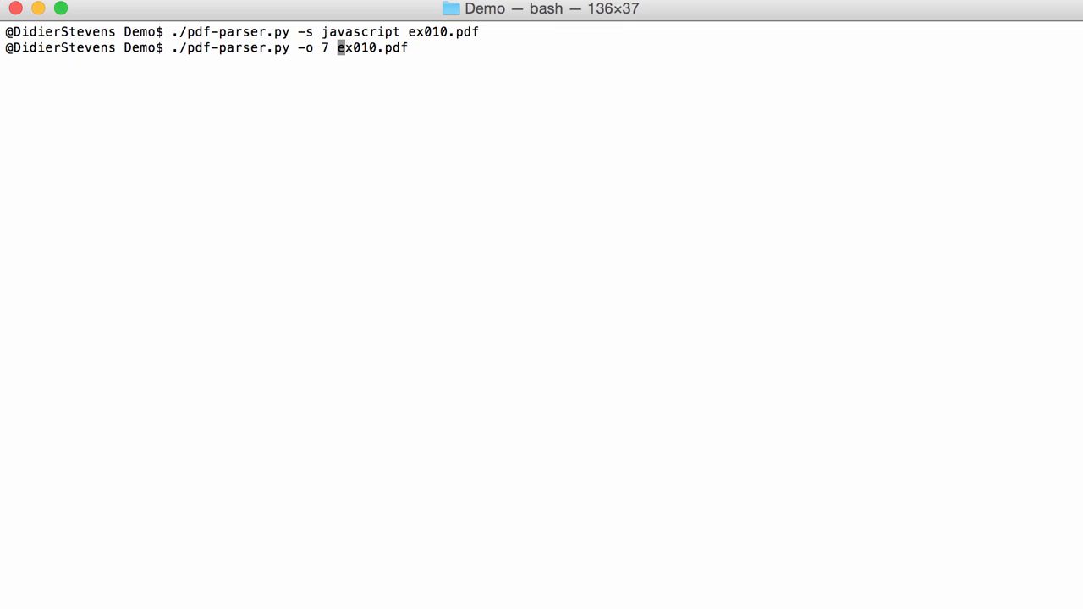
{"action": "key", "text": "Return"}
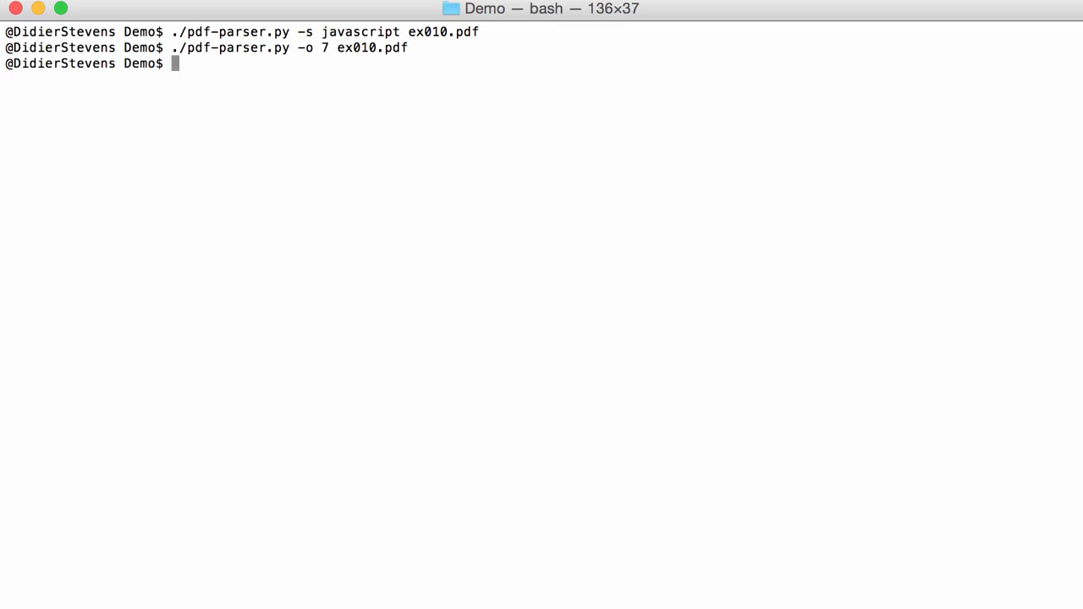